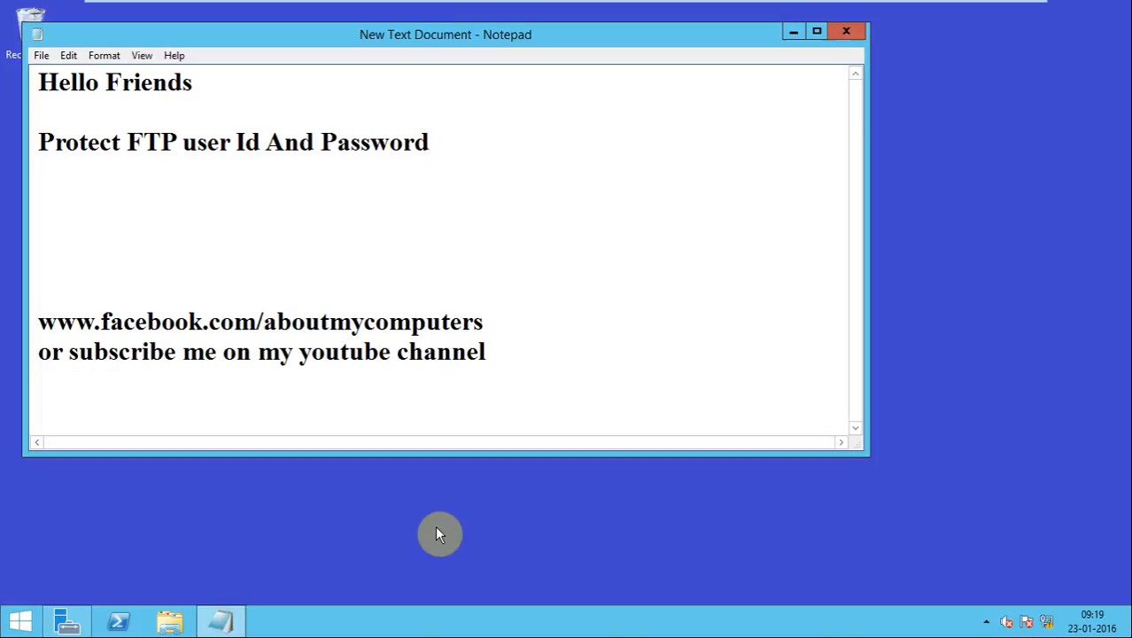
# Wait through the recording intro before starting work on the server
pyautogui.click(429, 142)
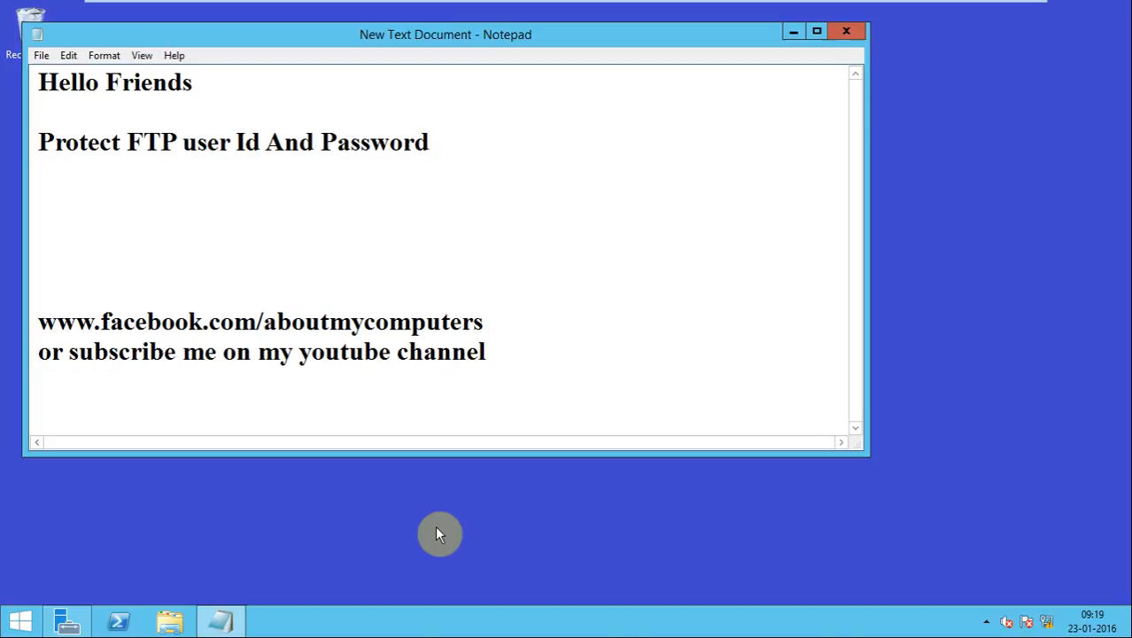
pyautogui.click(428, 142)
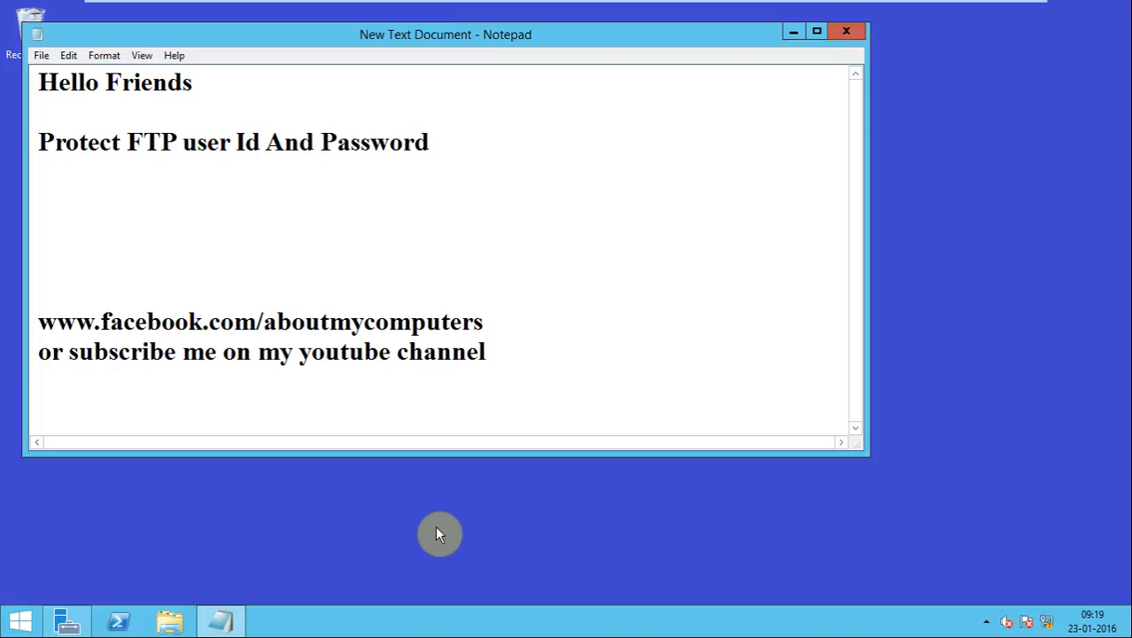
pyautogui.click(429, 141)
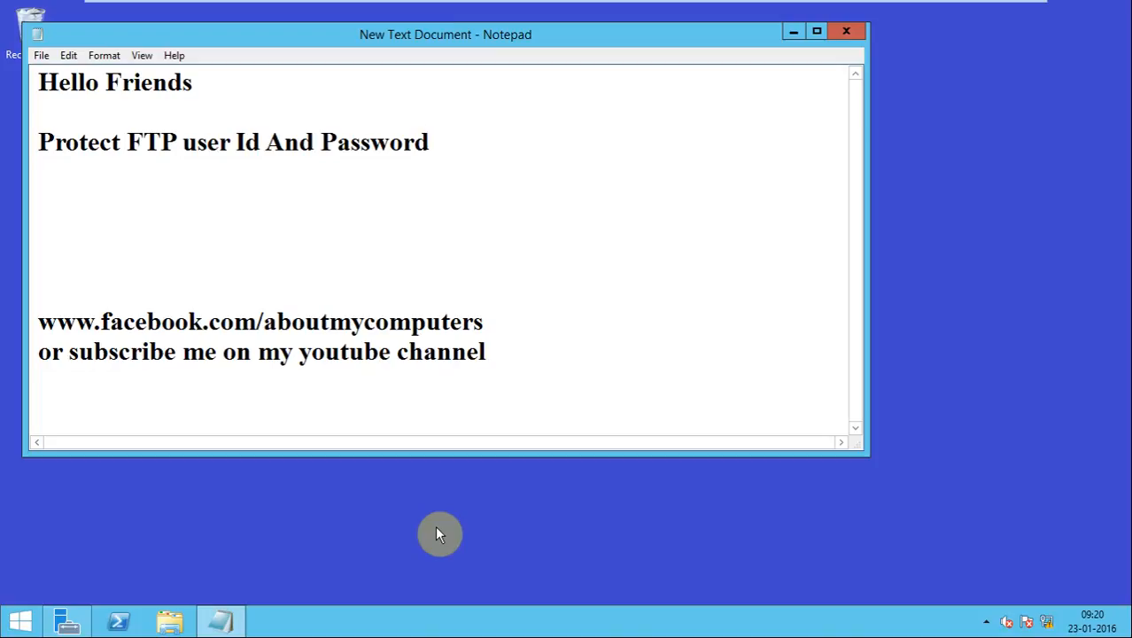
pyautogui.click(429, 142)
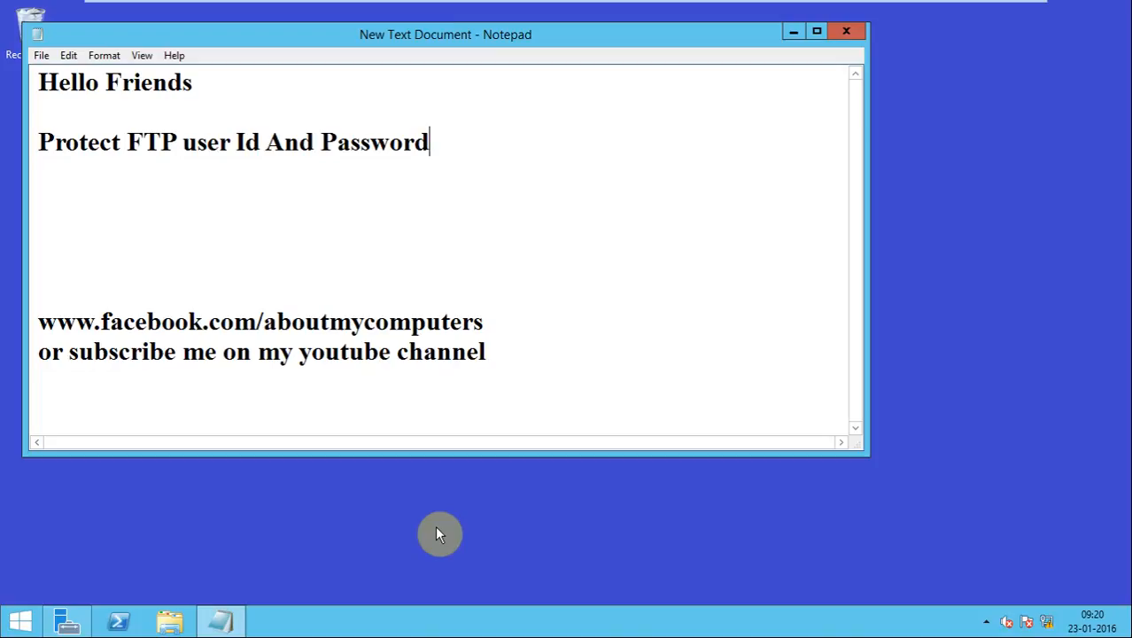
pyautogui.moveTo(512, 416)
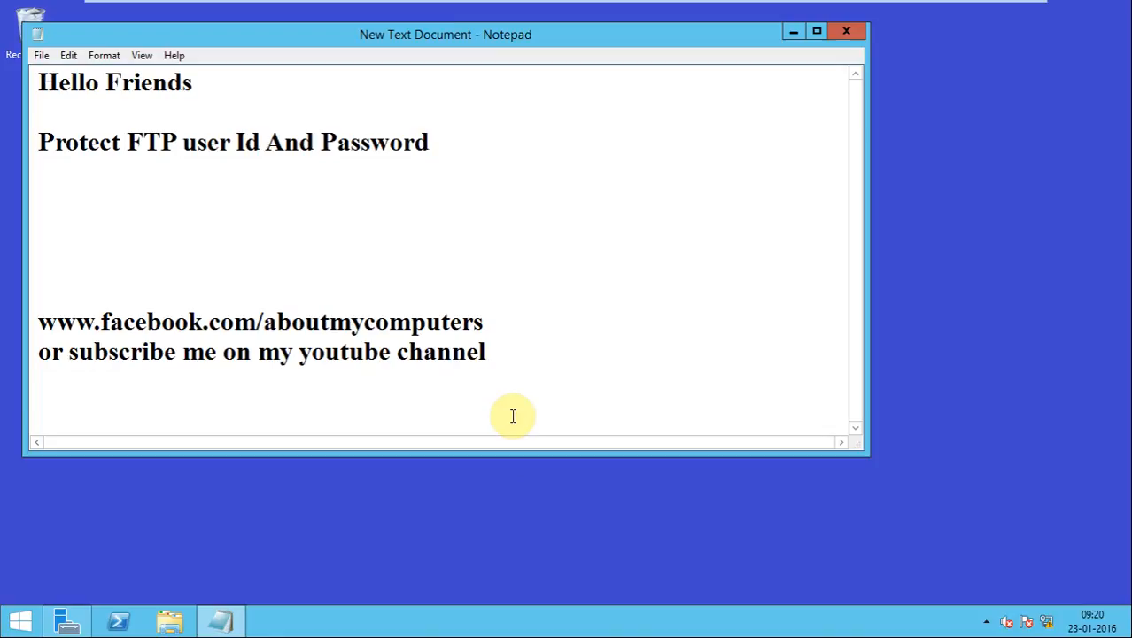
pyautogui.click(428, 141)
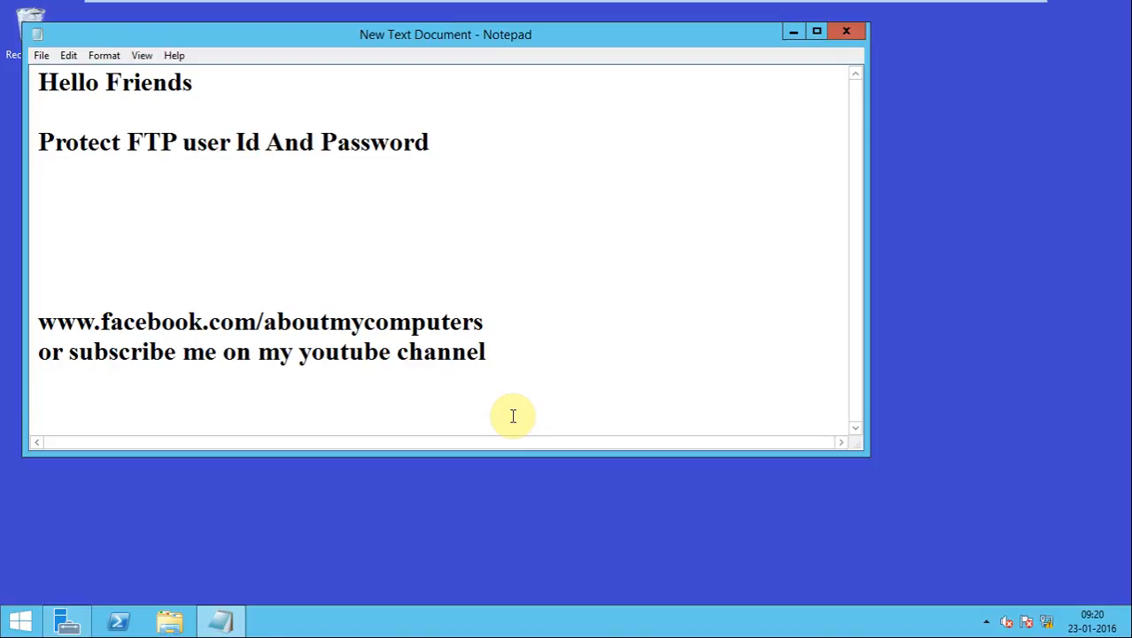
pyautogui.moveTo(634, 140)
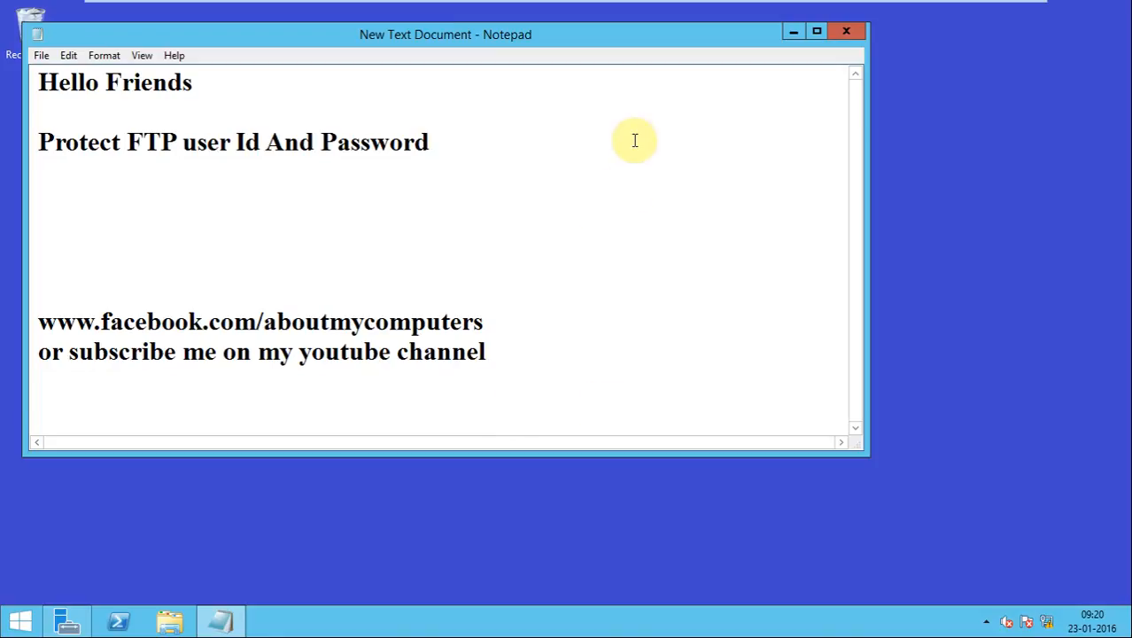
pyautogui.moveTo(117, 259)
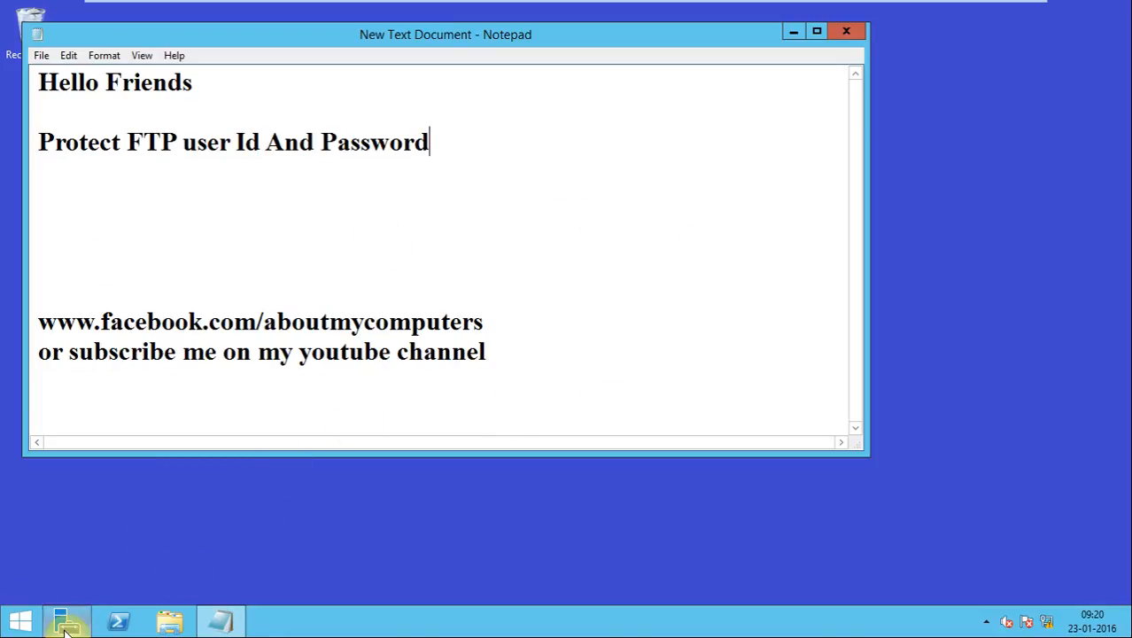
# Launch IIS Manager from Server Manager's Tools menu, maximize it, and show the palash FTP site's home page
pyautogui.click(67, 620)
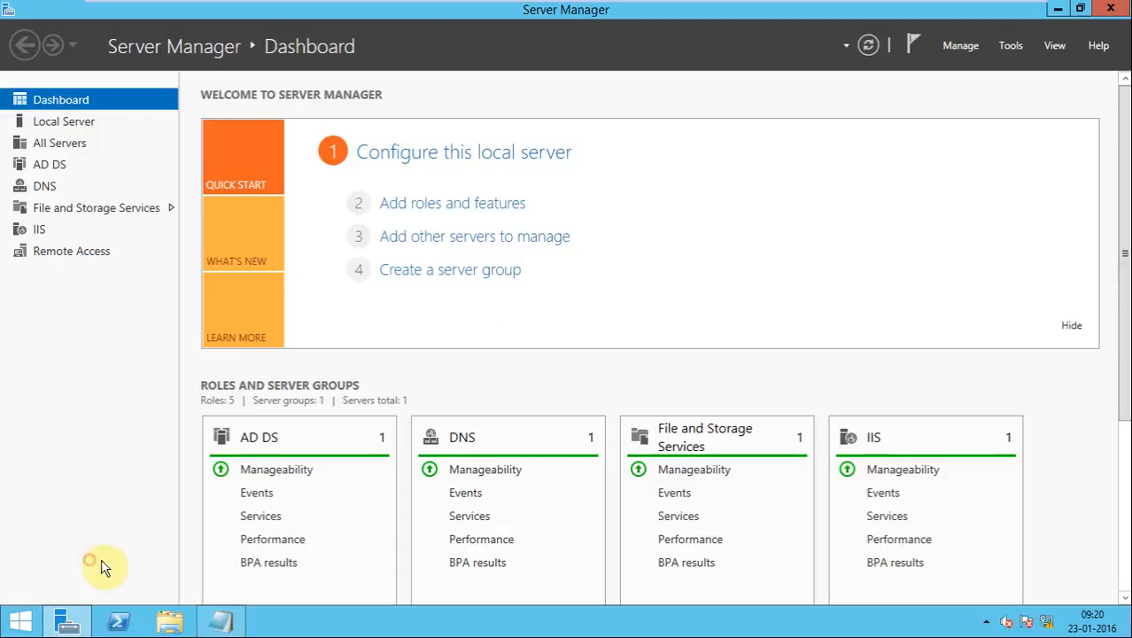
pyautogui.click(1009, 46)
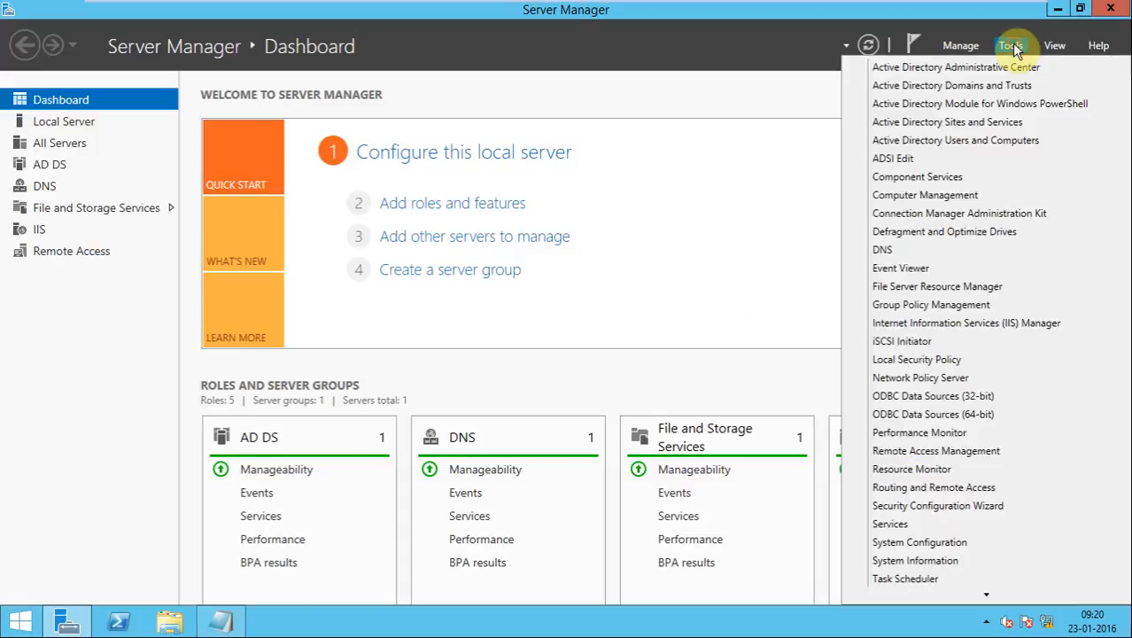
pyautogui.moveTo(968, 322)
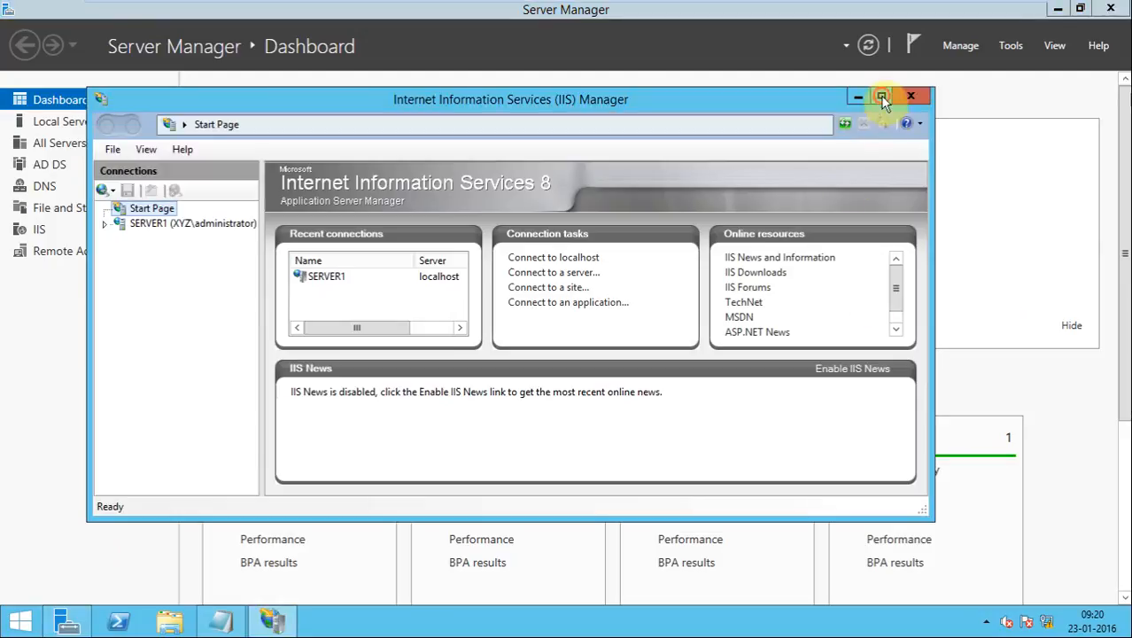
pyautogui.click(882, 96)
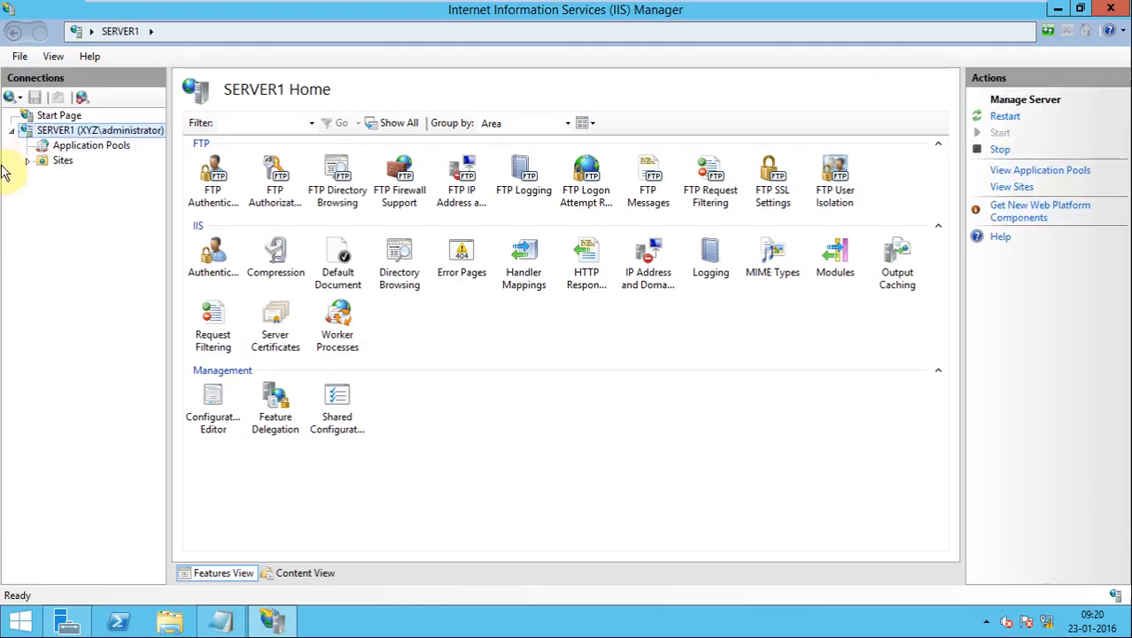
pyautogui.click(26, 160)
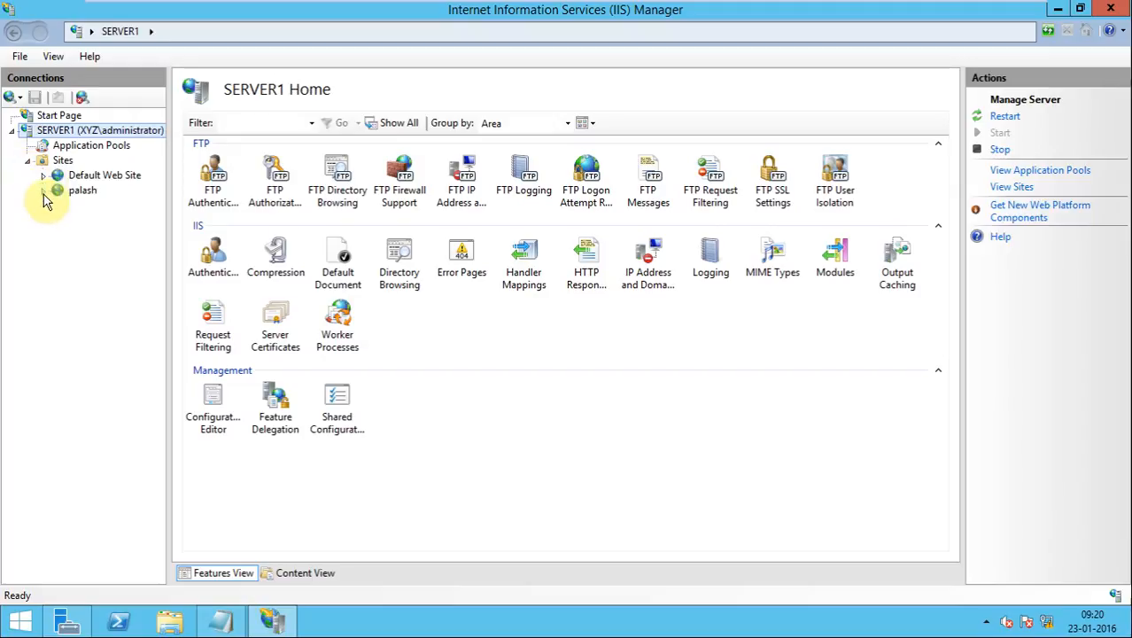
pyautogui.click(81, 190)
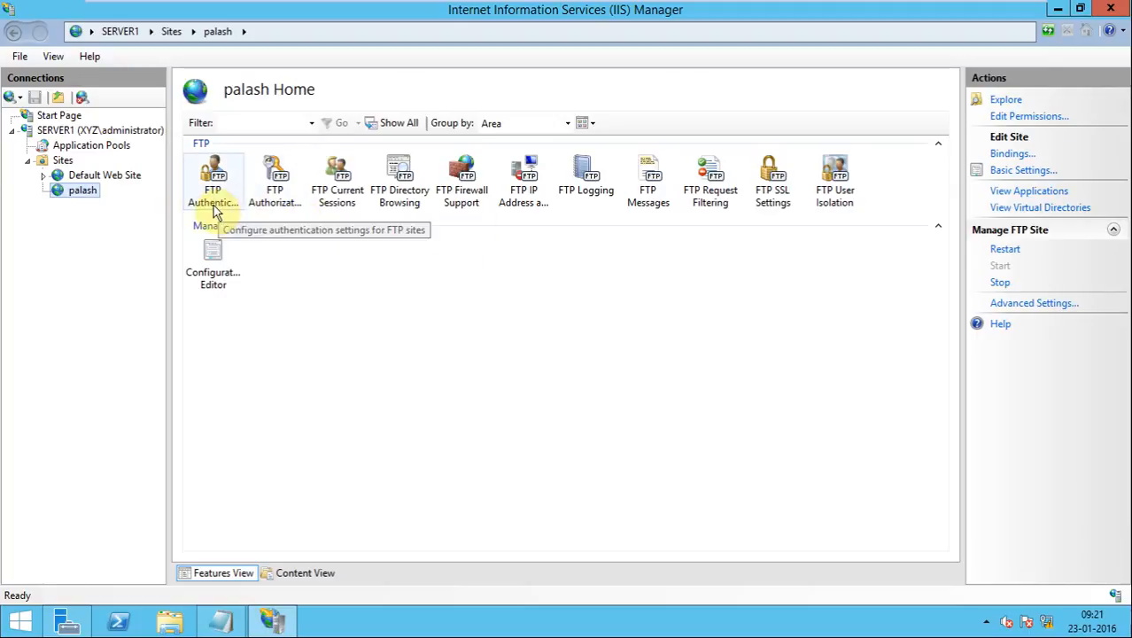
pyautogui.moveTo(113, 292)
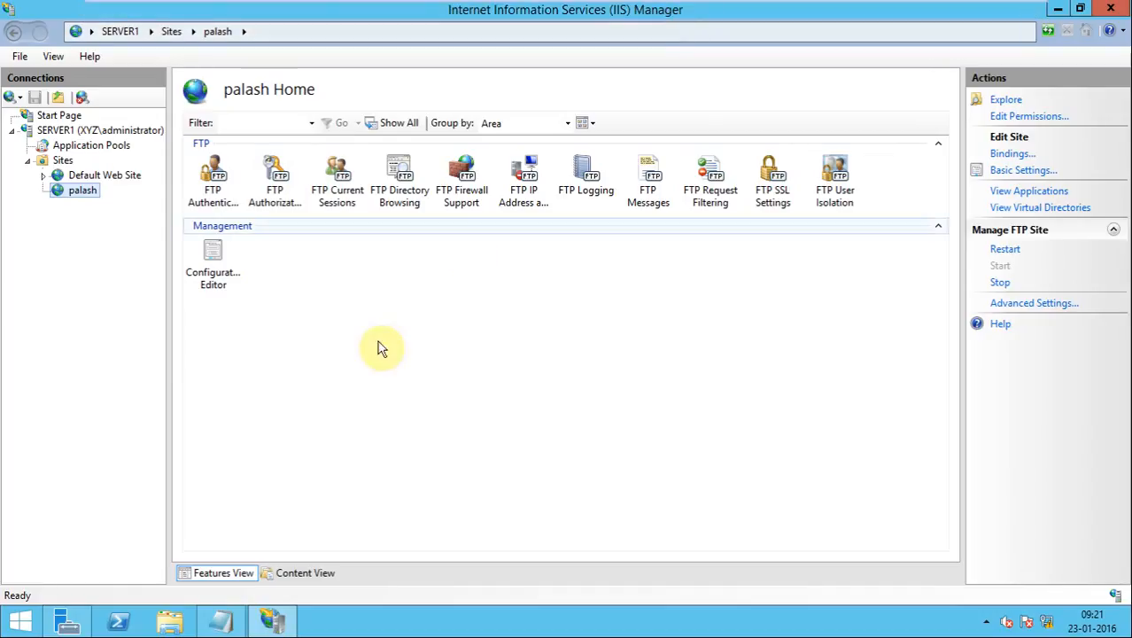
# On the Windows 7 client, start Command Prompt and connect with ftp 192.168.1.100
pyautogui.click(659, 11)
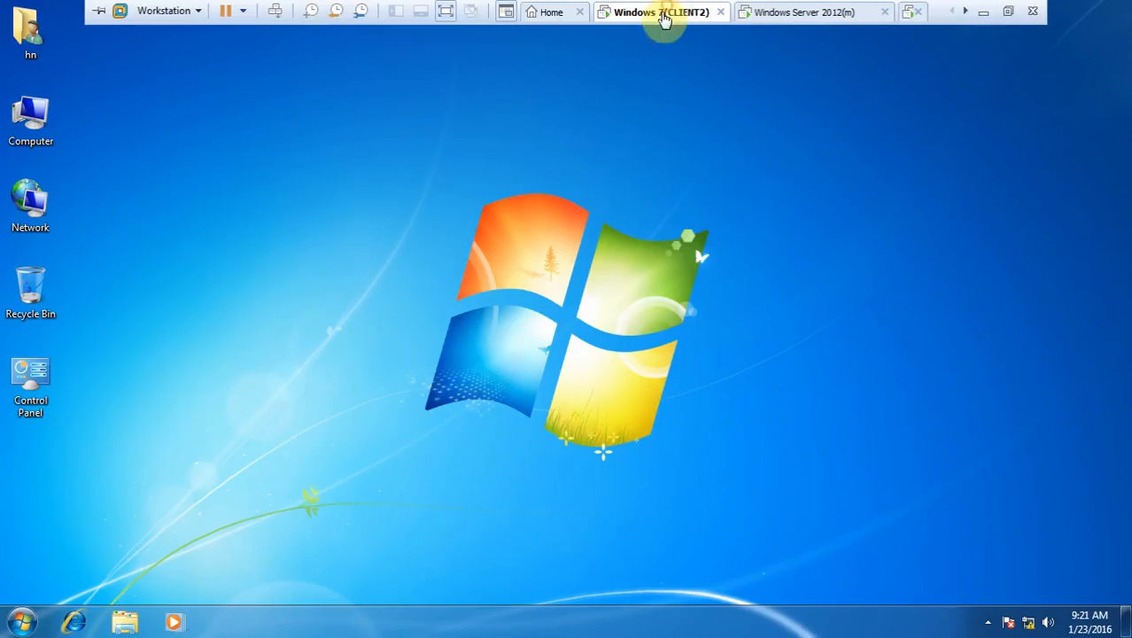
pyautogui.press('Win+r')
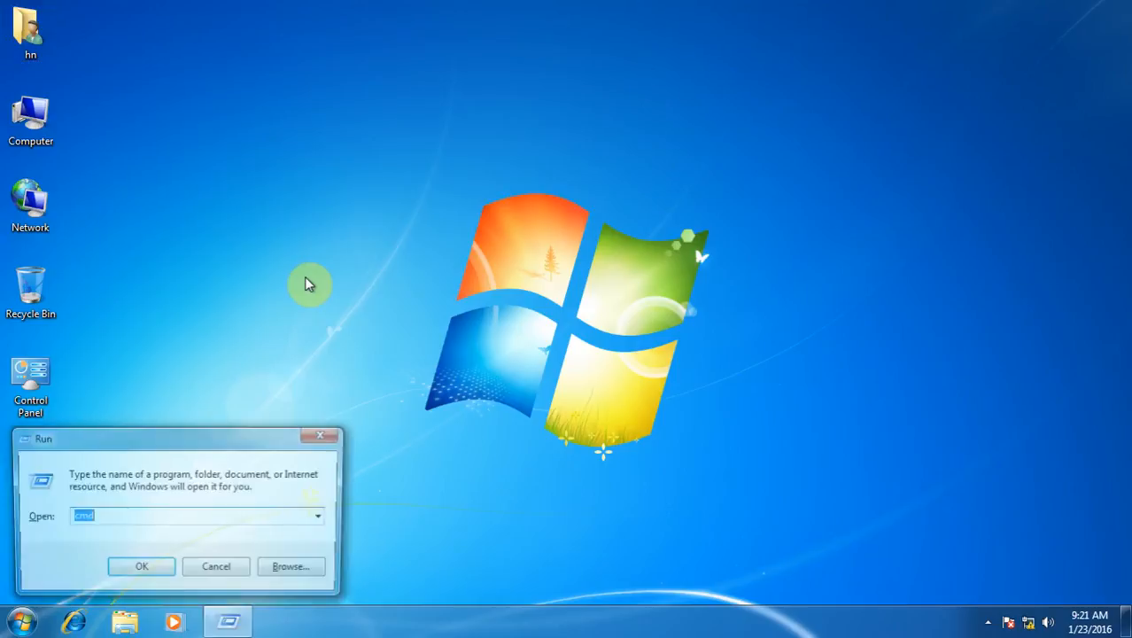
pyautogui.click(142, 567)
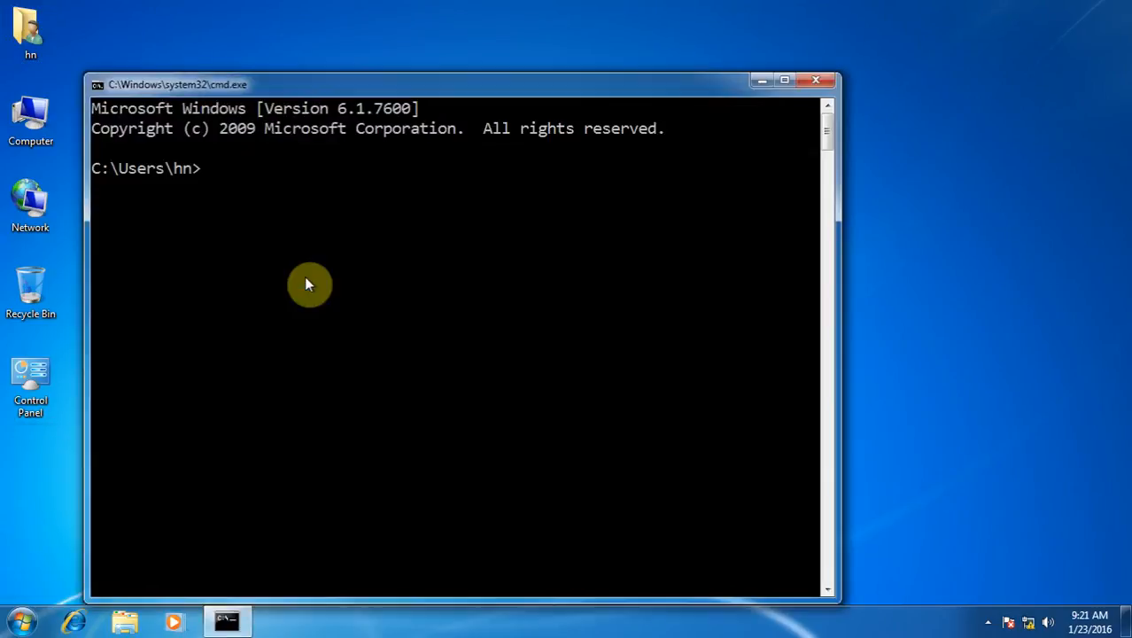
pyautogui.write('ft')
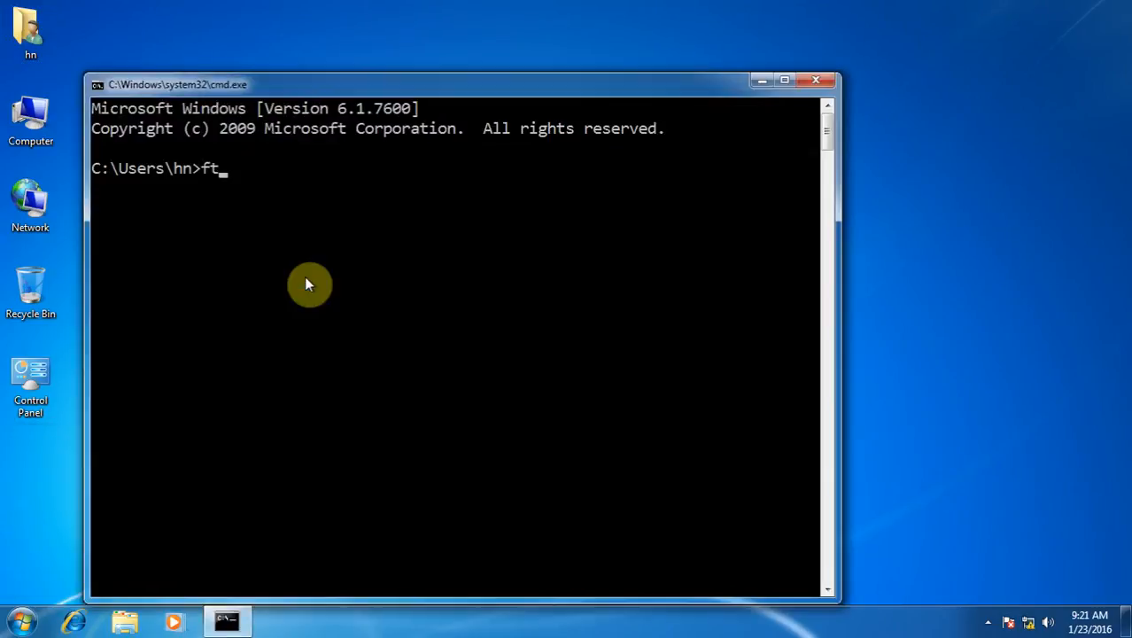
pyautogui.write('p 192')
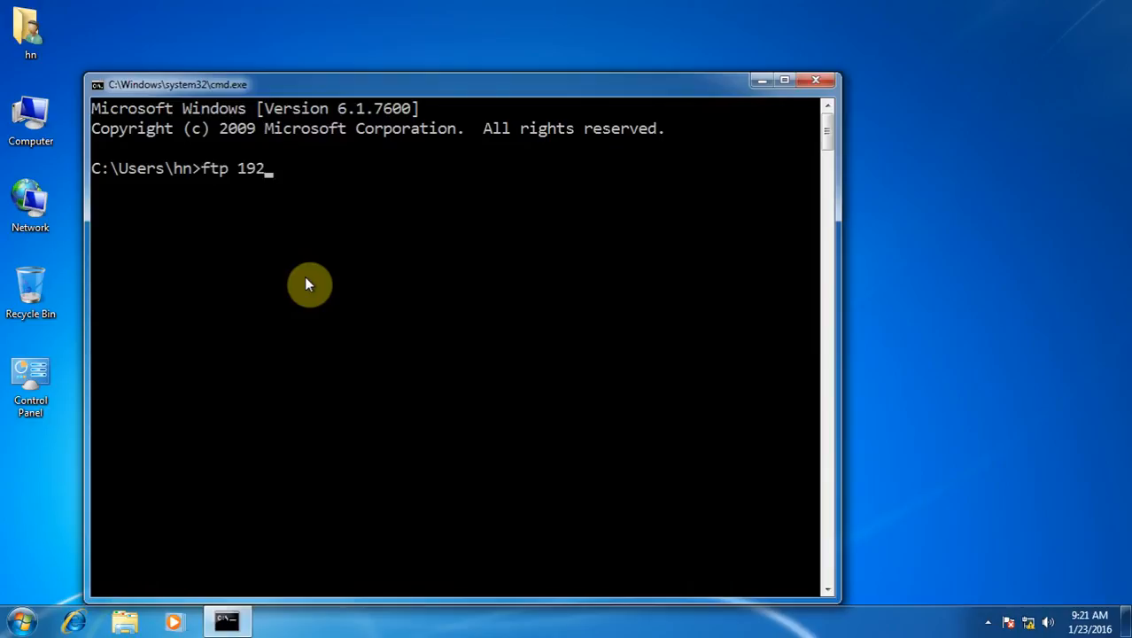
pyautogui.write('.168.1.100')
pyautogui.write('a')
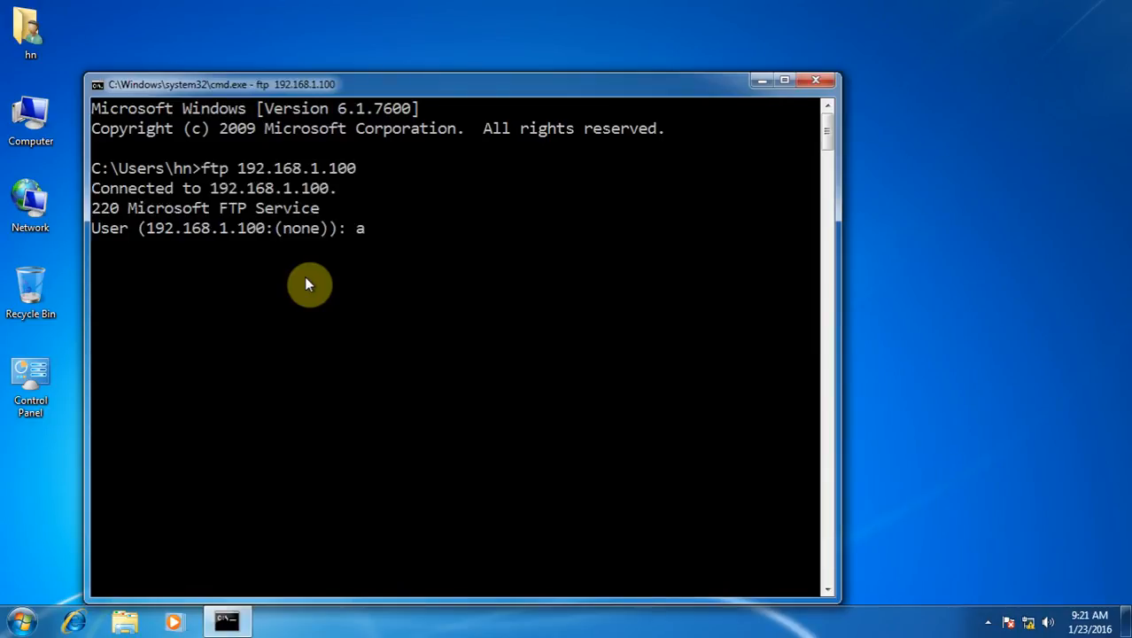
# Log in as anonymous with a blank password, list setup.exe, and end the session with bye
pyautogui.write('n')
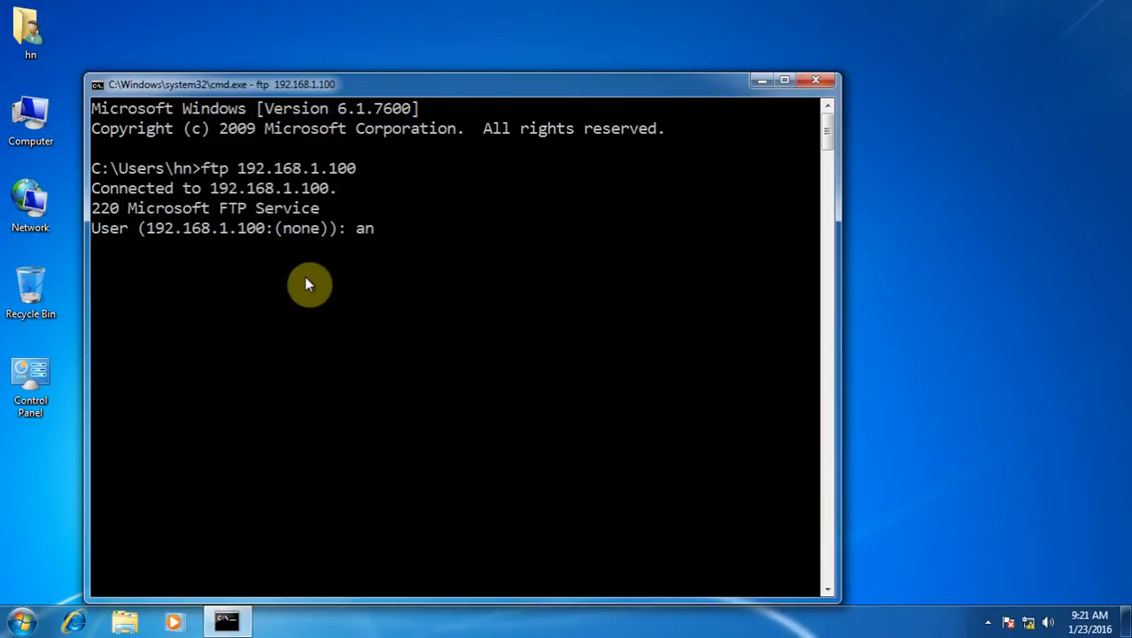
pyautogui.write('onymou')
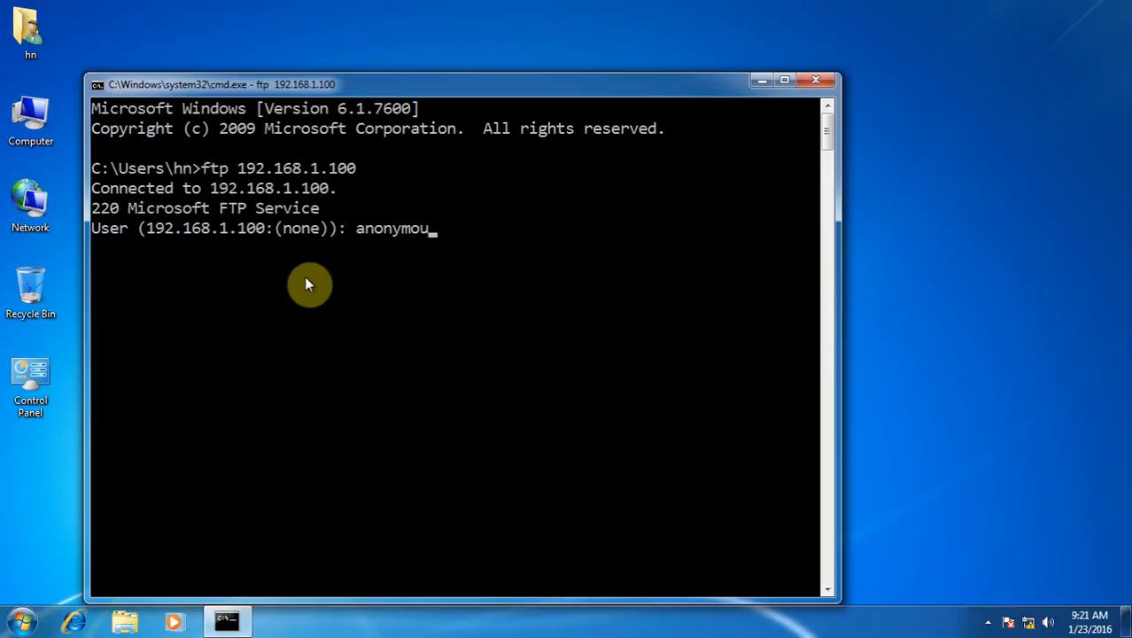
pyautogui.press('Return')
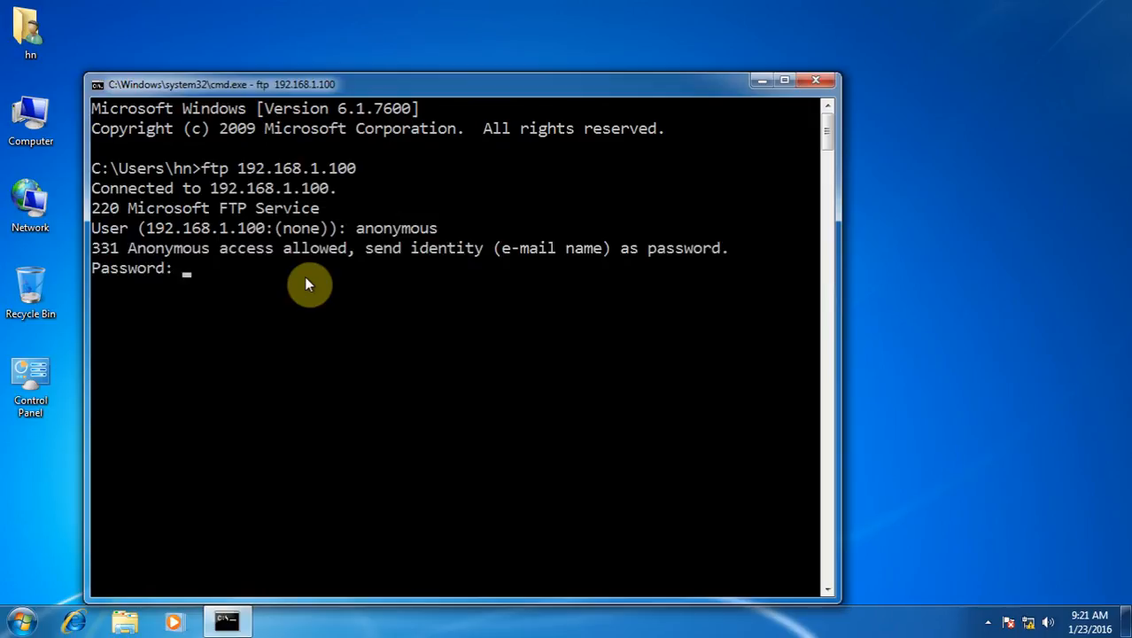
pyautogui.press('Return')
pyautogui.write('ls')
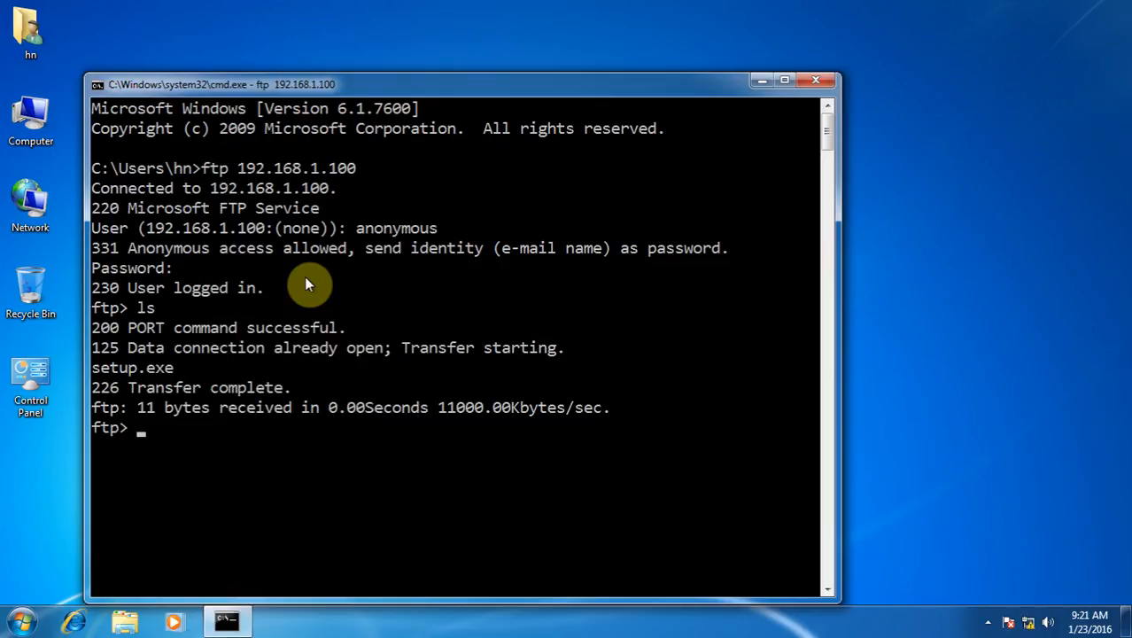
pyautogui.write('by')
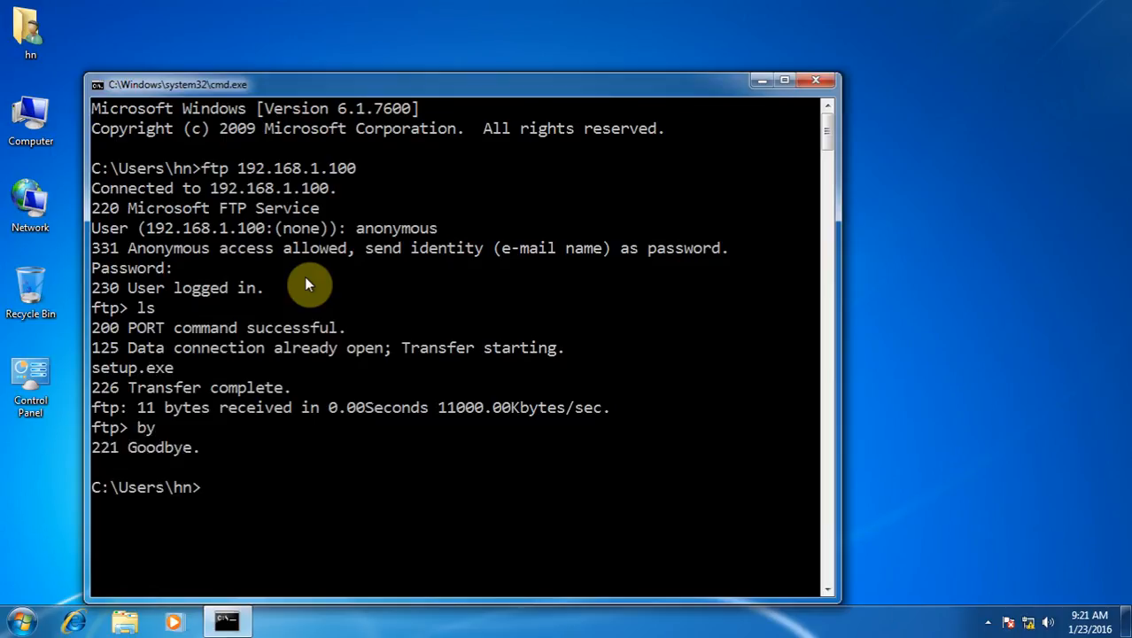
pyautogui.moveTo(521, 161)
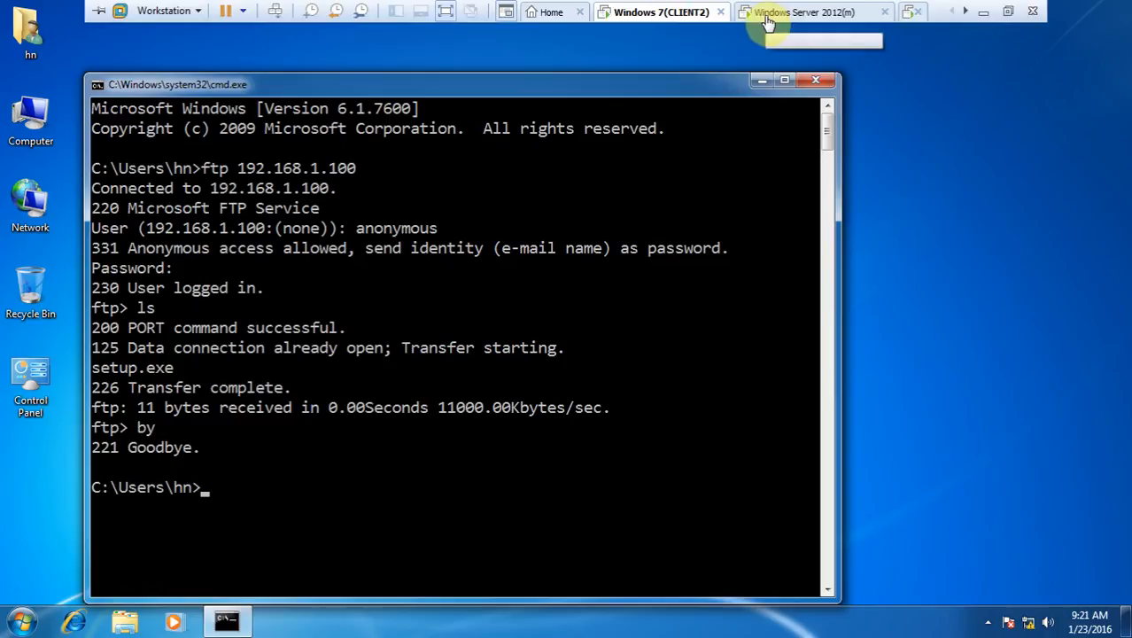
# Back on the server, show the palash site's FTP Authorization Rules with the anonymous read/write rule
pyautogui.click(812, 11)
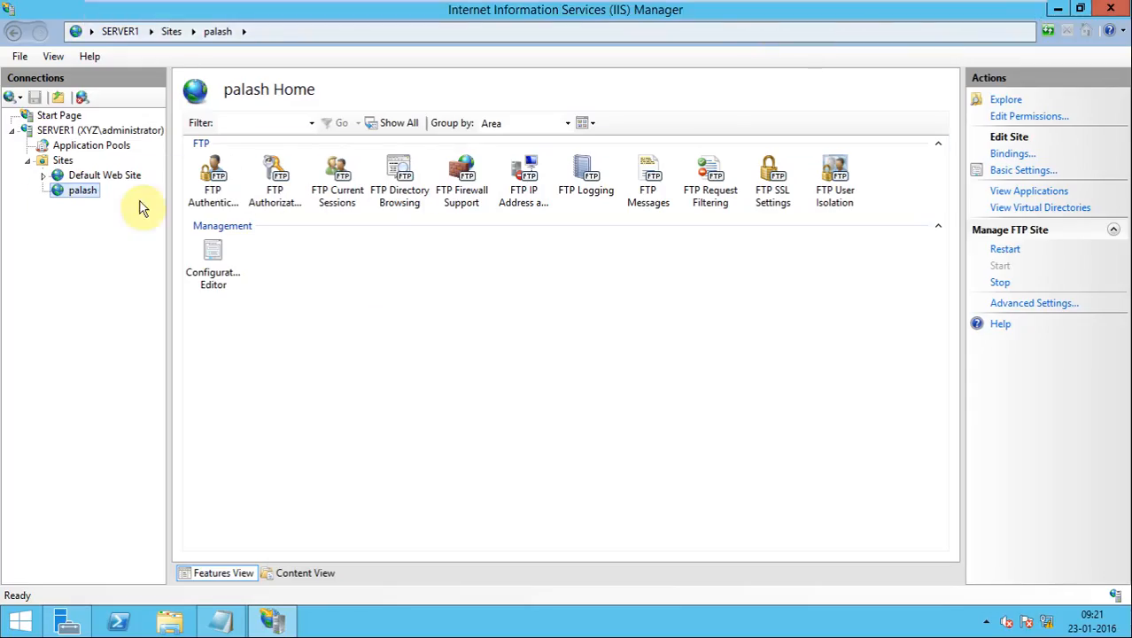
pyautogui.moveTo(11, 222)
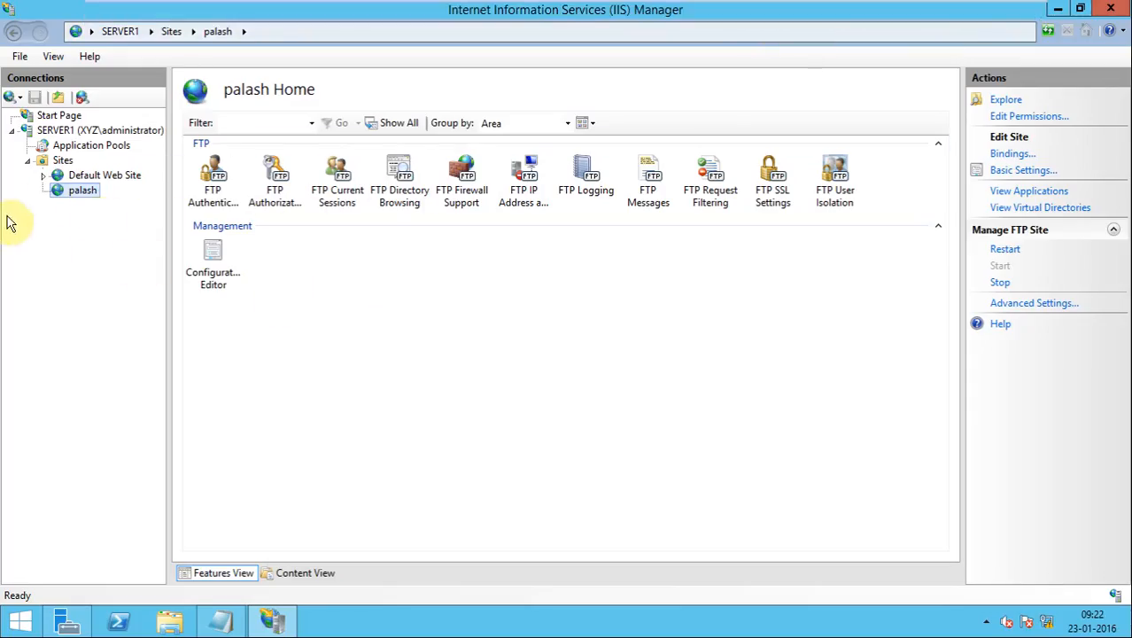
pyautogui.moveTo(182, 246)
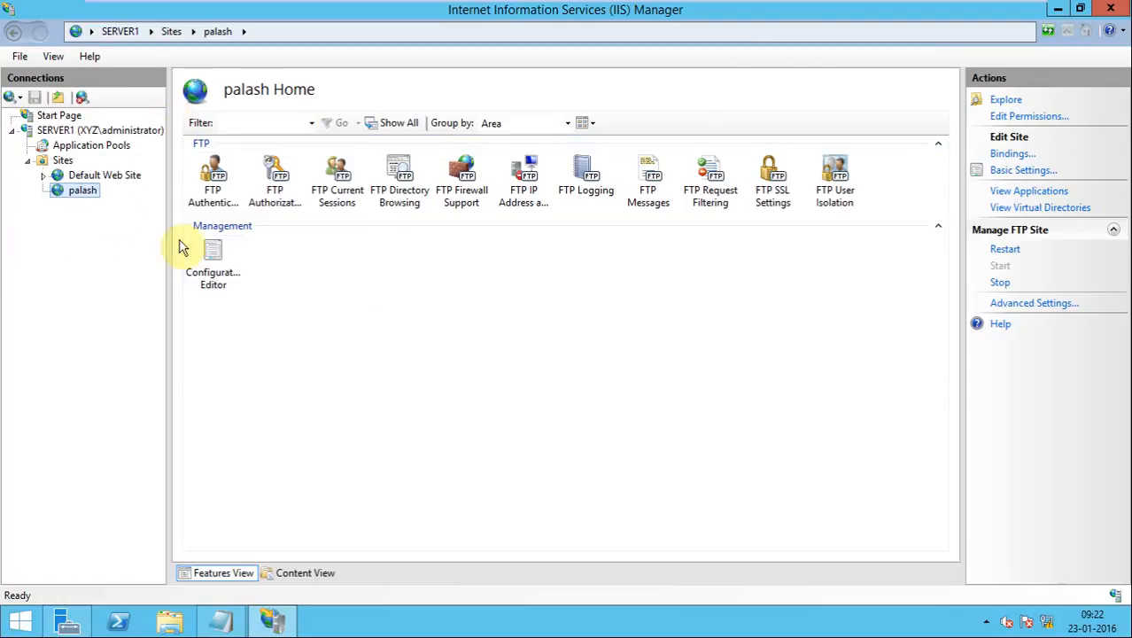
pyautogui.moveTo(310, 345)
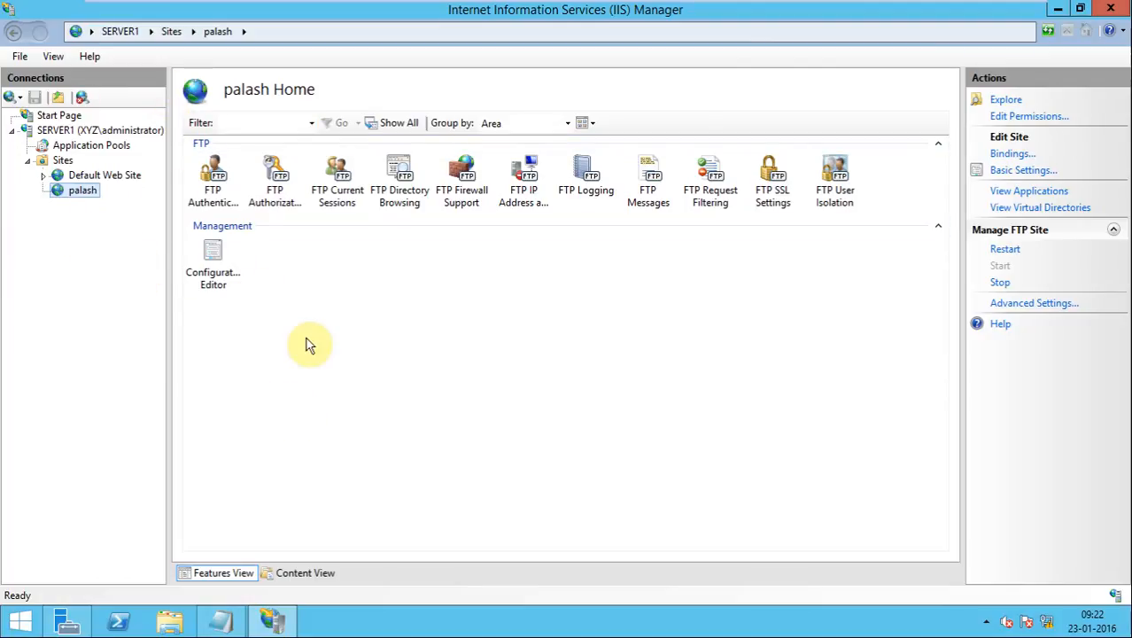
pyautogui.moveTo(275, 181)
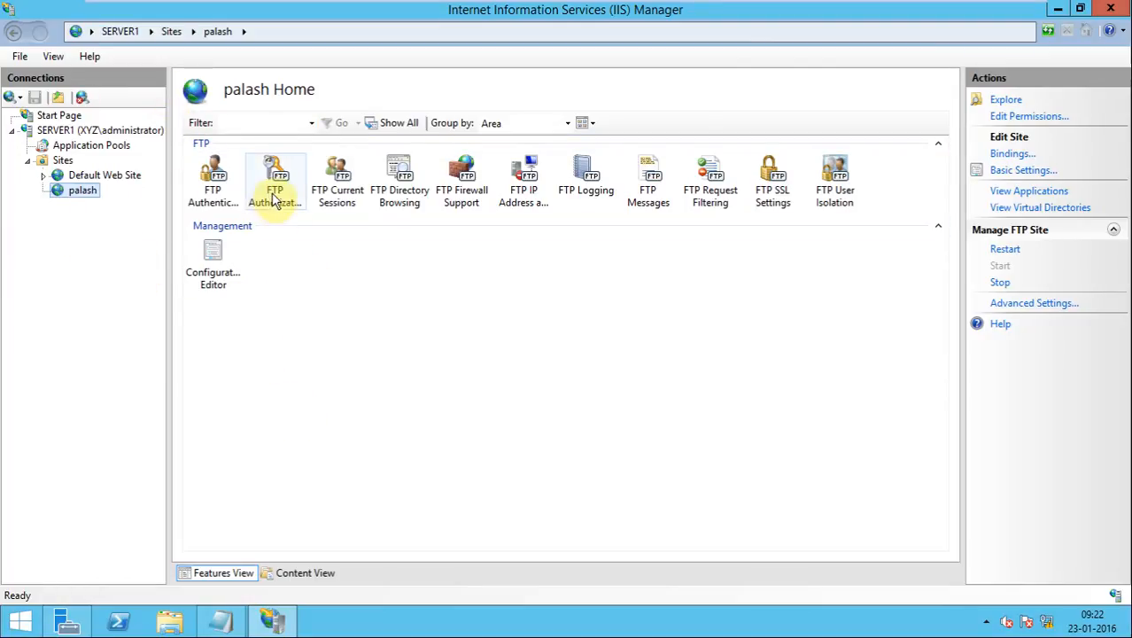
pyautogui.moveTo(275, 178)
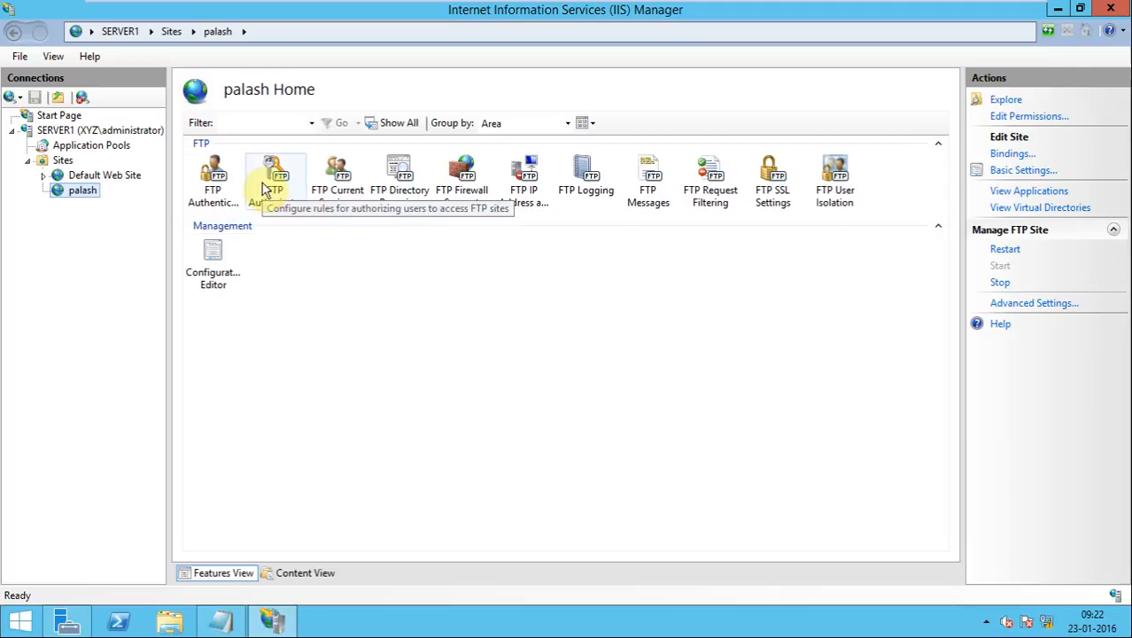
pyautogui.click(276, 174)
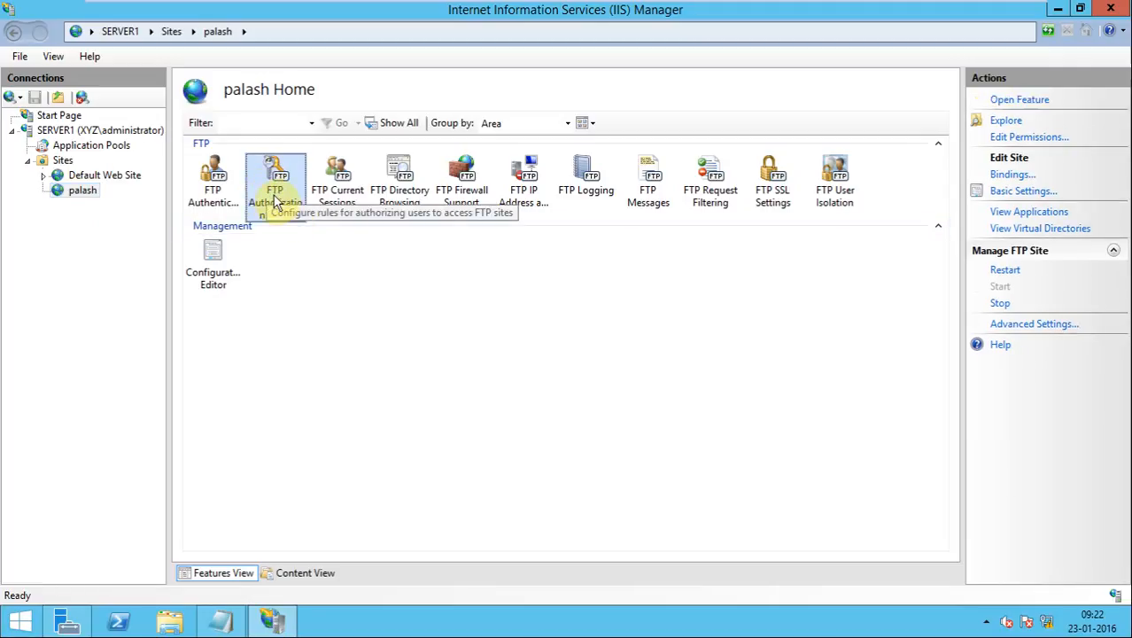
pyautogui.doubleClick(277, 177)
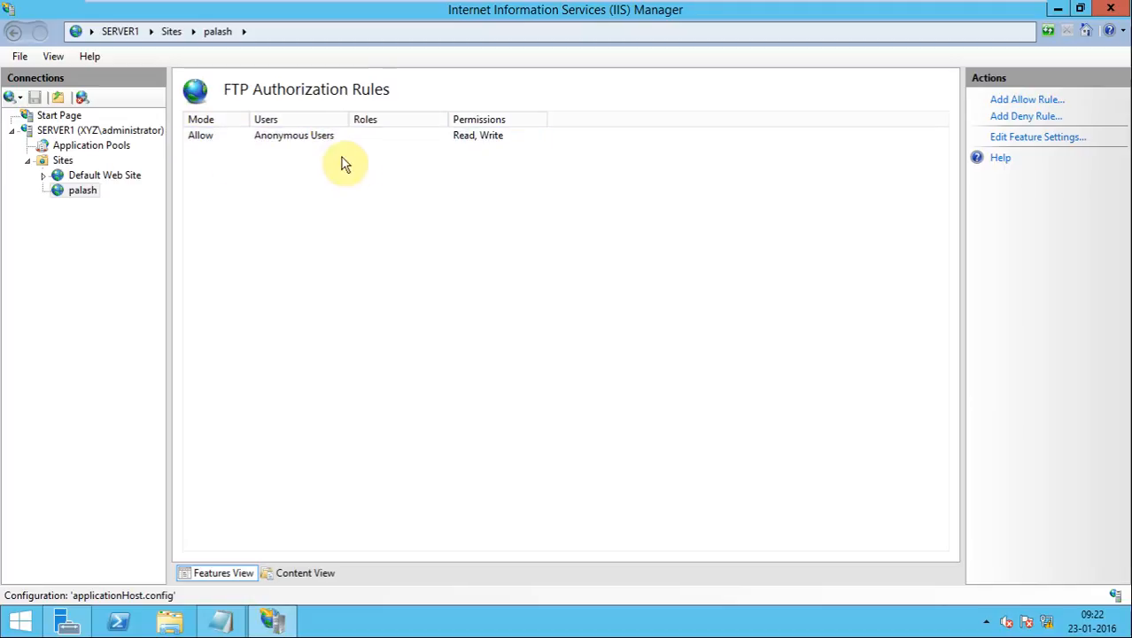
# Bring the Anonymous Users allow rule up for editing, still granting read and write
pyautogui.click(305, 135)
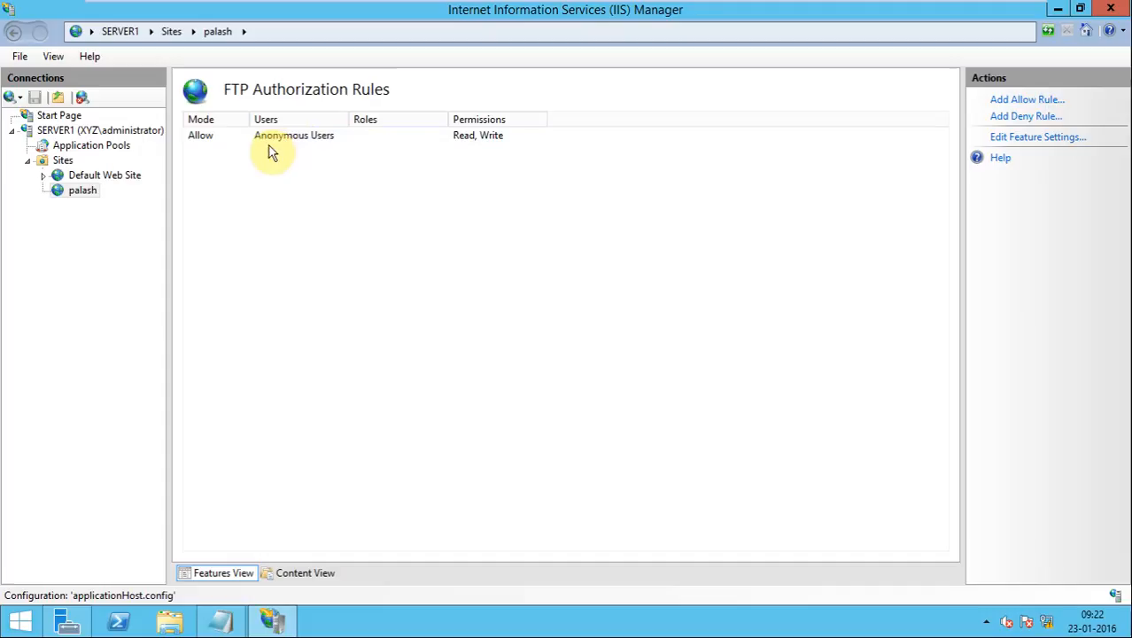
pyautogui.click(301, 135)
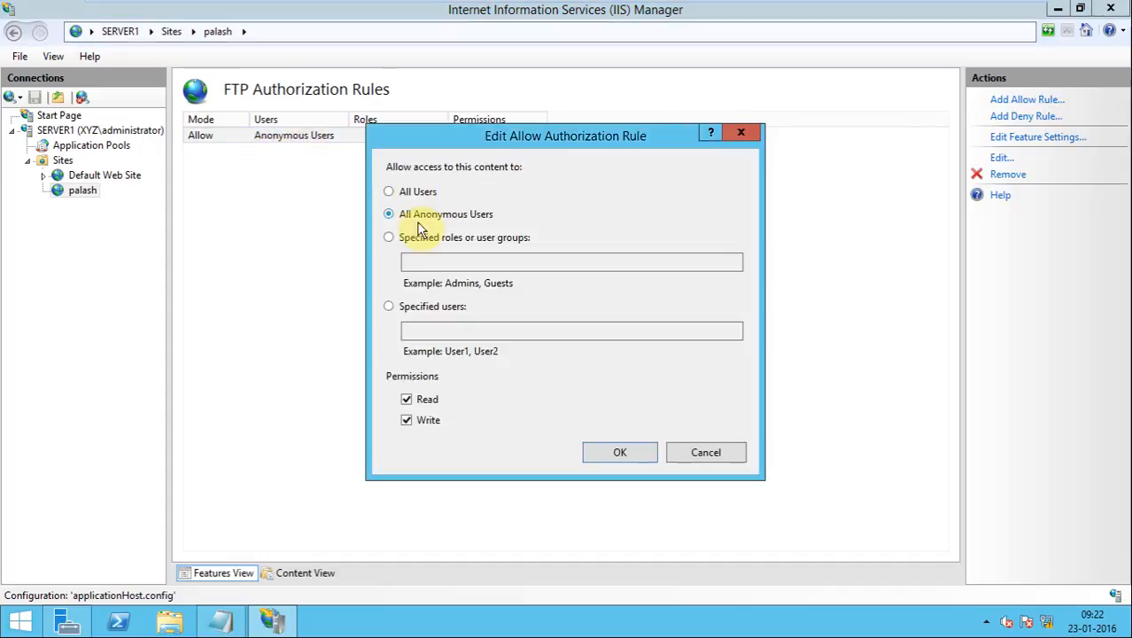
pyautogui.moveTo(416, 196)
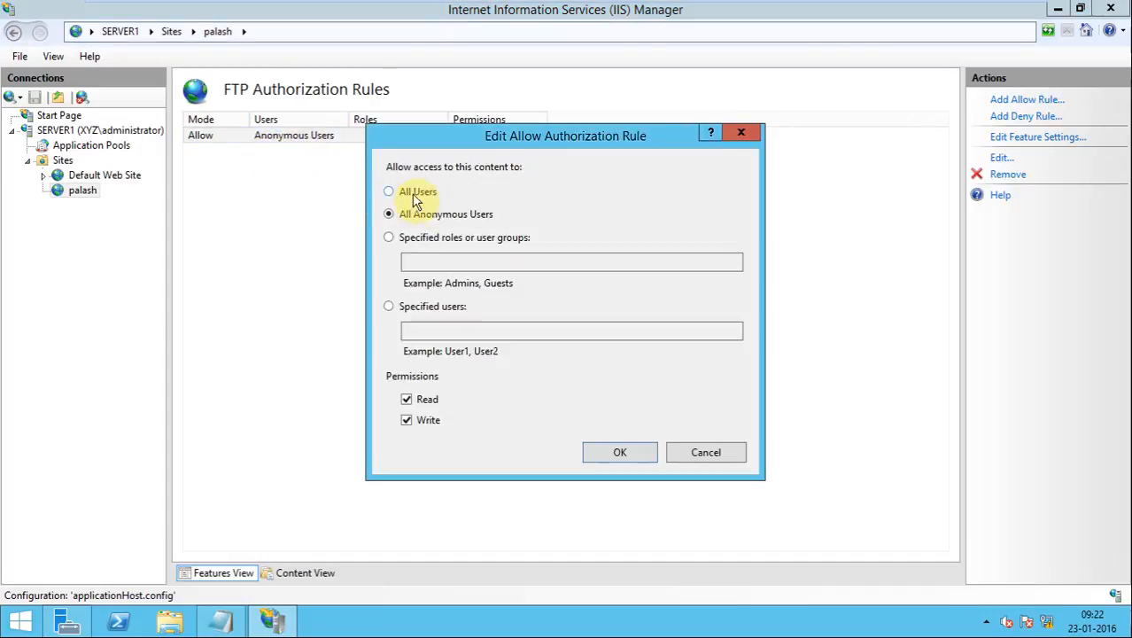
pyautogui.moveTo(499, 220)
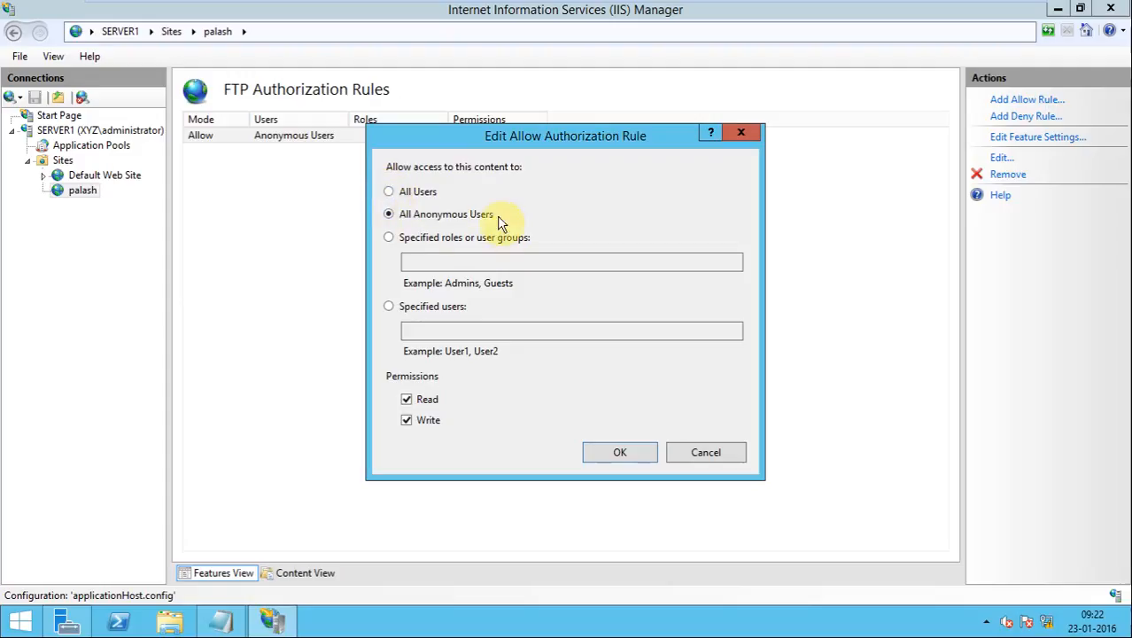
pyautogui.moveTo(434, 248)
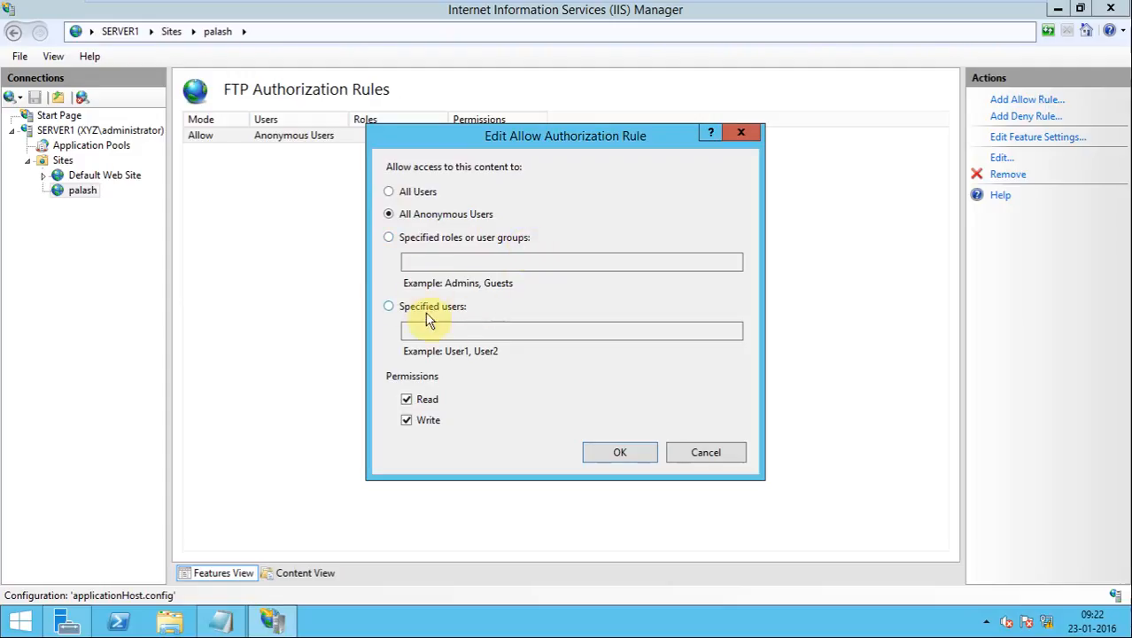
pyautogui.moveTo(381, 303)
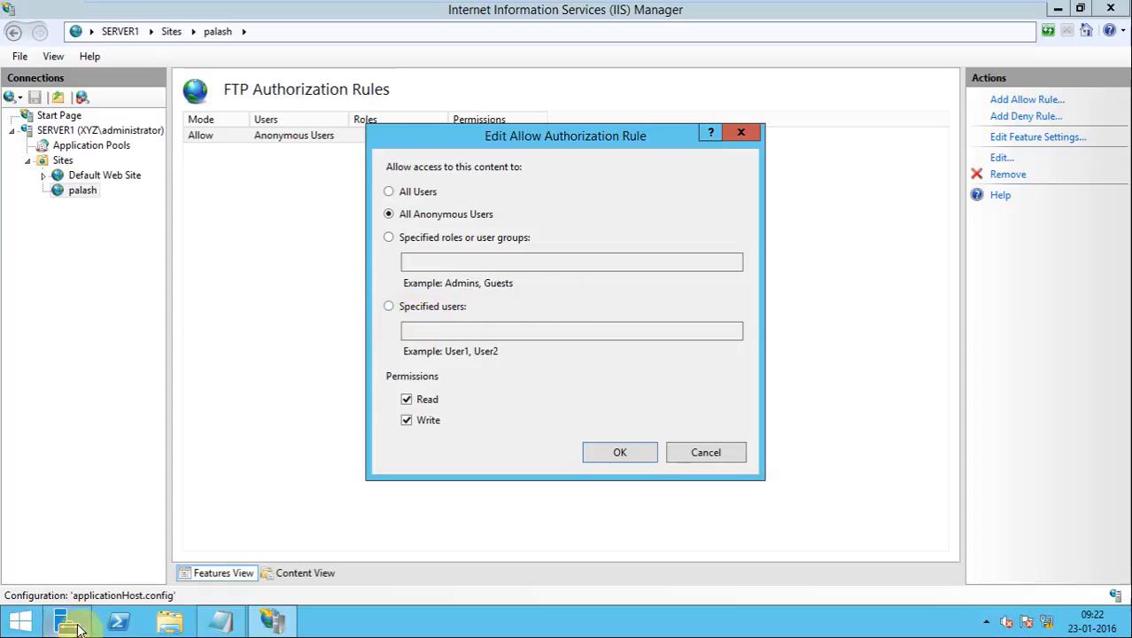
# Launch Active Directory Users and Computers from Server Manager's Tools menu
pyautogui.click(67, 620)
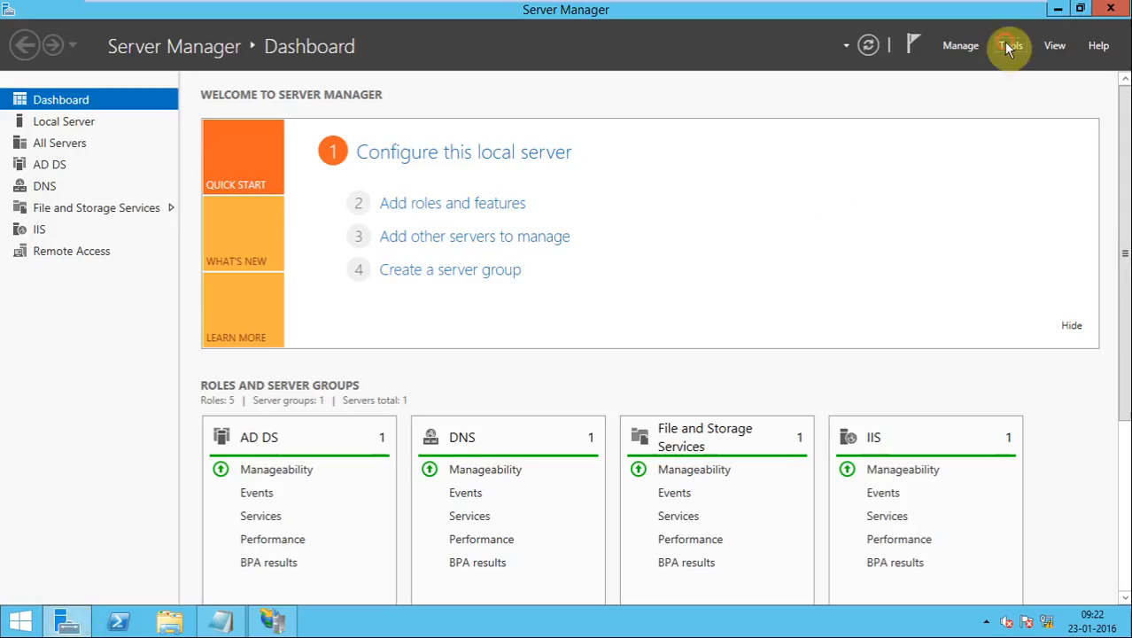
pyautogui.click(1010, 46)
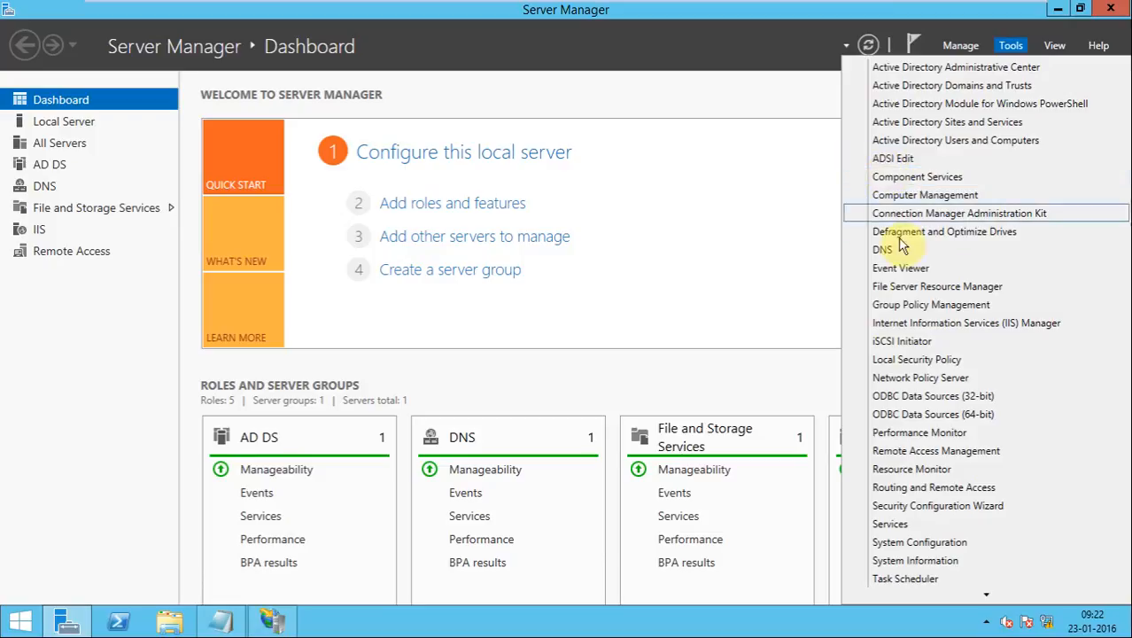
pyautogui.click(806, 202)
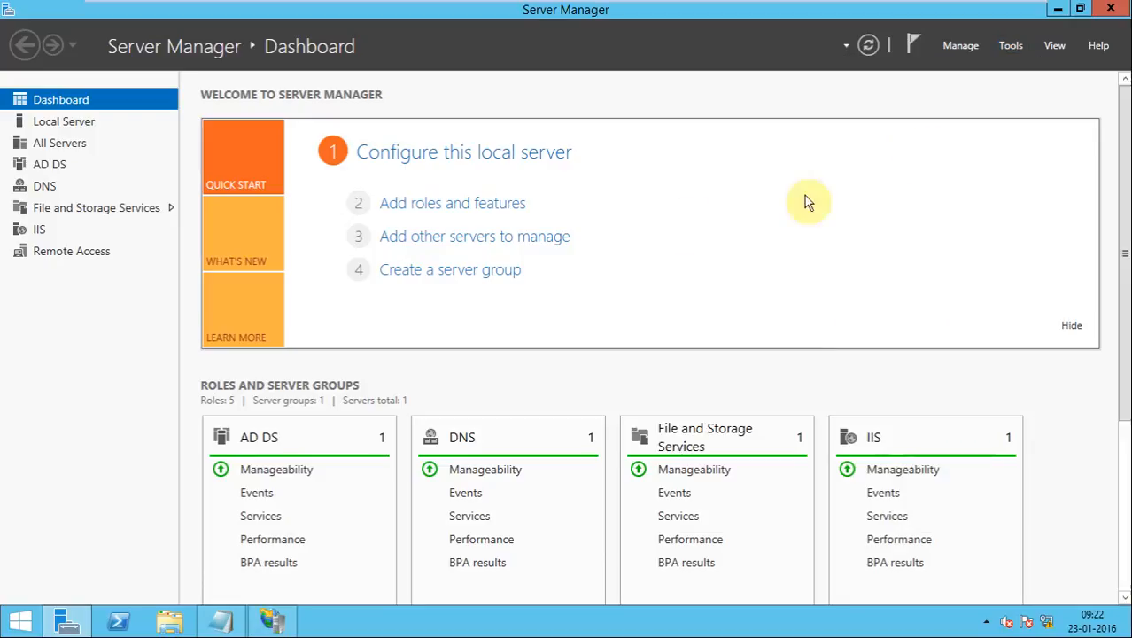
pyautogui.moveTo(682, 173)
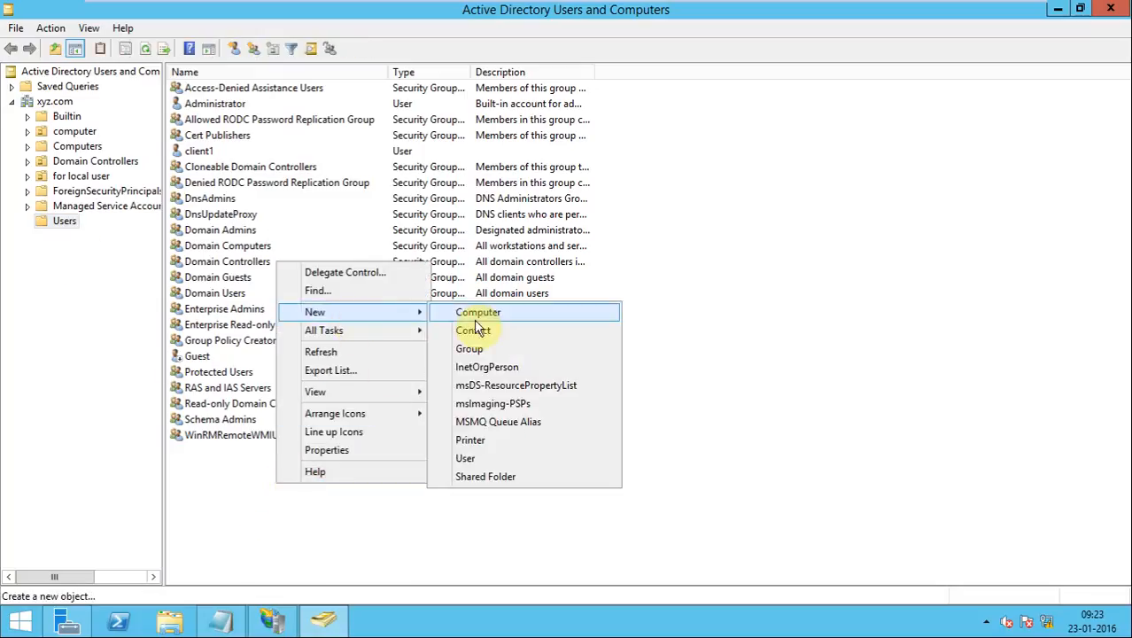
# Start a new user in xyz.com/Users with first name testftp, correcting a mistyped 'FT'
pyautogui.click(465, 457)
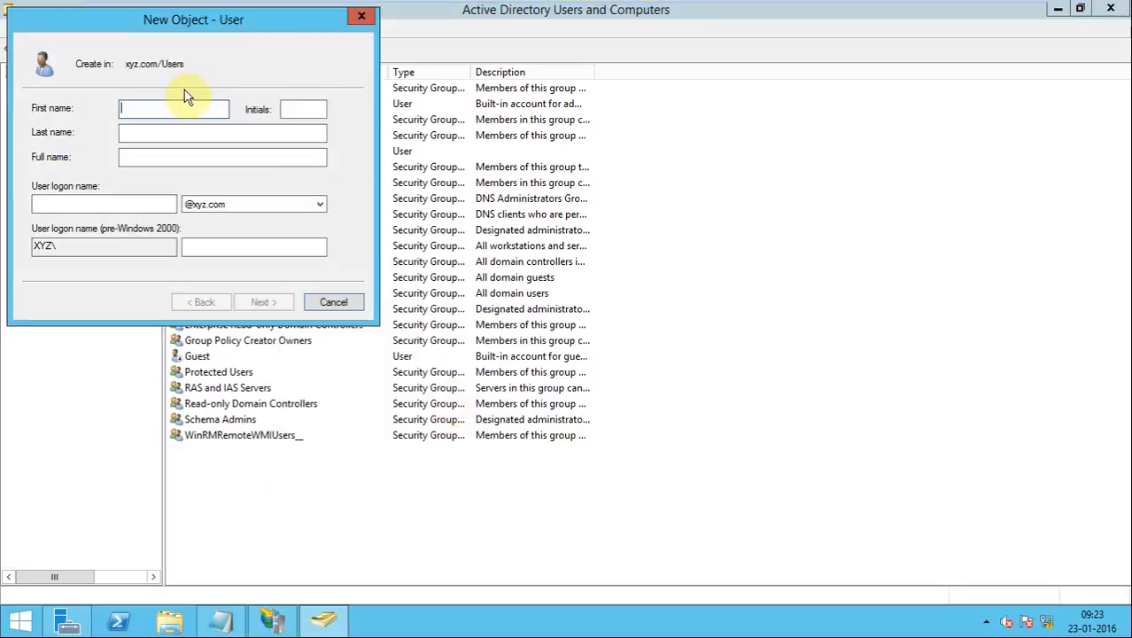
pyautogui.moveTo(173, 109)
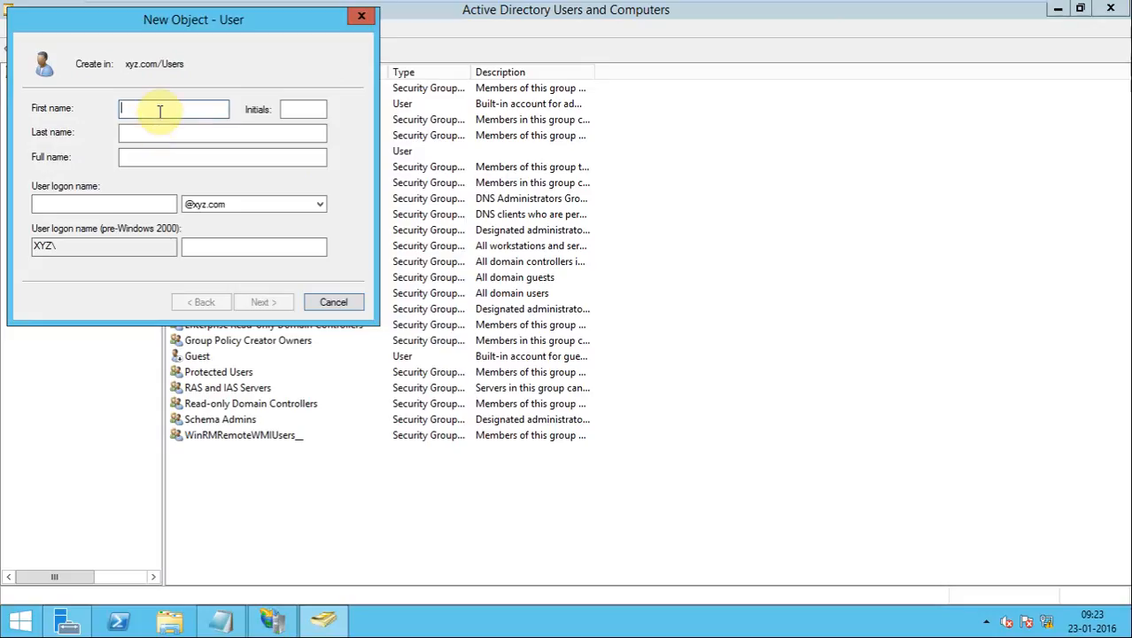
pyautogui.write('t')
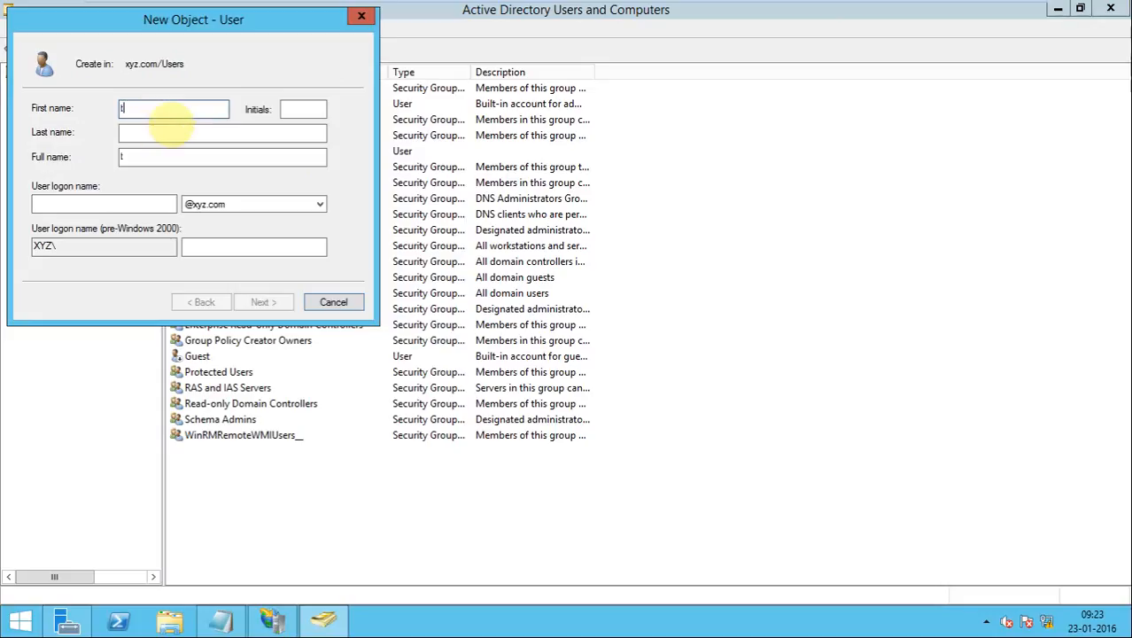
pyautogui.write('es')
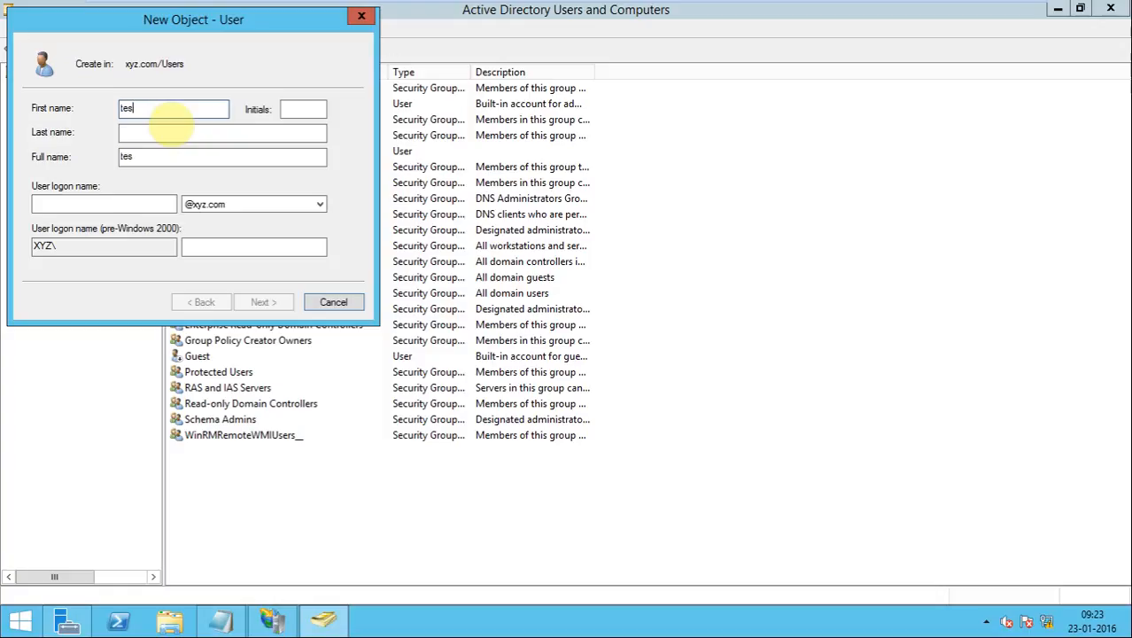
pyautogui.write('FT')
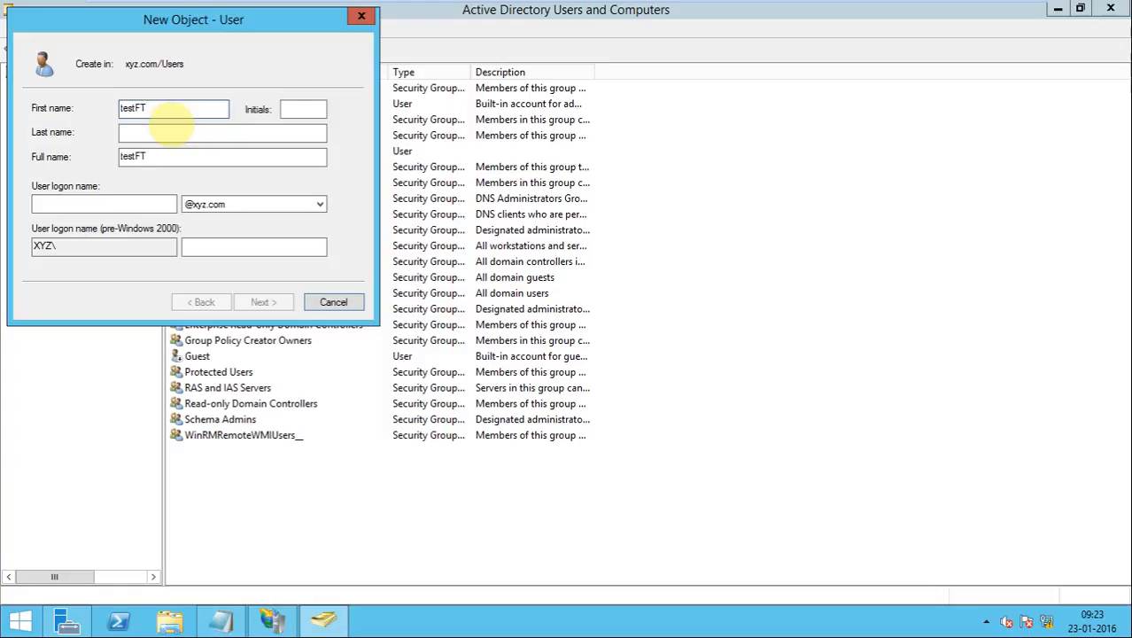
pyautogui.press('BackSpace')
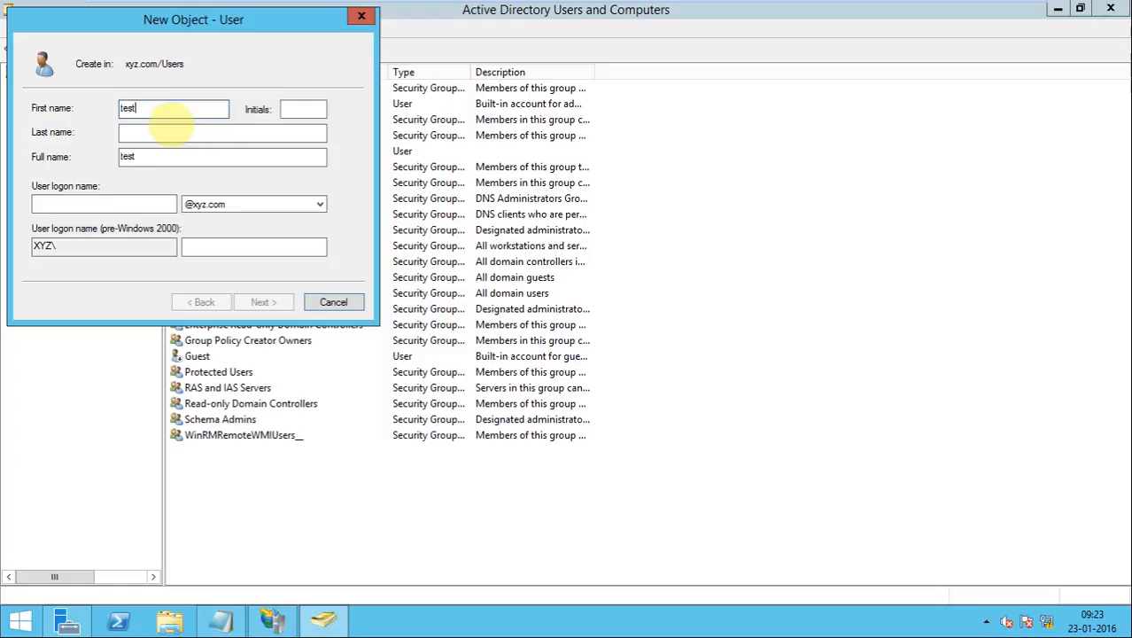
pyautogui.write('ftp')
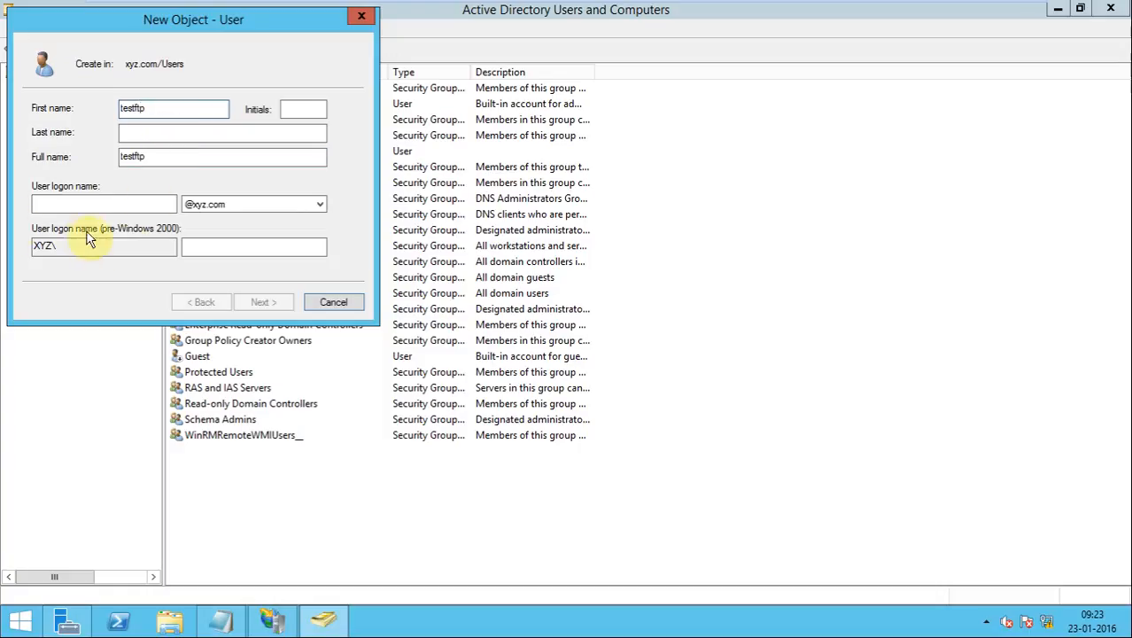
# Enter testftp as the user logon name and continue to the password step
pyautogui.click(103, 204)
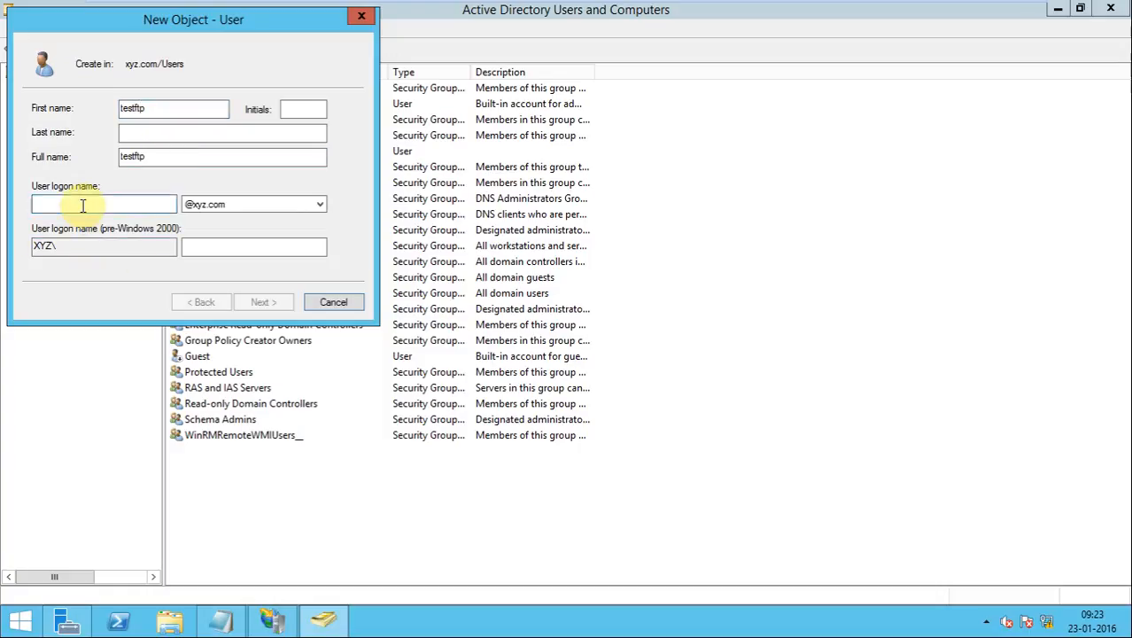
pyautogui.write('test')
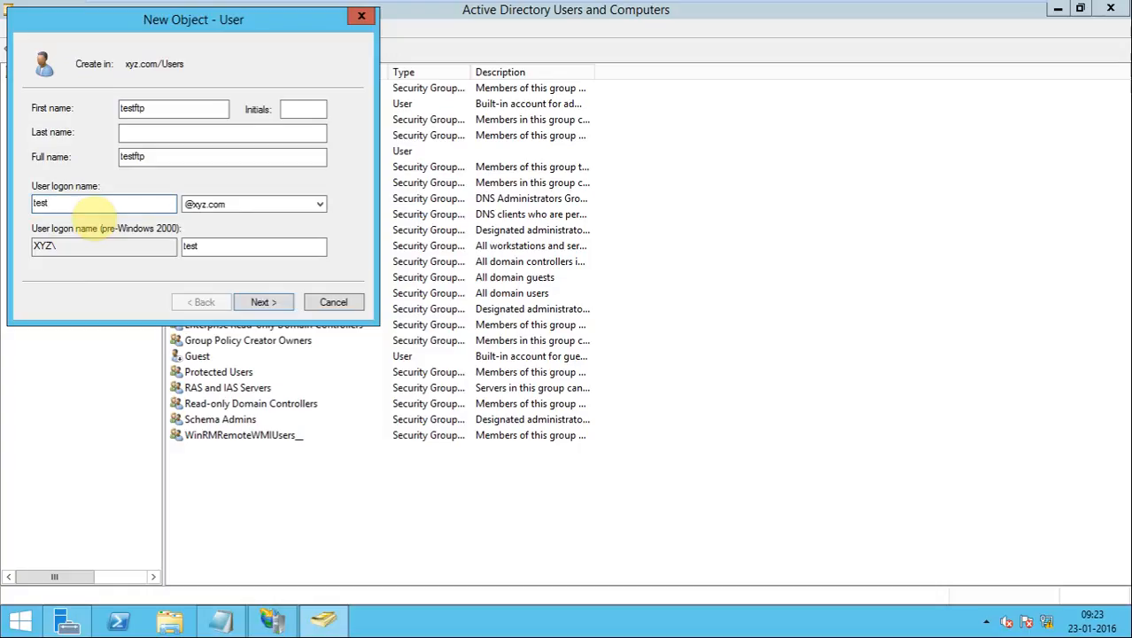
pyautogui.write('fy')
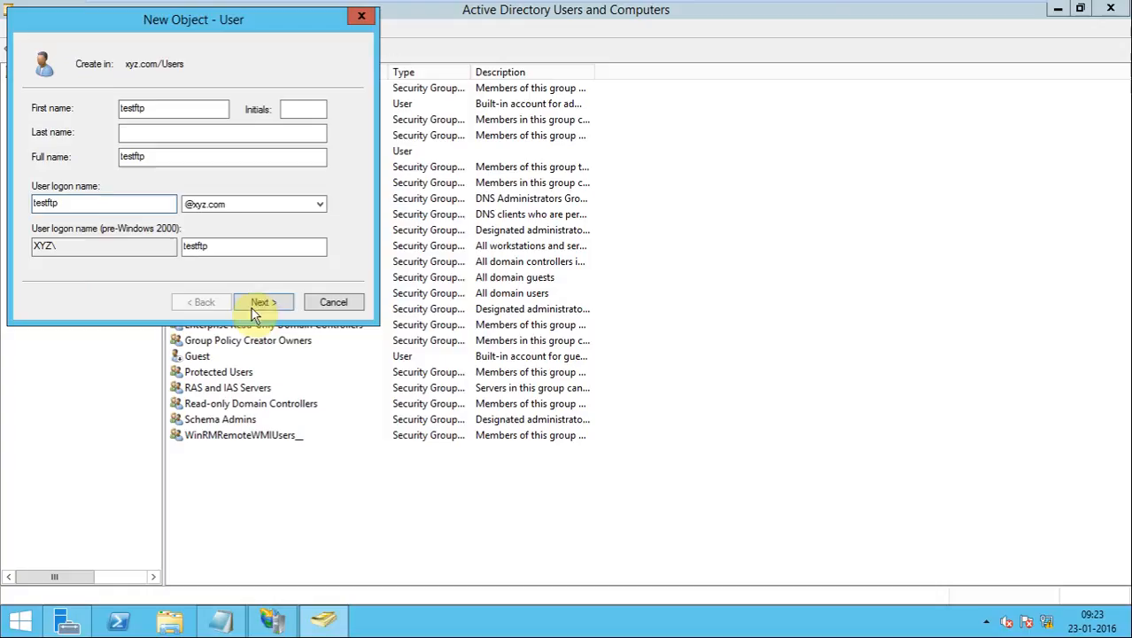
pyautogui.click(262, 301)
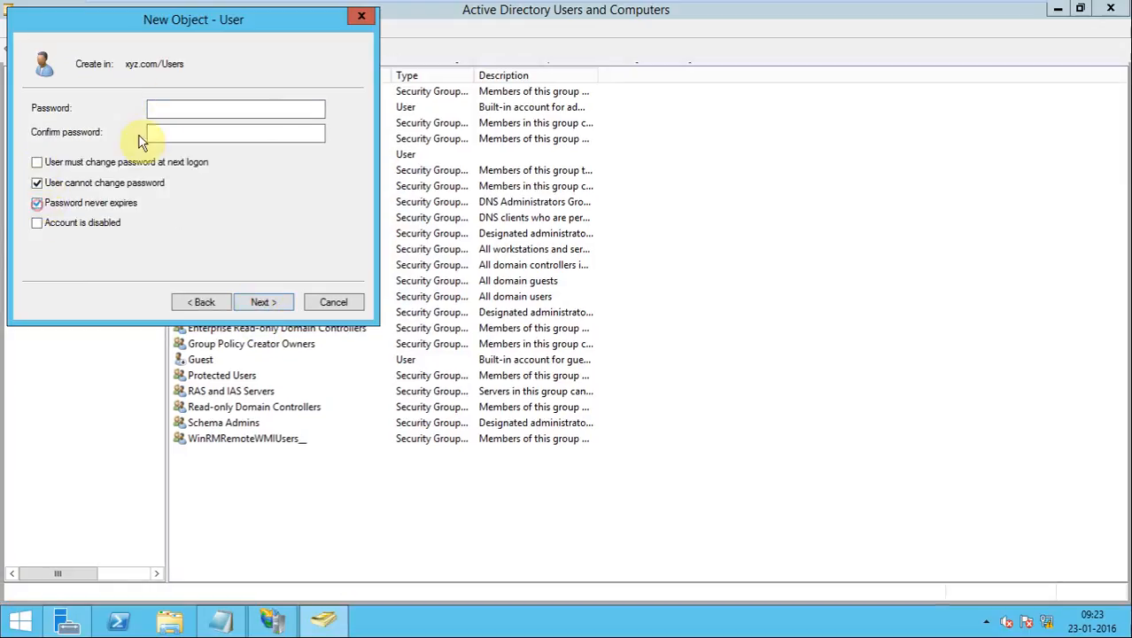
# Set and confirm the password, keep it unchangeable and never expiring, and finish creating testftp
pyautogui.write('•')
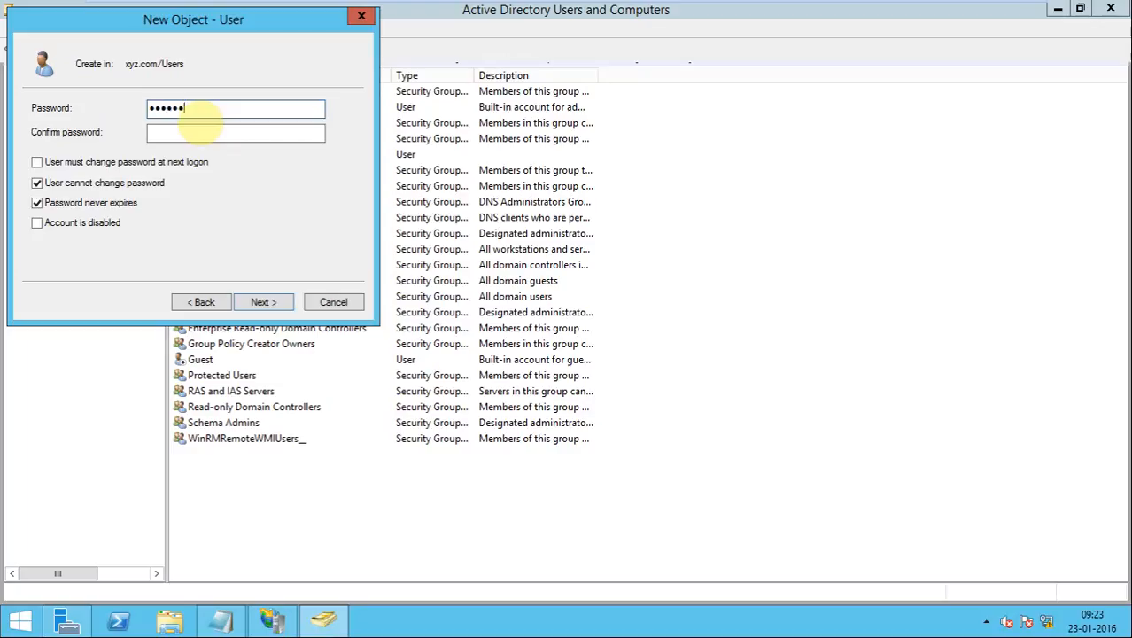
pyautogui.write('••')
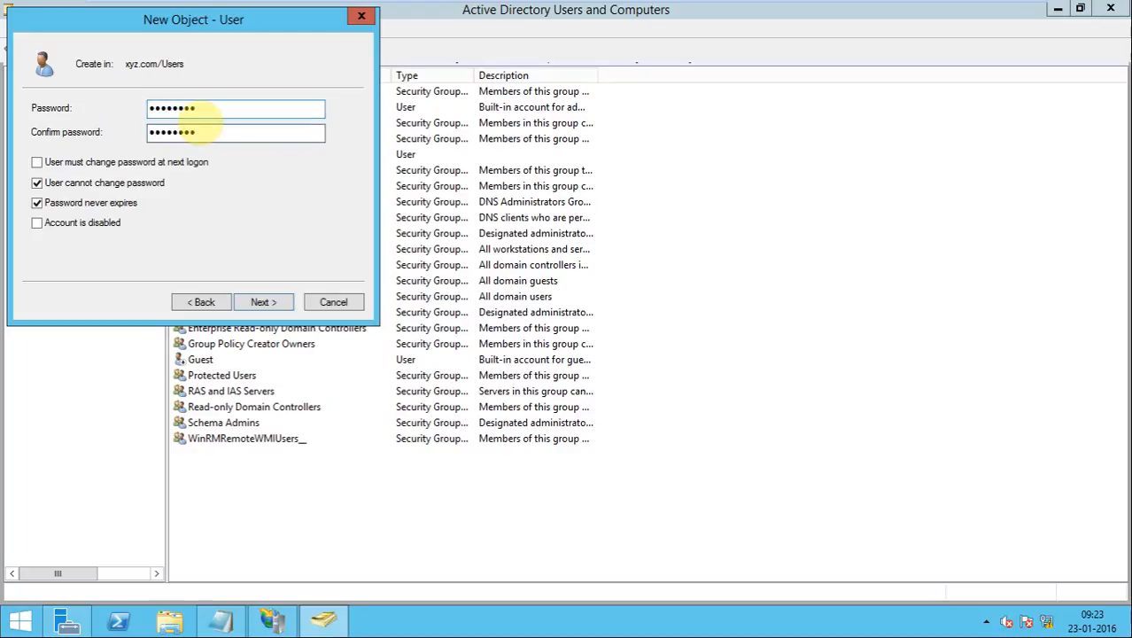
pyautogui.click(262, 301)
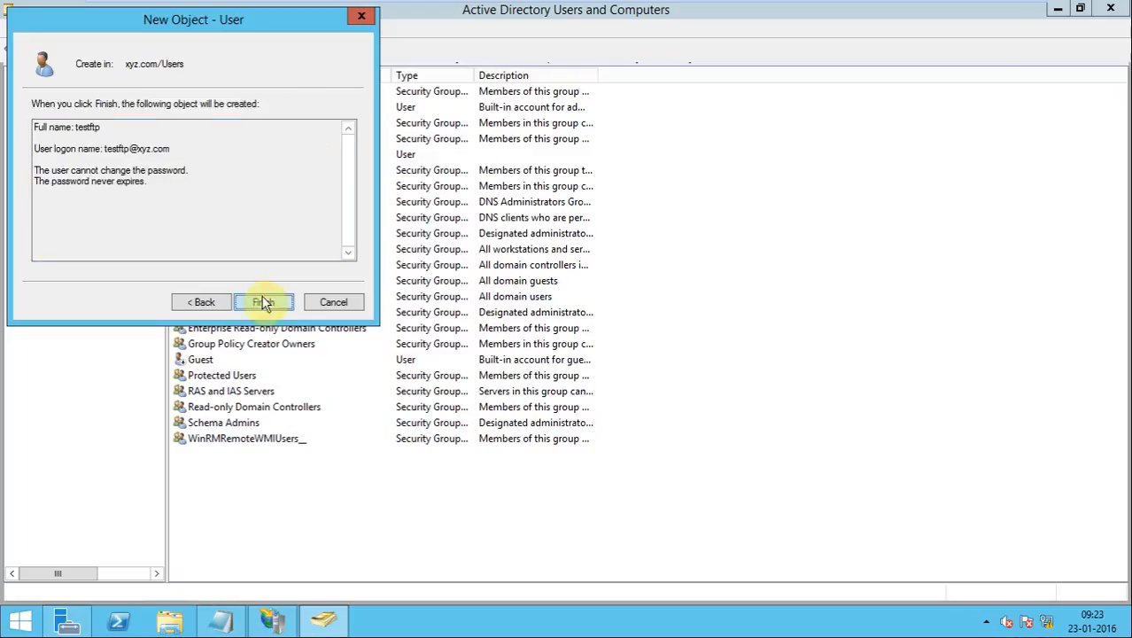
pyautogui.click(264, 302)
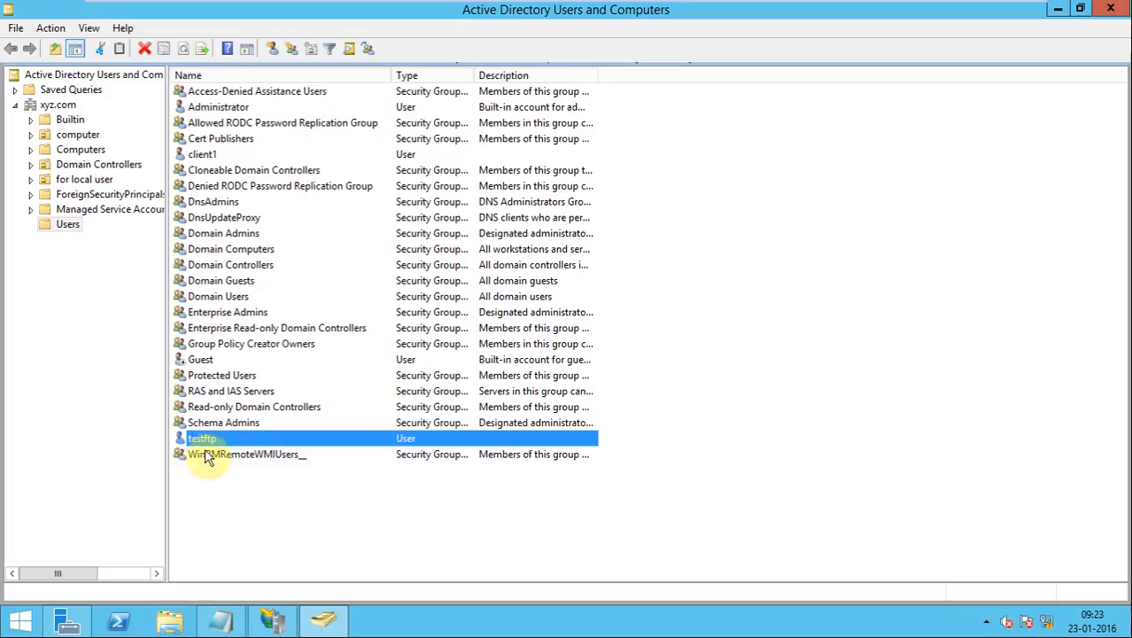
pyautogui.moveTo(248, 576)
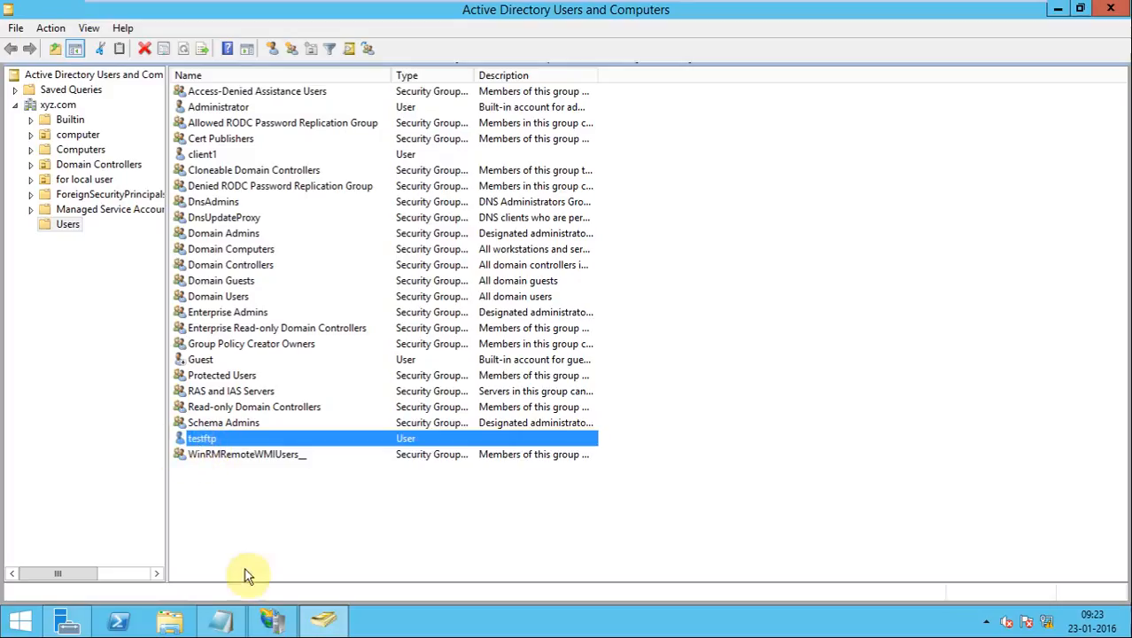
pyautogui.moveTo(273, 621)
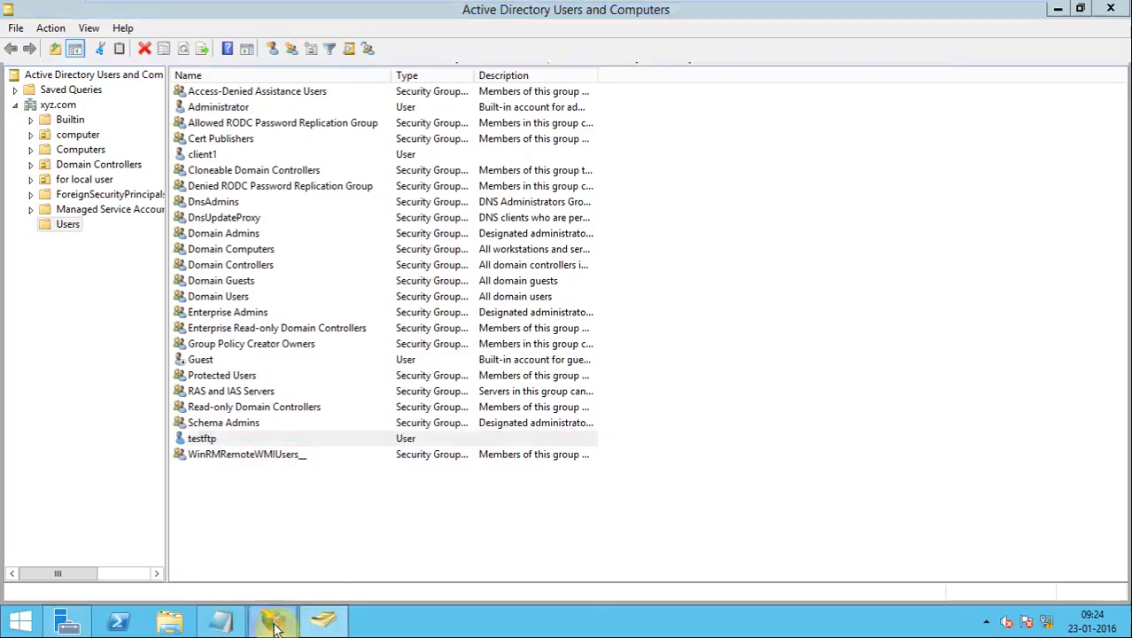
# Return to the allow rule in IIS Manager and switch it to Specified users
pyautogui.click(273, 620)
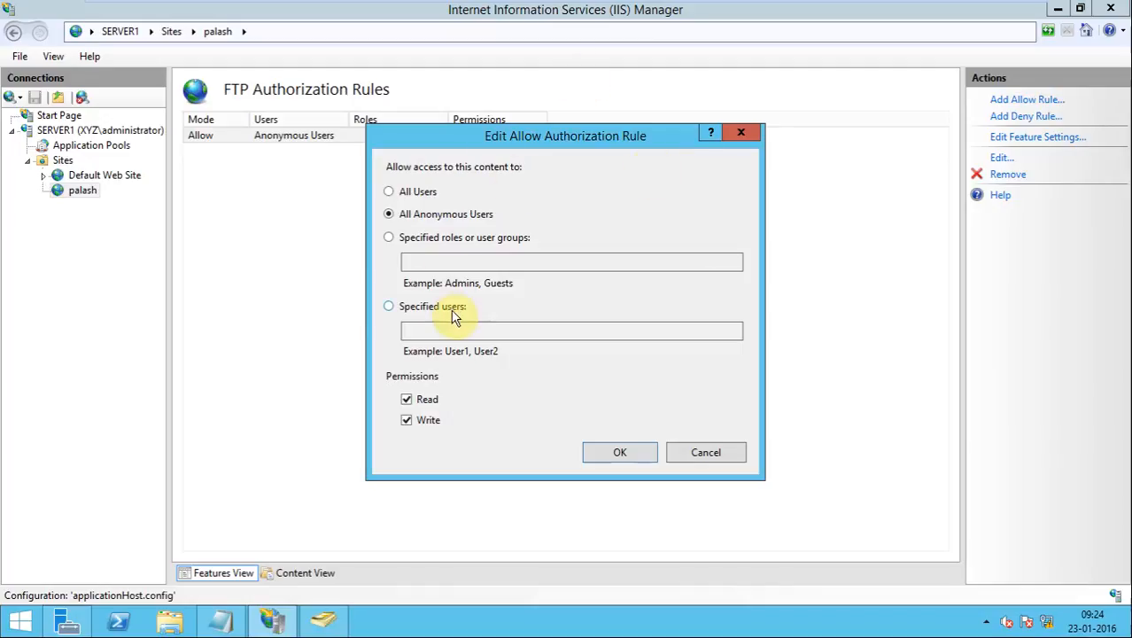
pyautogui.moveTo(416, 316)
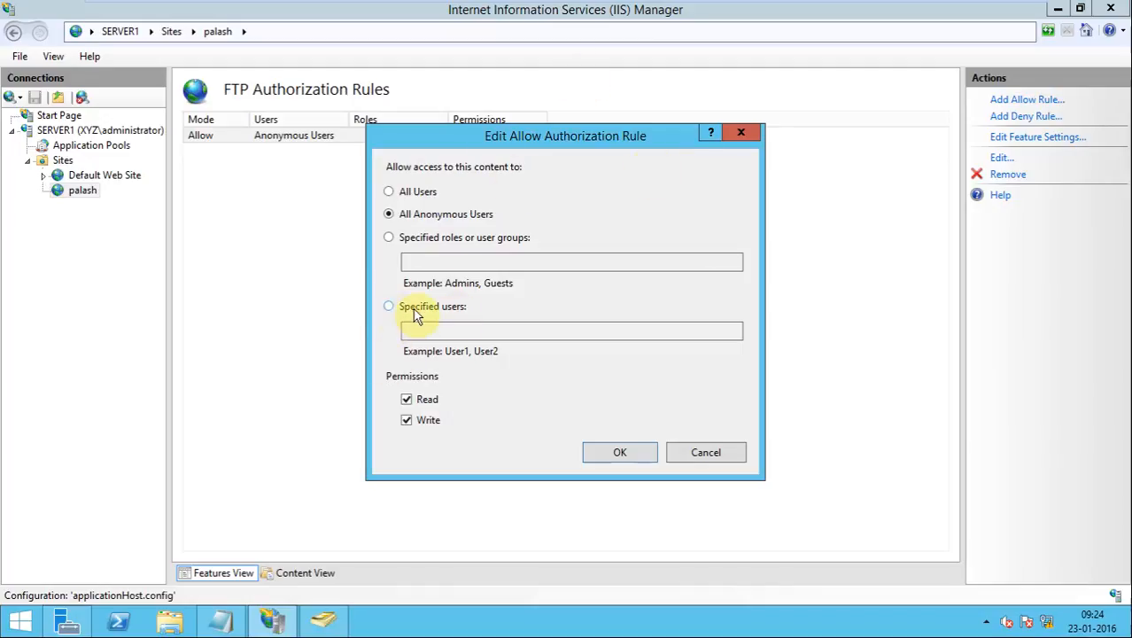
pyautogui.click(388, 305)
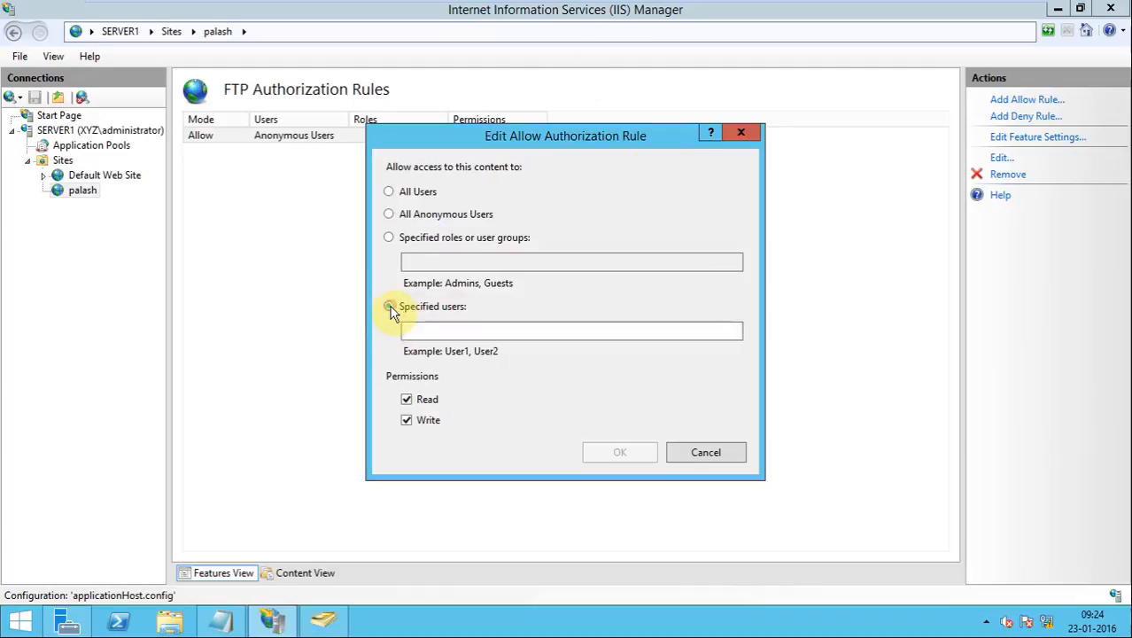
pyautogui.click(390, 305)
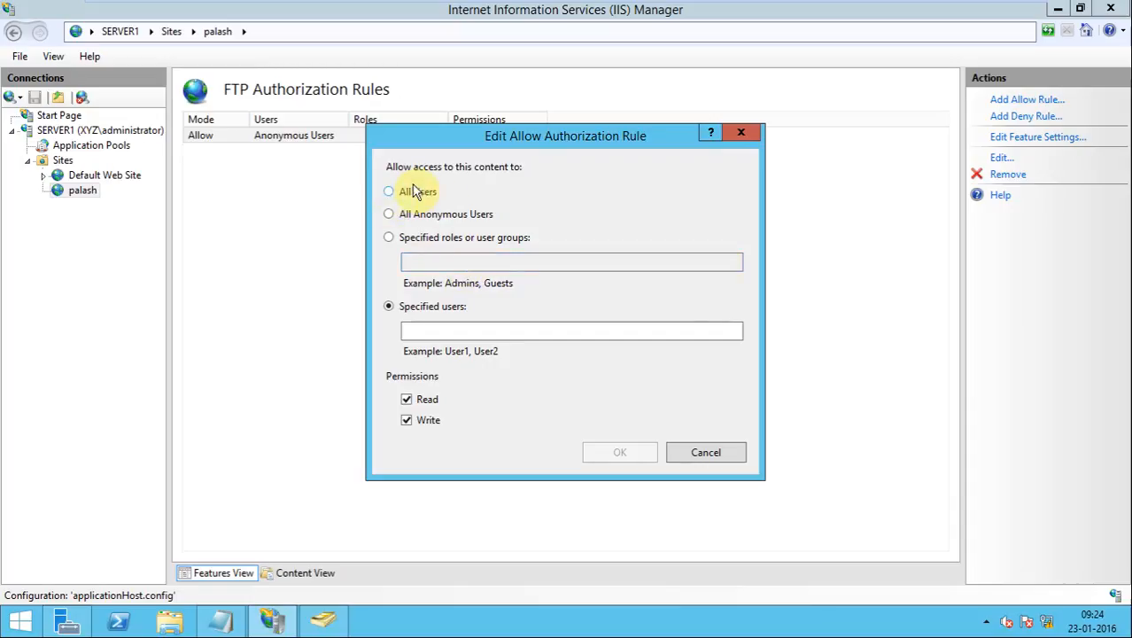
pyautogui.moveTo(429, 304)
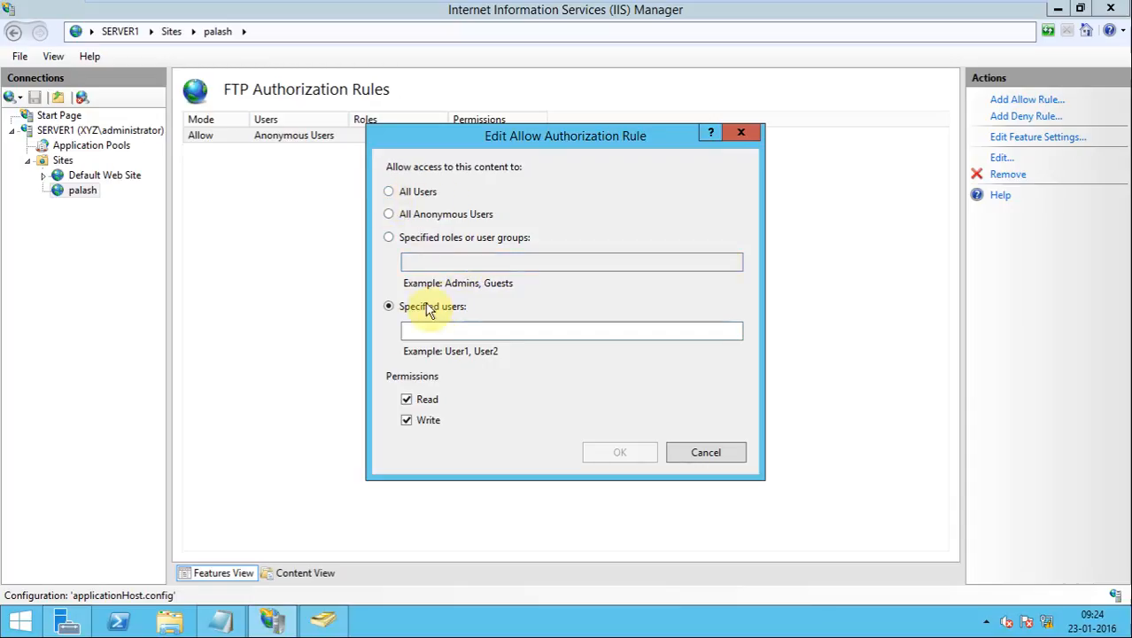
pyautogui.click(570, 331)
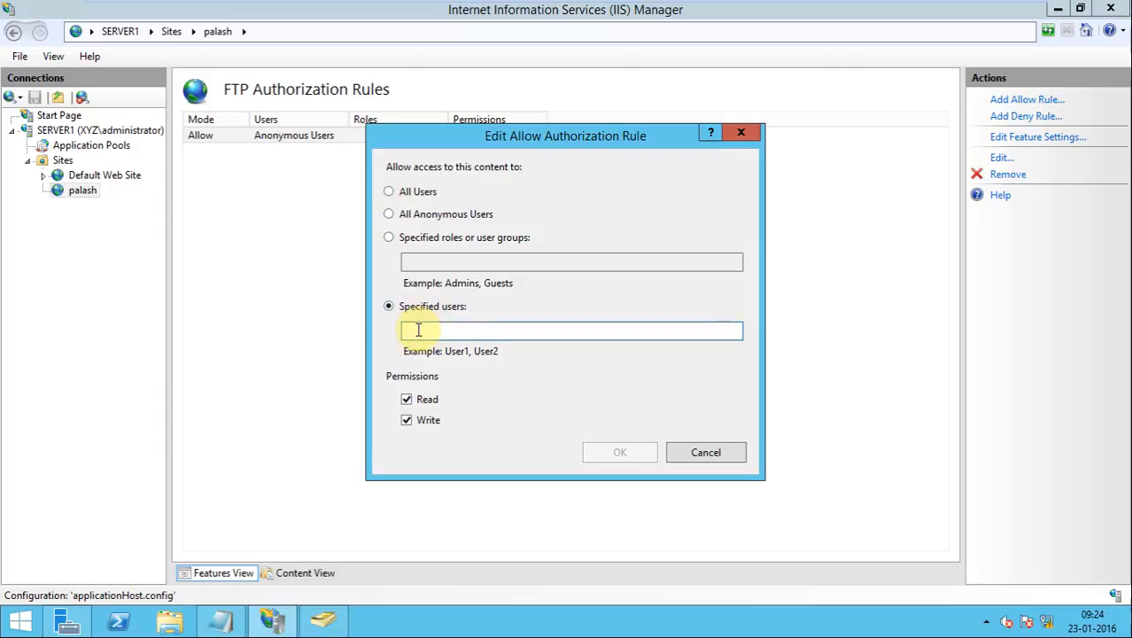
# Enter testftp as the allowed user, keep Read and Write, and confirm the rule
pyautogui.write('tes')
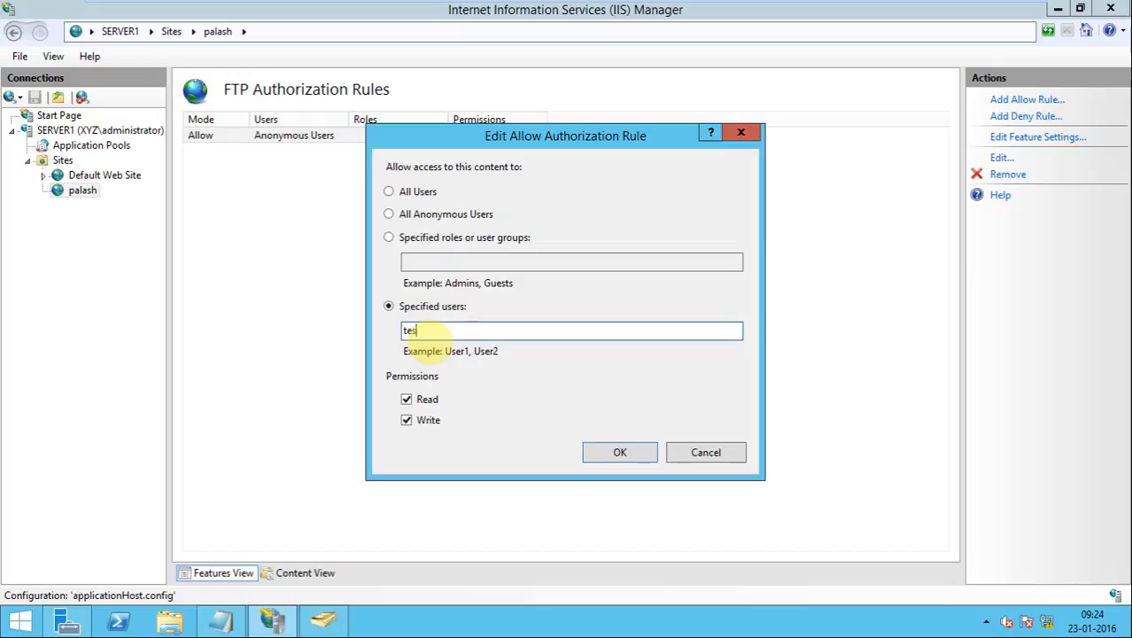
pyautogui.write('t')
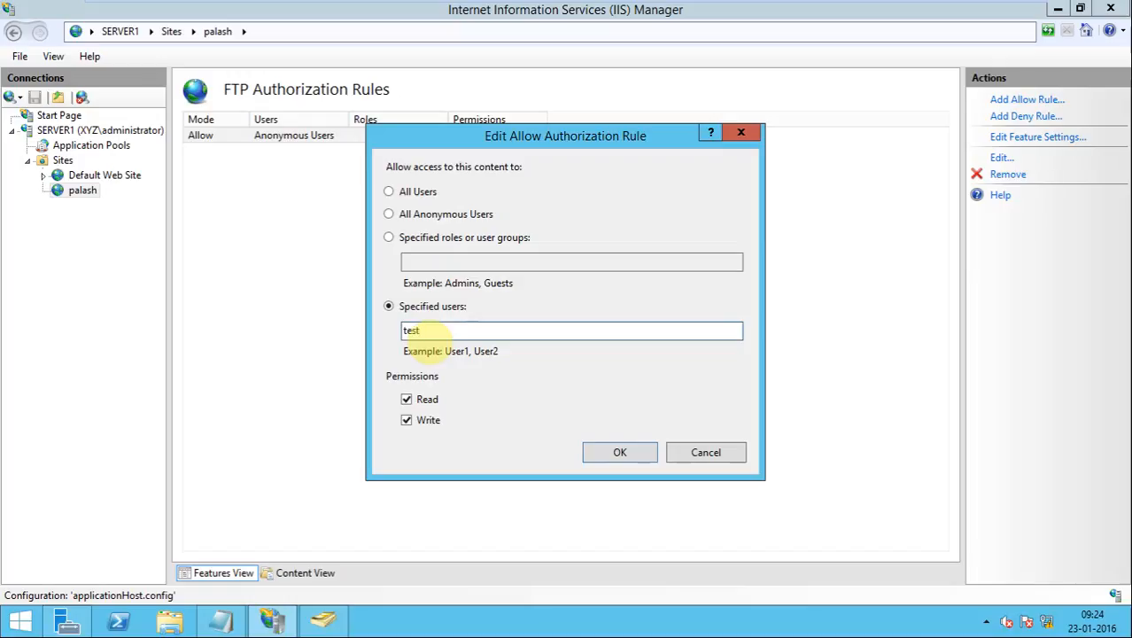
pyautogui.write('ftp')
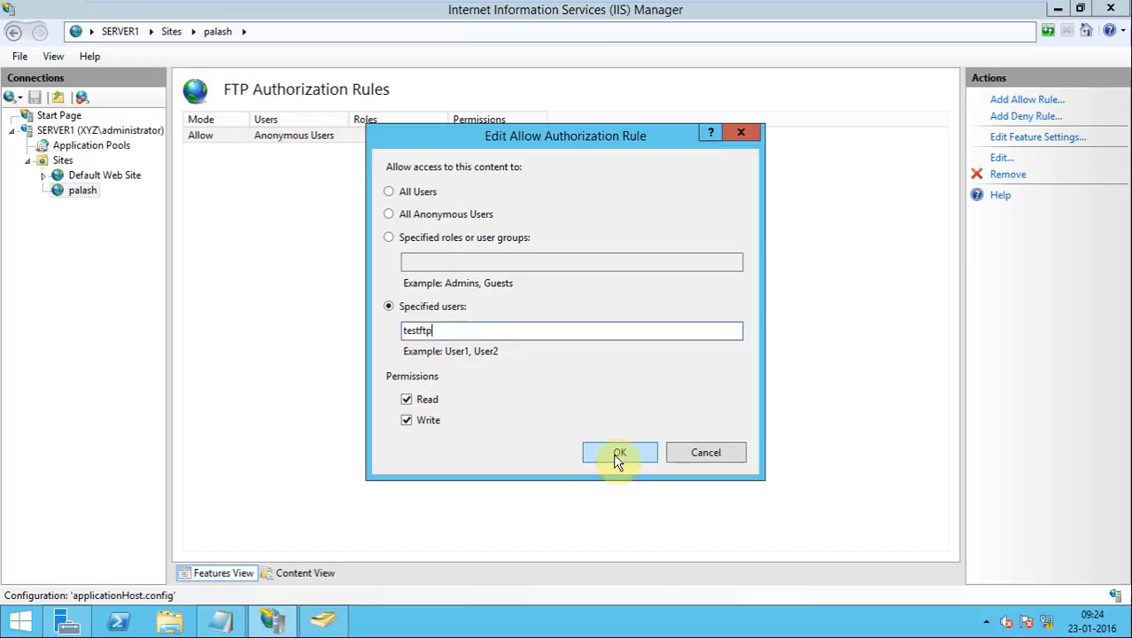
pyautogui.moveTo(429, 398)
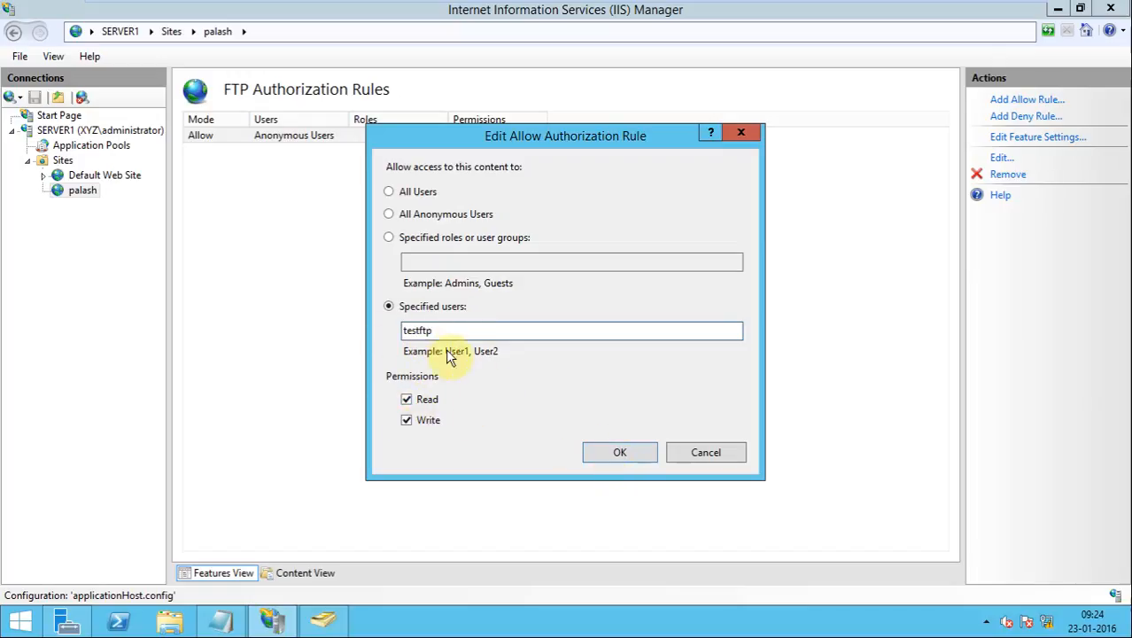
pyautogui.moveTo(402, 367)
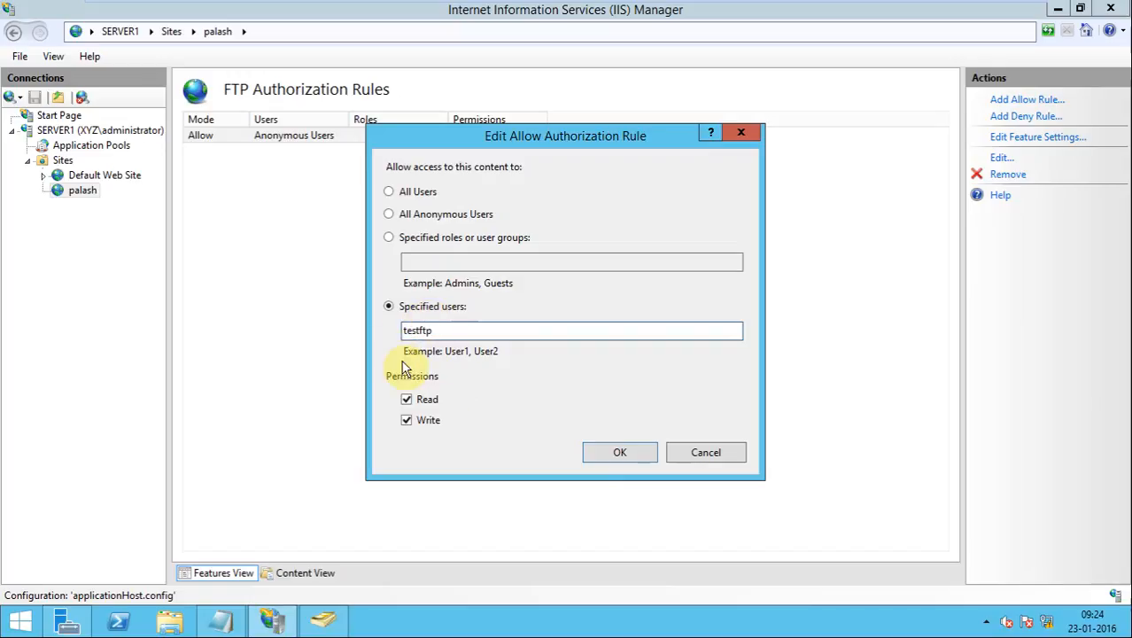
pyautogui.click(620, 452)
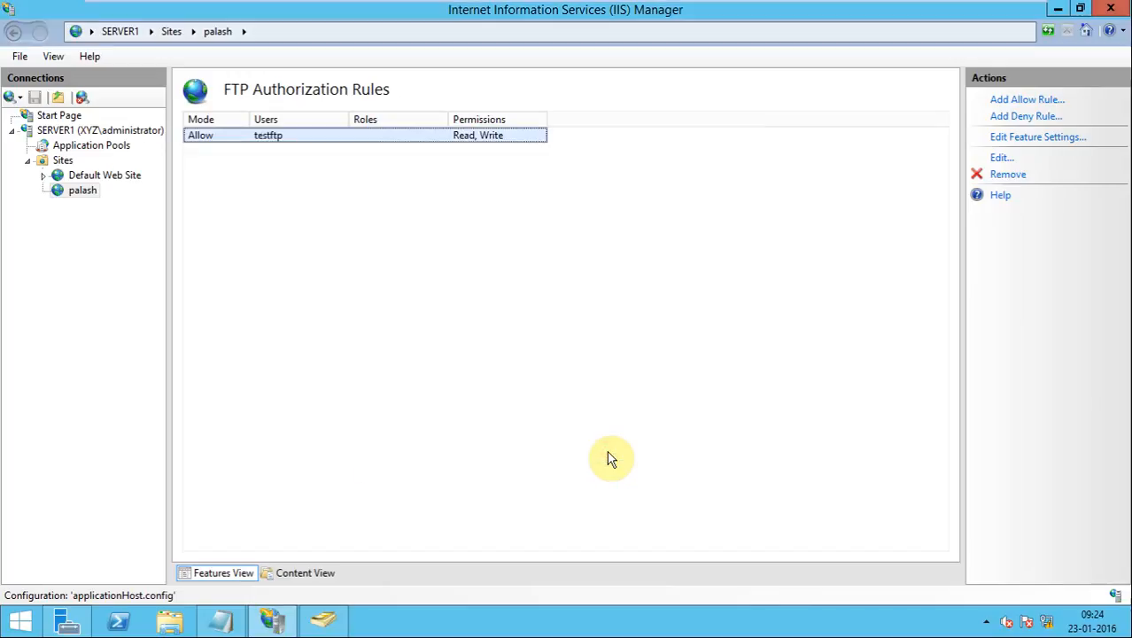
pyautogui.moveTo(82, 189)
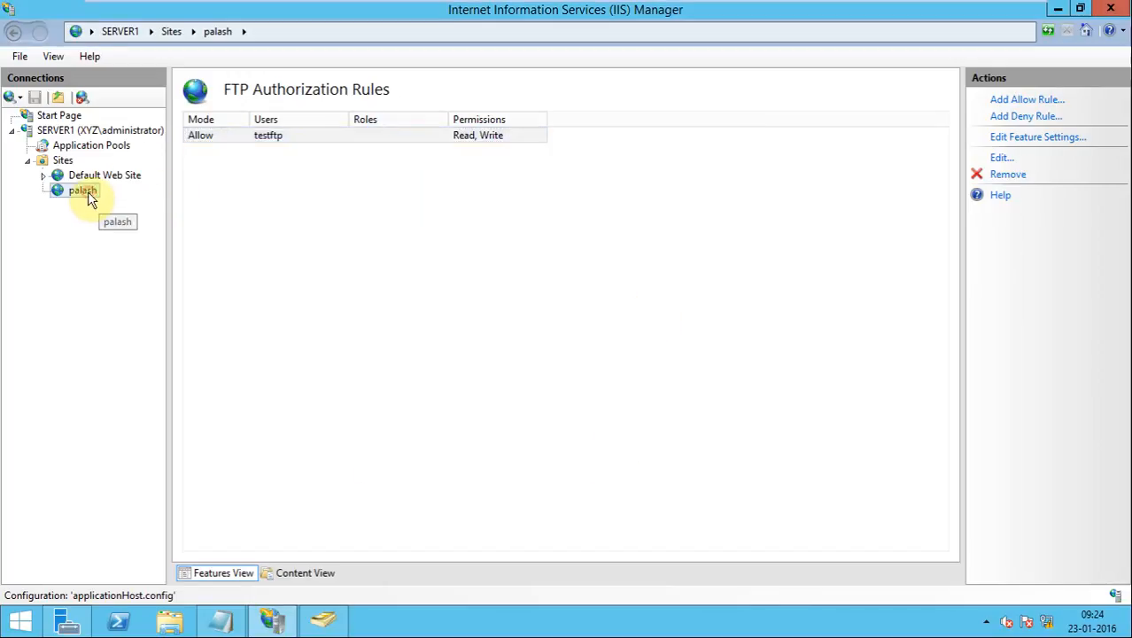
# Show the palash site's home page, then bring up the Windows 7 client machine
pyautogui.click(81, 191)
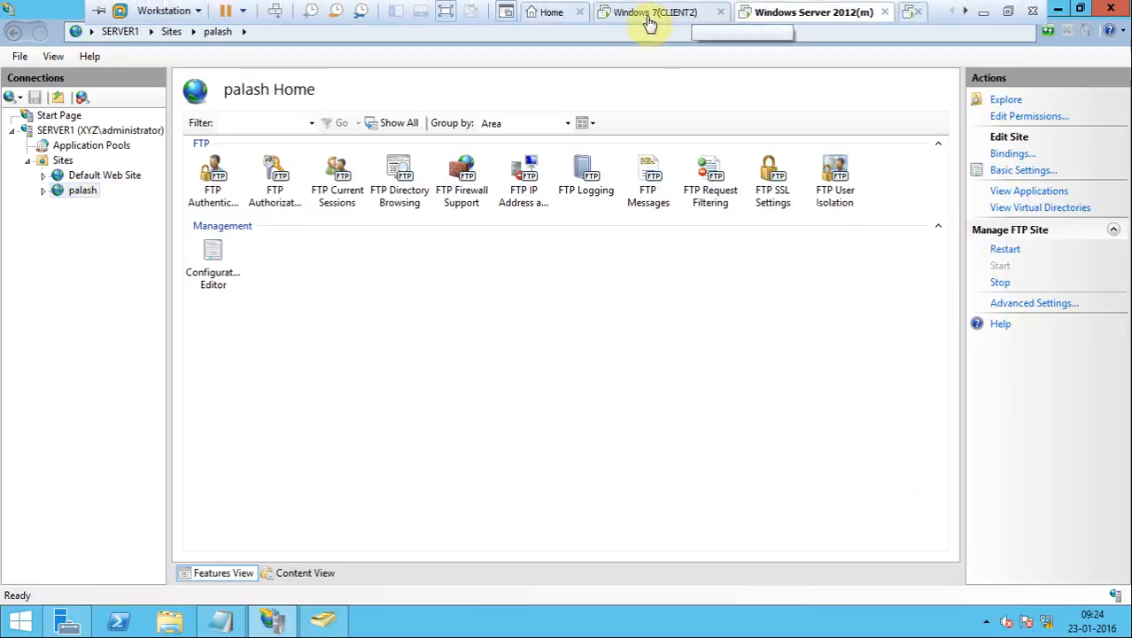
pyautogui.click(652, 10)
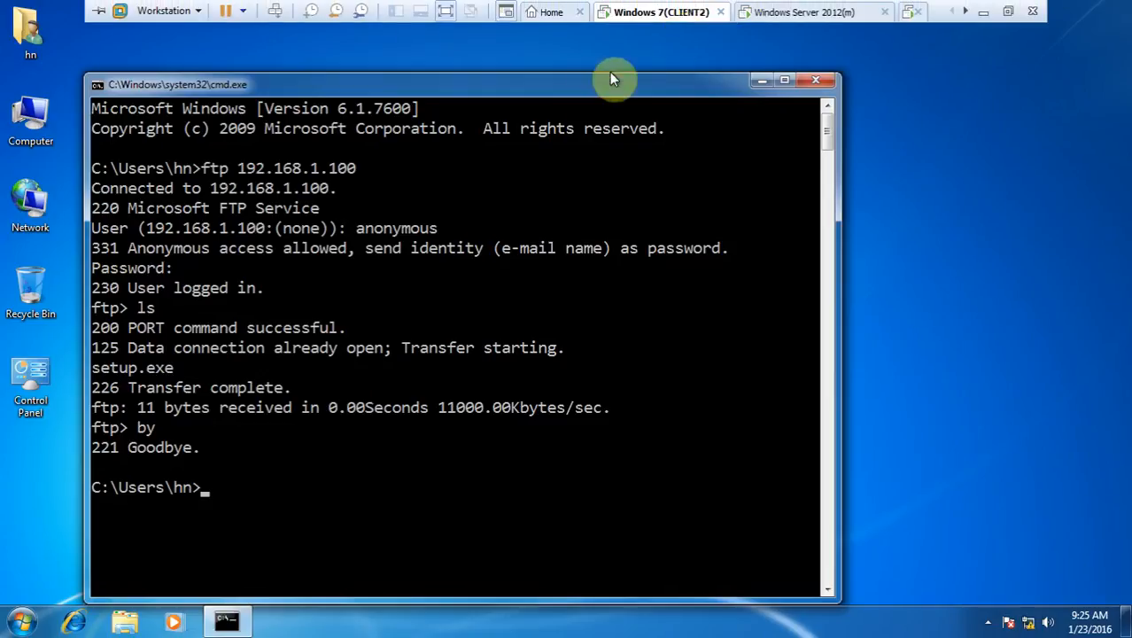
pyautogui.moveTo(393, 326)
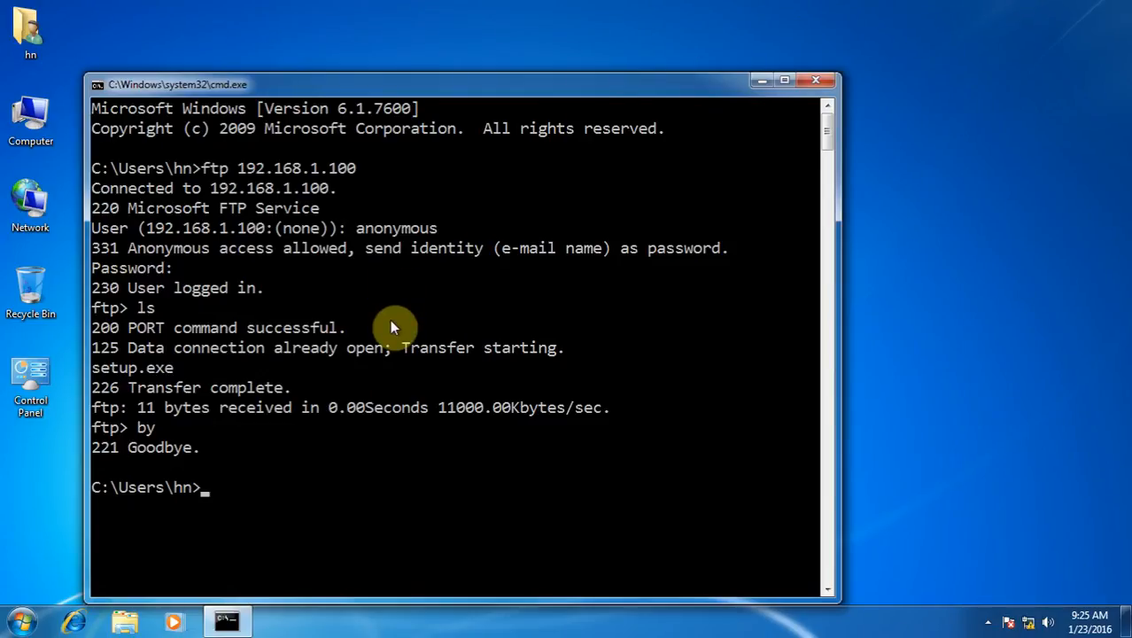
# Connect again from Command Prompt with ftp 192.168.1.100
pyautogui.write('ft')
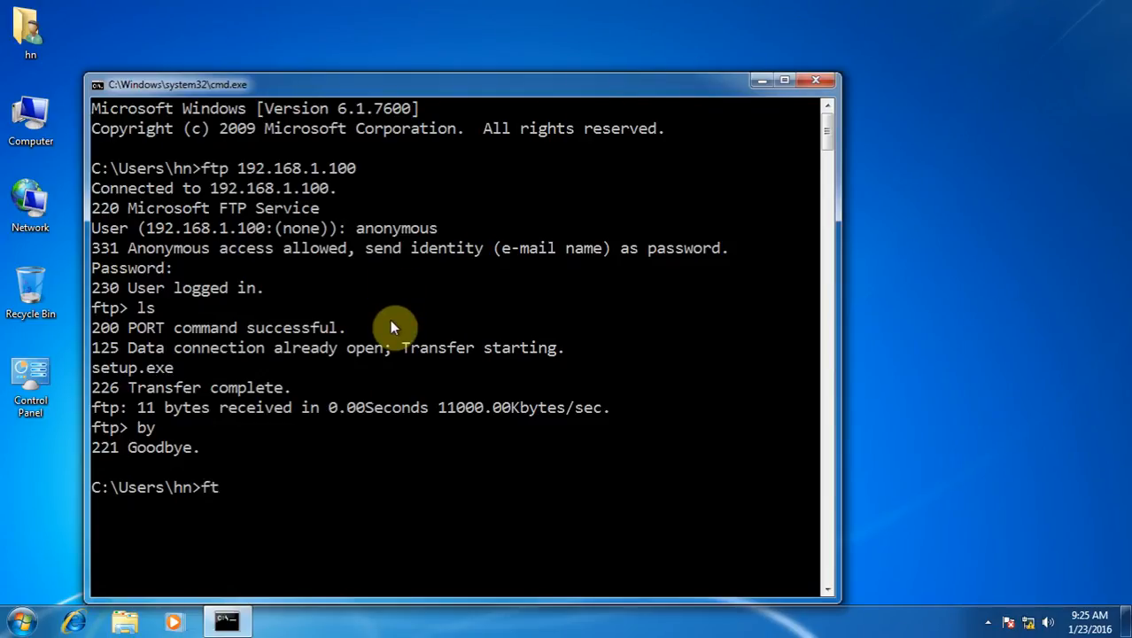
pyautogui.write('p')
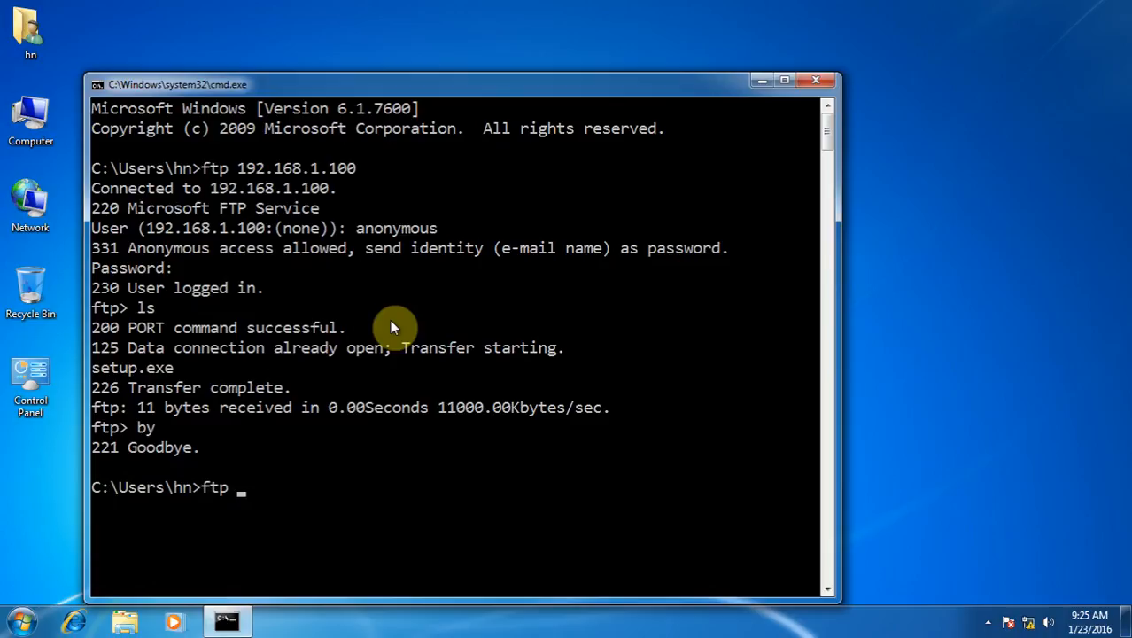
pyautogui.write('192.168')
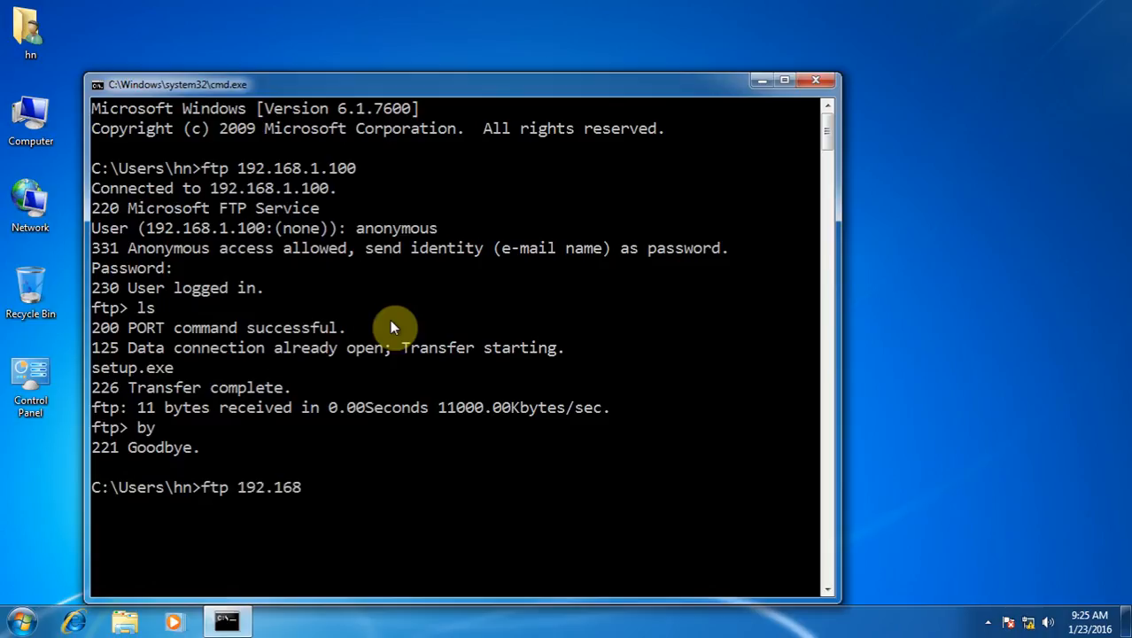
pyautogui.write('.1.100')
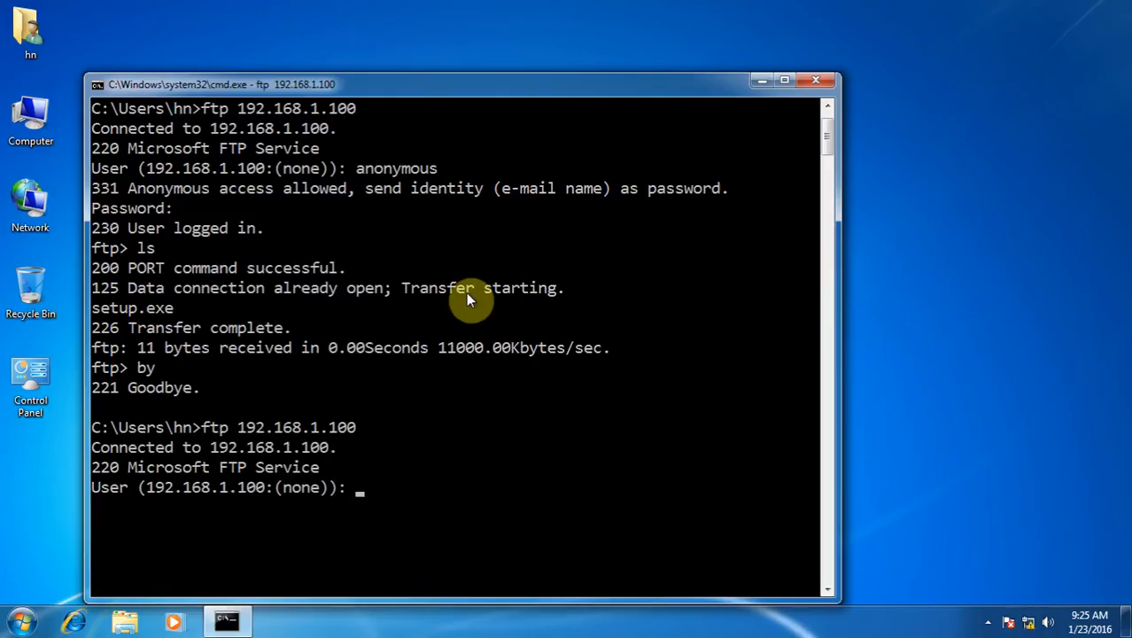
# Attempt login as anonymous, which fails with error 530, then quit with bye to reconnect
pyautogui.write('a')
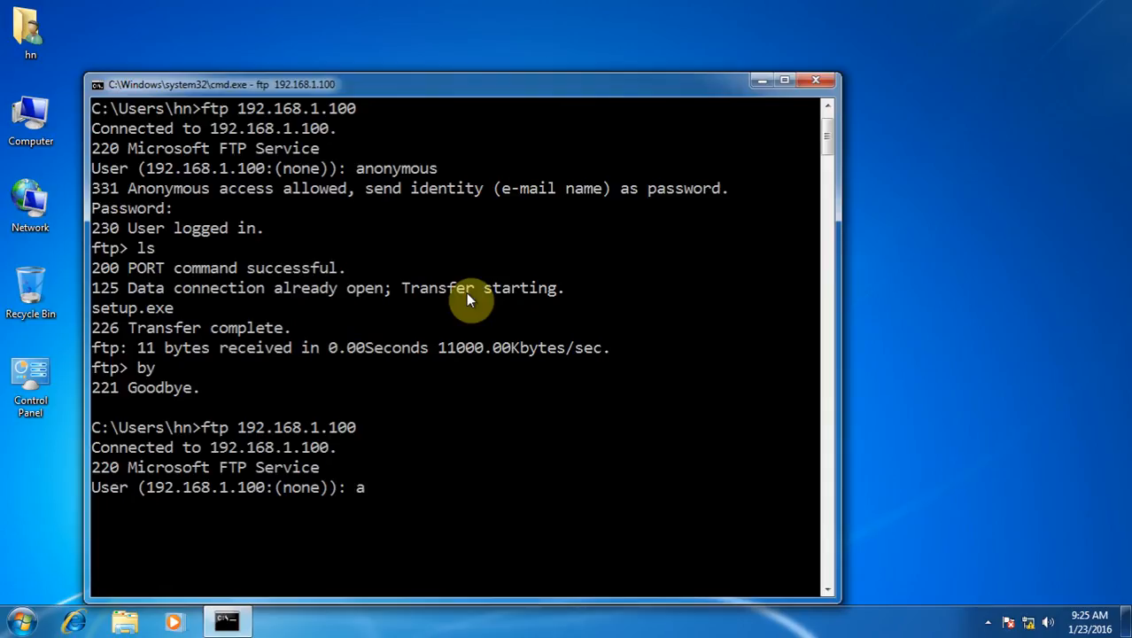
pyautogui.write('non')
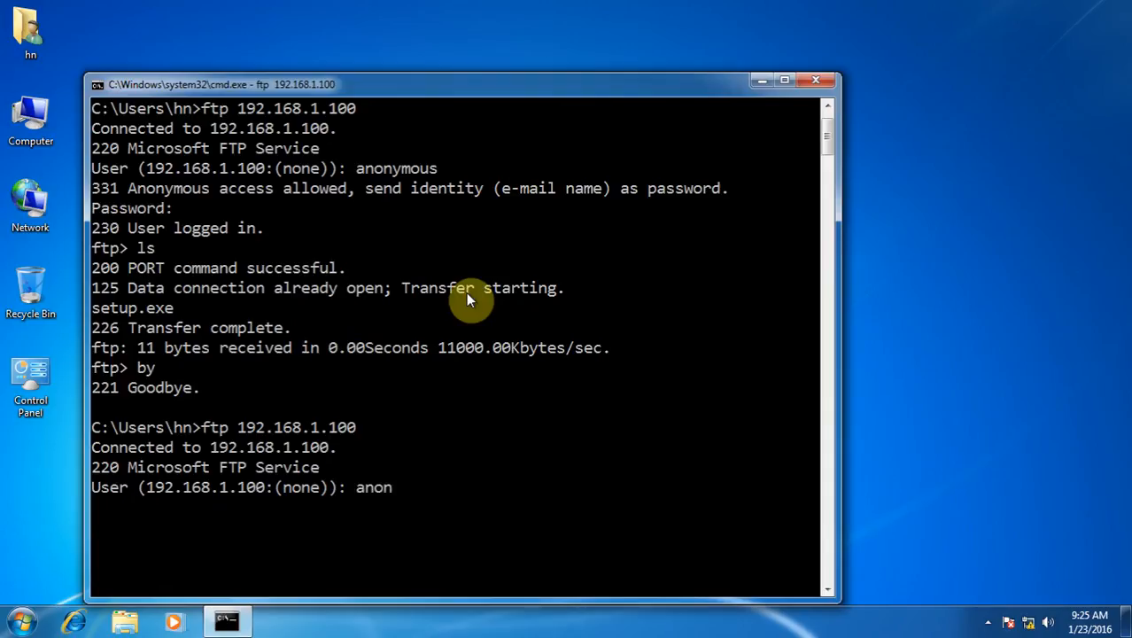
pyautogui.write('ymous')
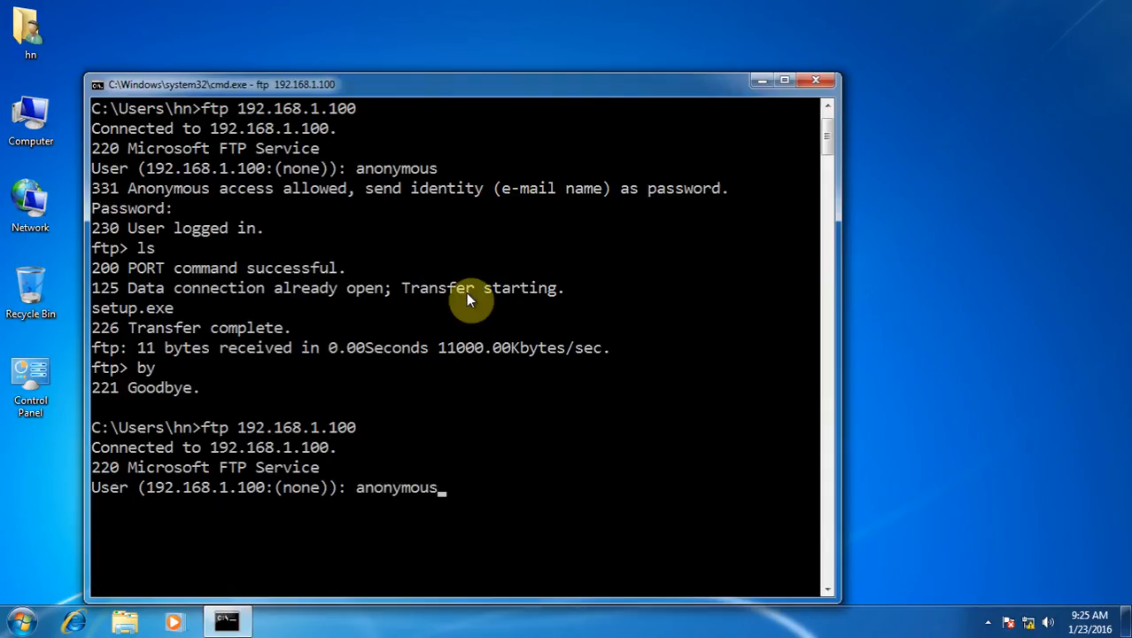
pyautogui.press('Return')
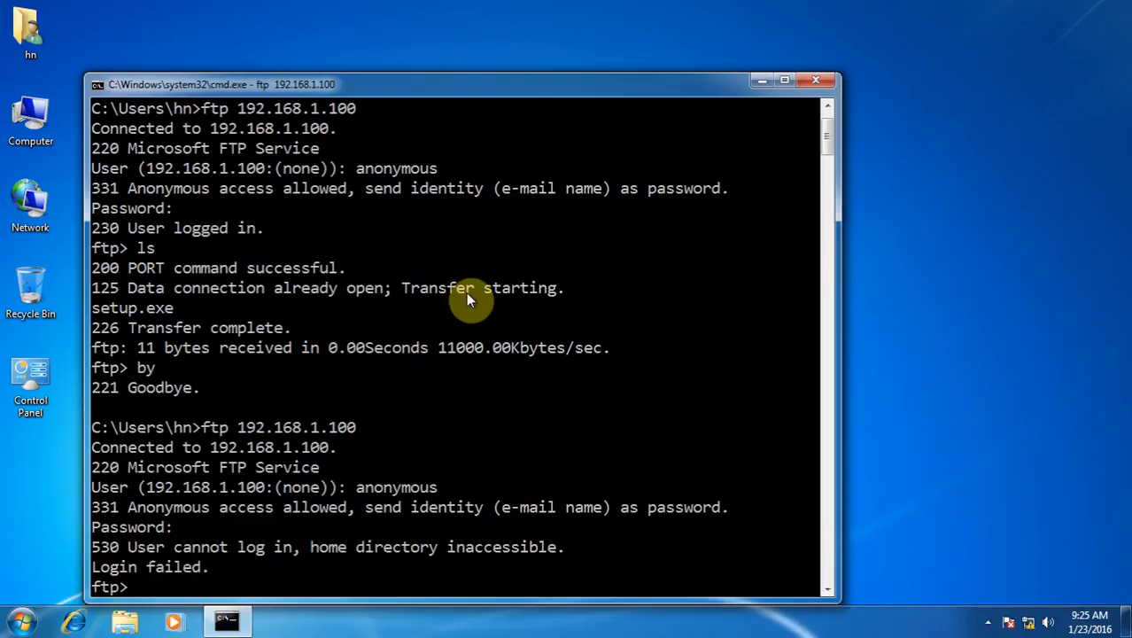
pyautogui.scroll(-3)
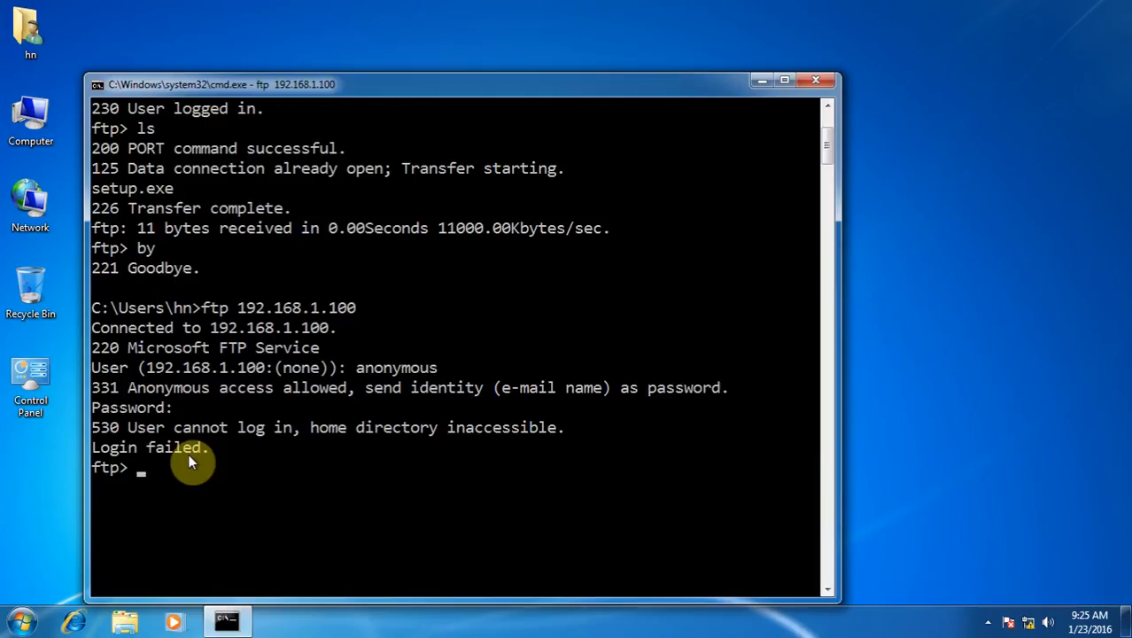
pyautogui.write('by')
pyautogui.write('ftp 192.168.1.100')
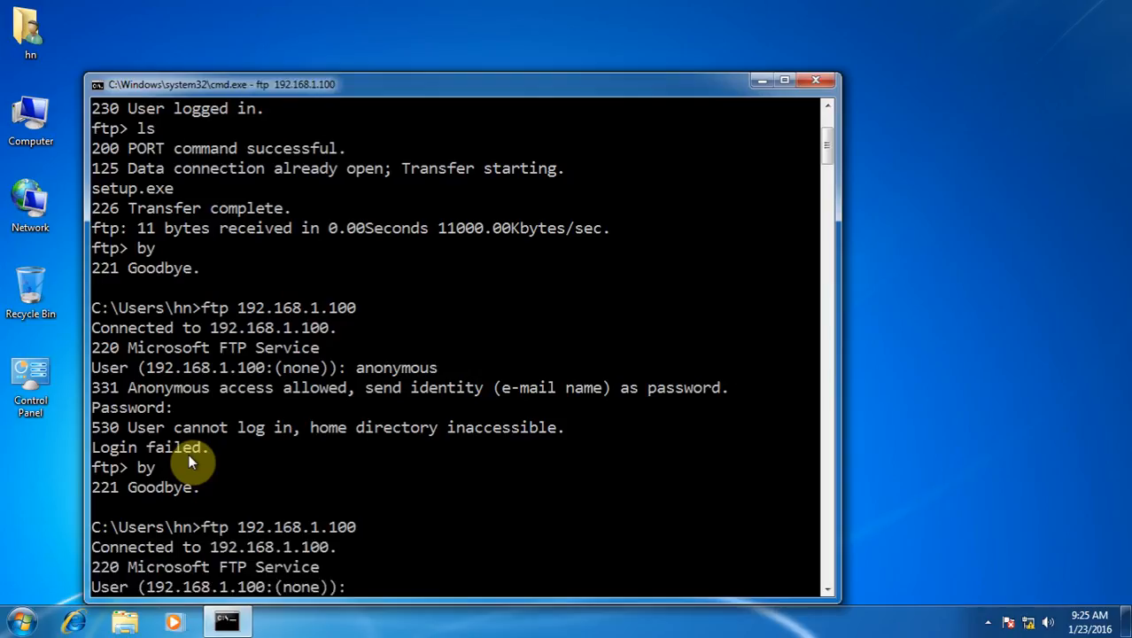
# Log in as testftp at the ftp prompt, list setup.exe, quit with bye, and launch Internet Explorer
pyautogui.scroll(-3)
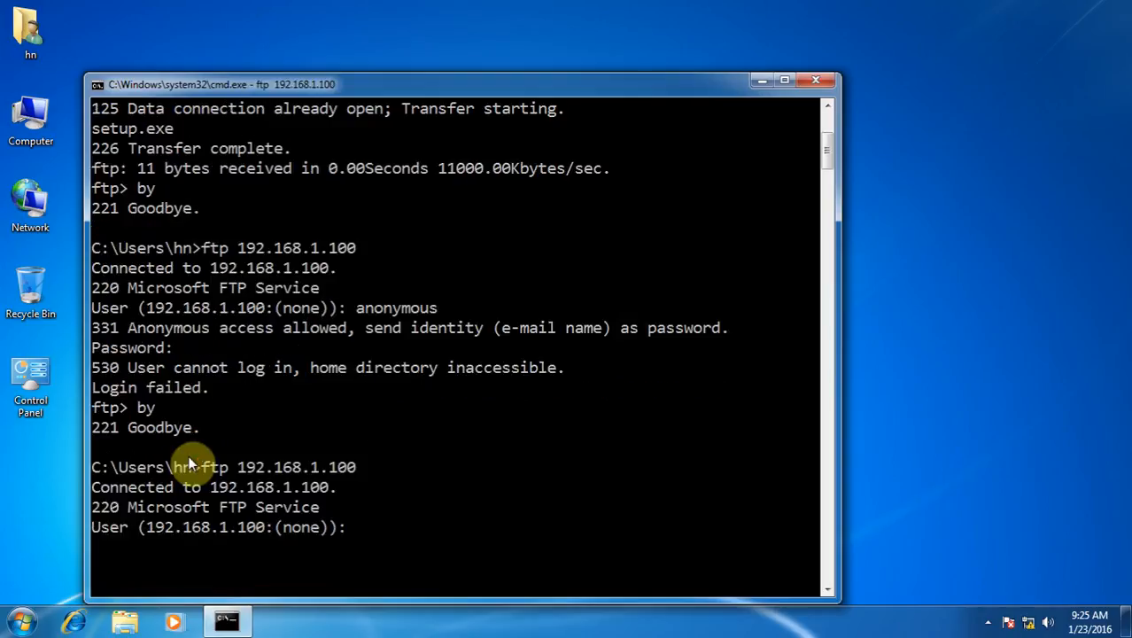
pyautogui.write('testft')
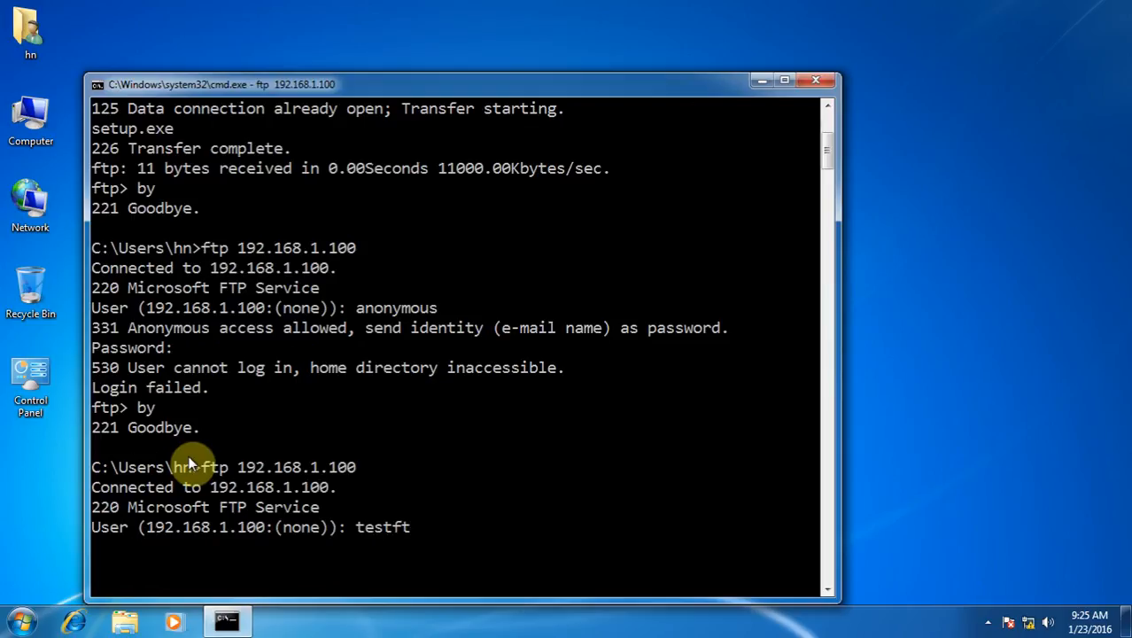
pyautogui.press('Return')
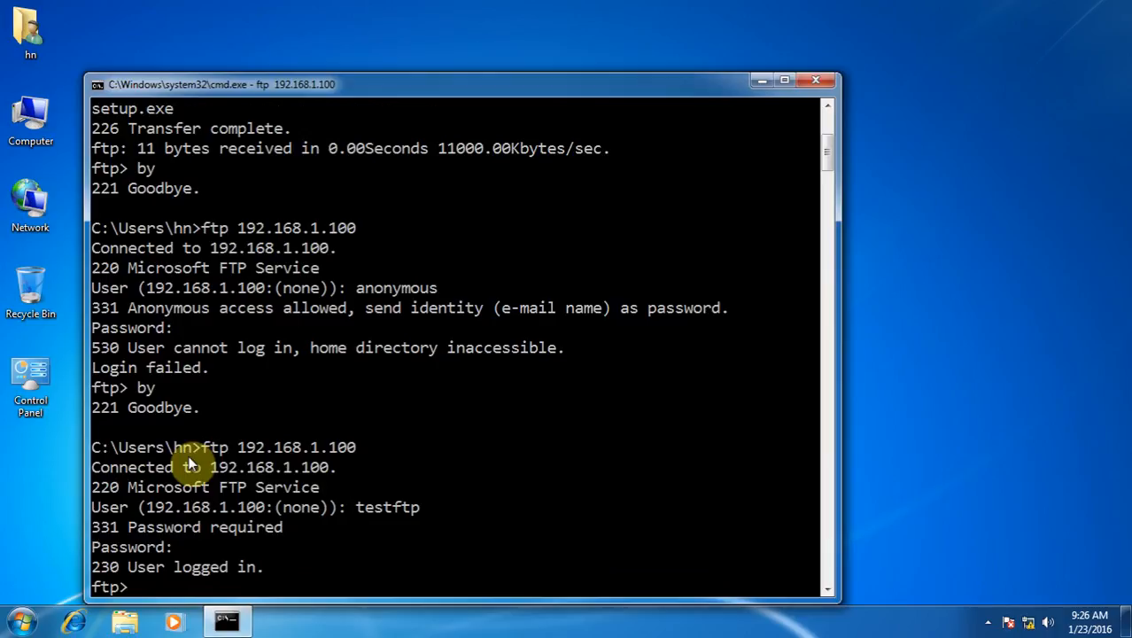
pyautogui.scroll(-3)
pyautogui.write('ls')
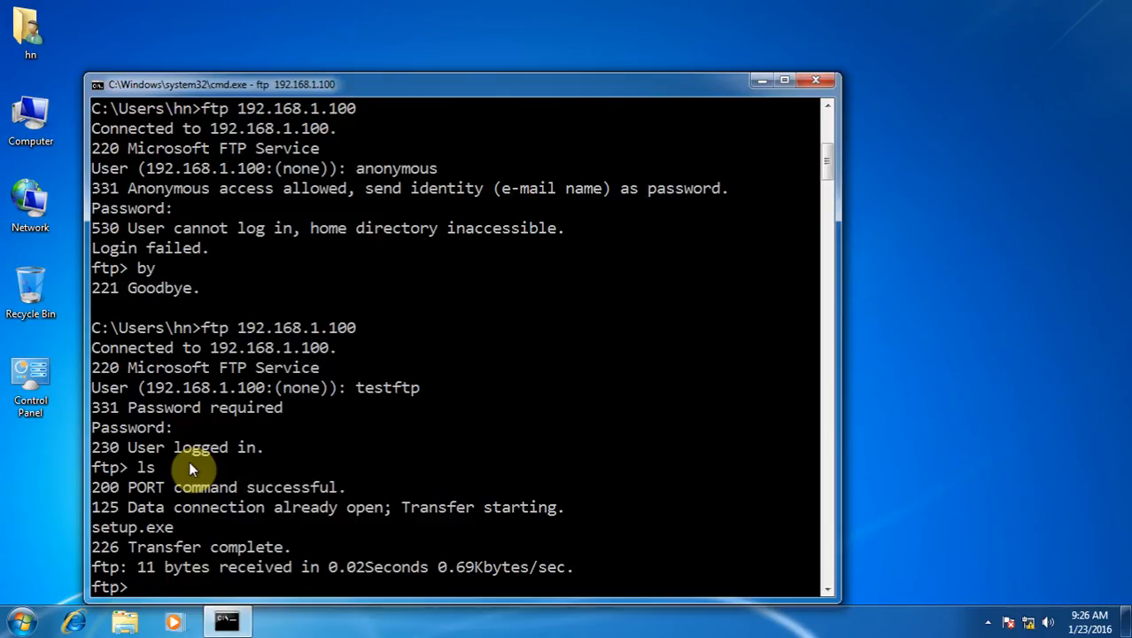
pyautogui.moveTo(672, 152)
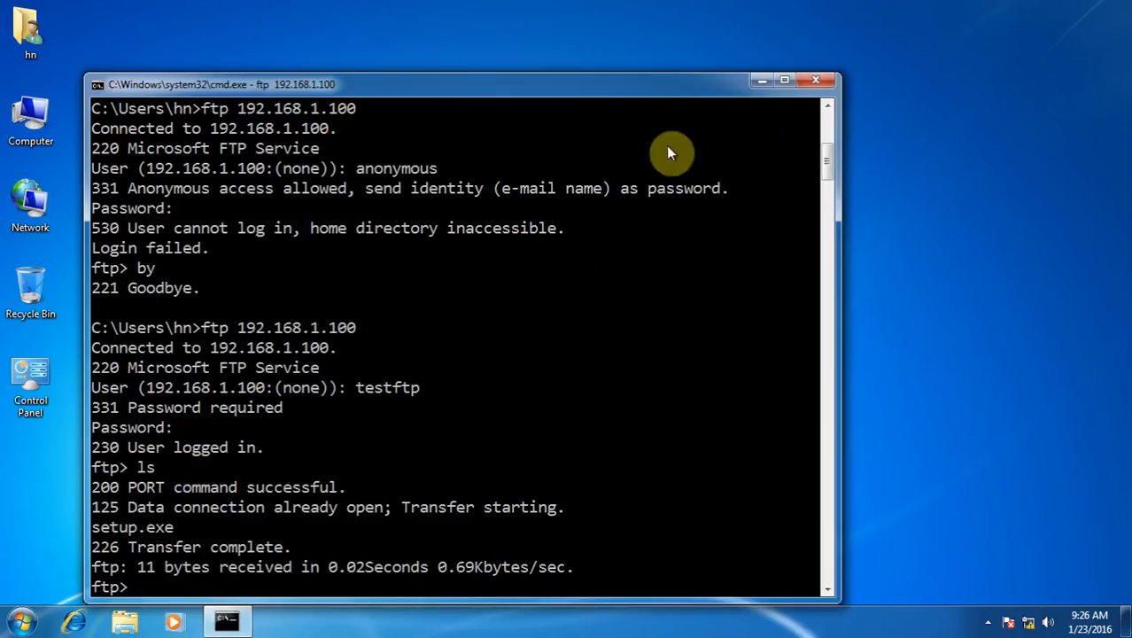
pyautogui.write('by')
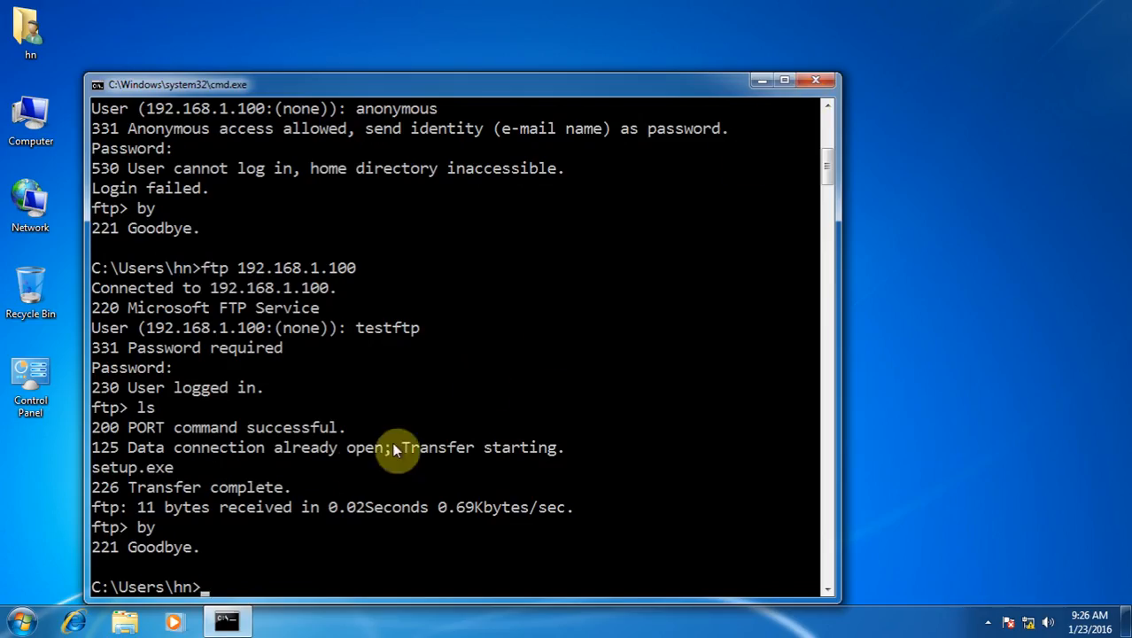
pyautogui.moveTo(85, 620)
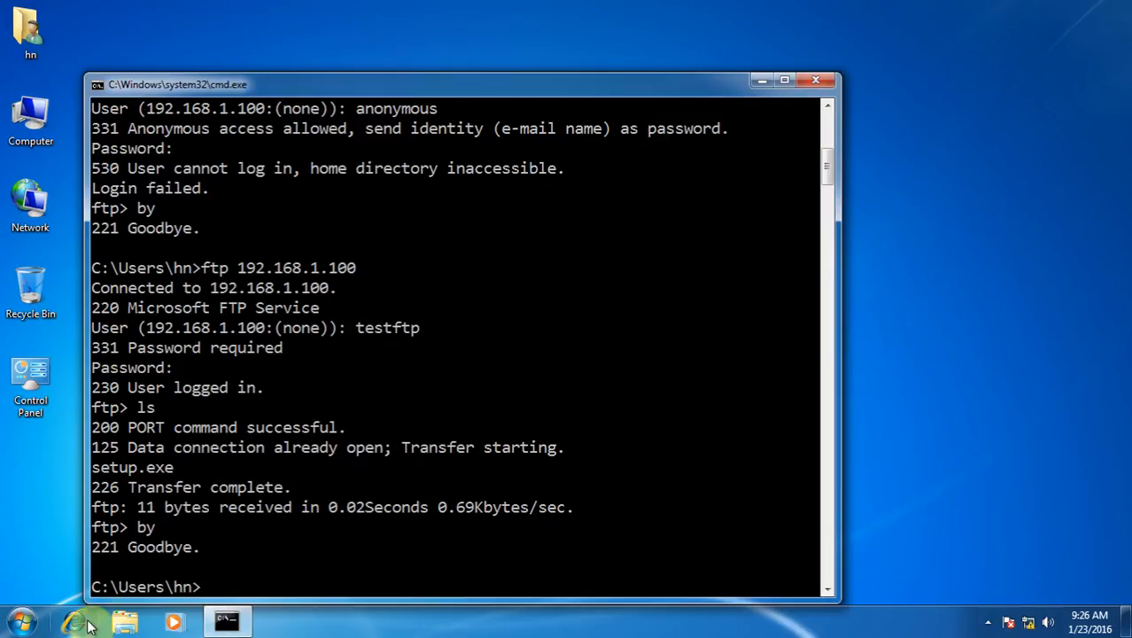
pyautogui.click(72, 620)
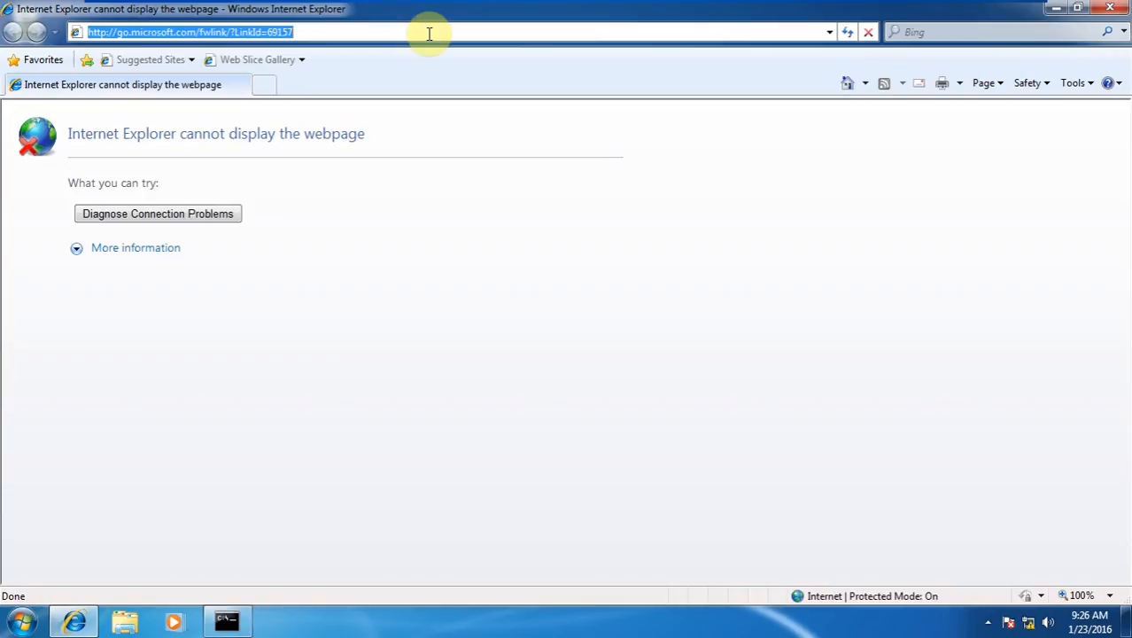
pyautogui.write('ftp')
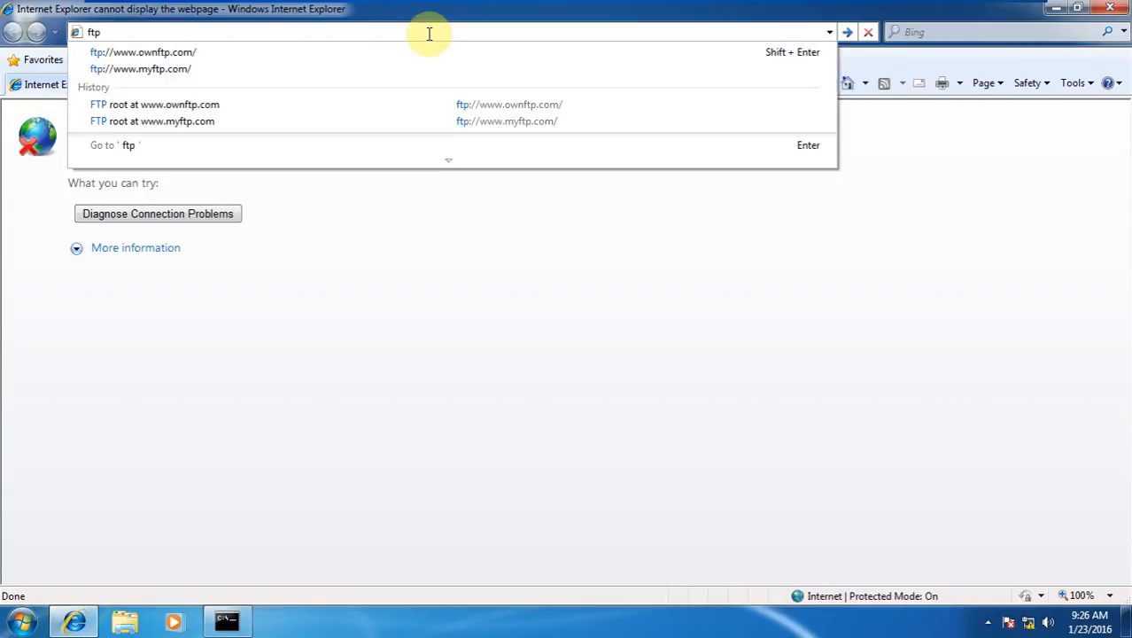
pyautogui.write(':')
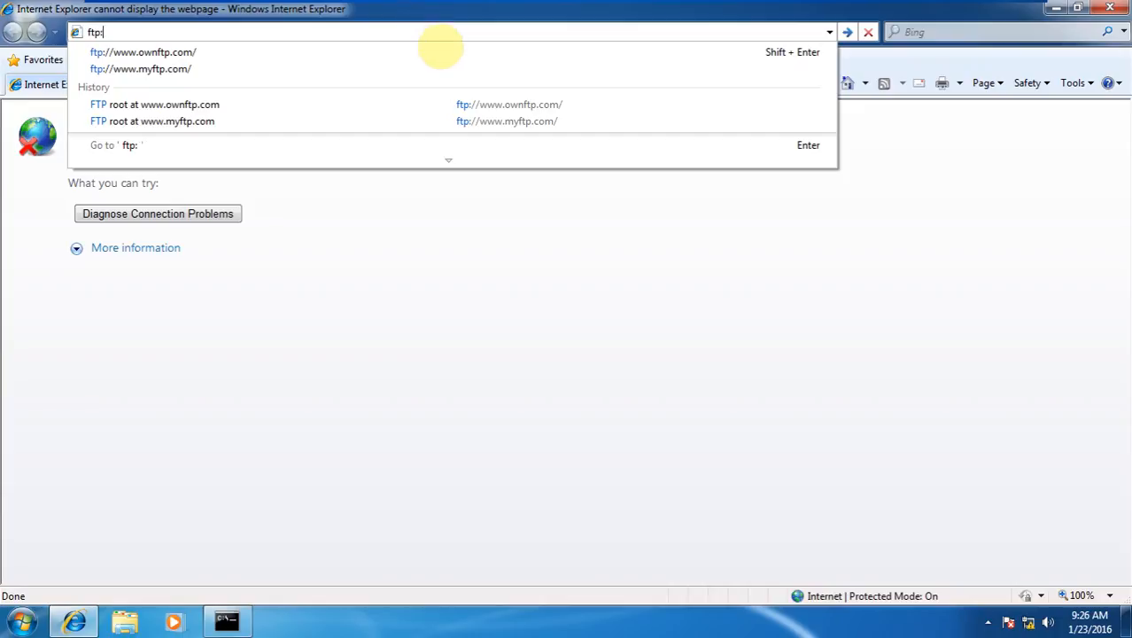
pyautogui.click(142, 52)
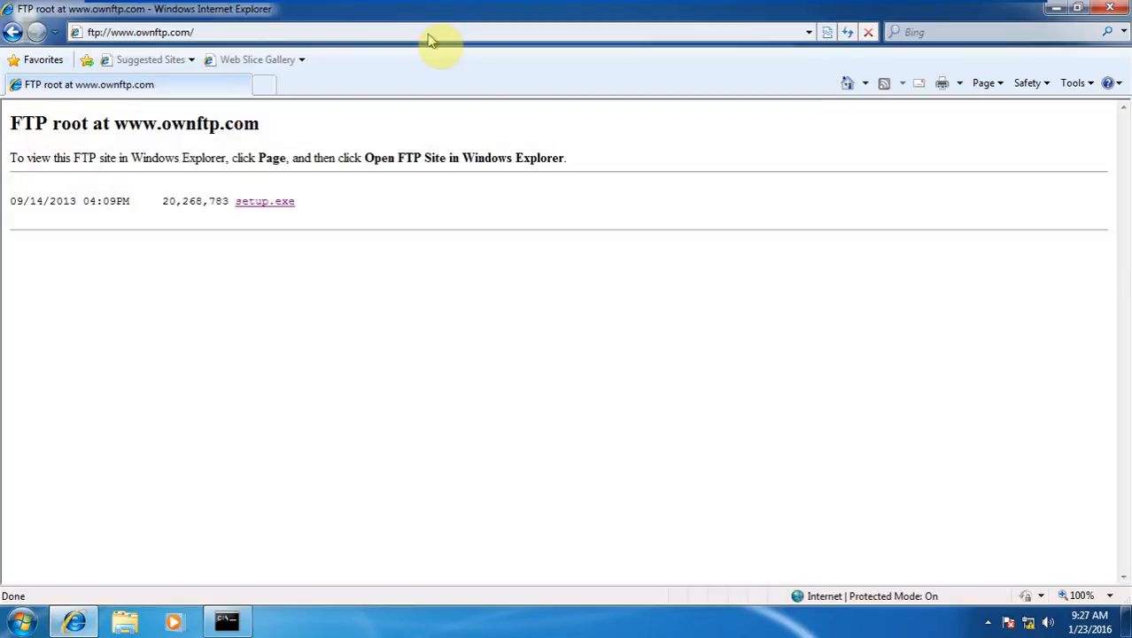
pyautogui.moveTo(120, 85)
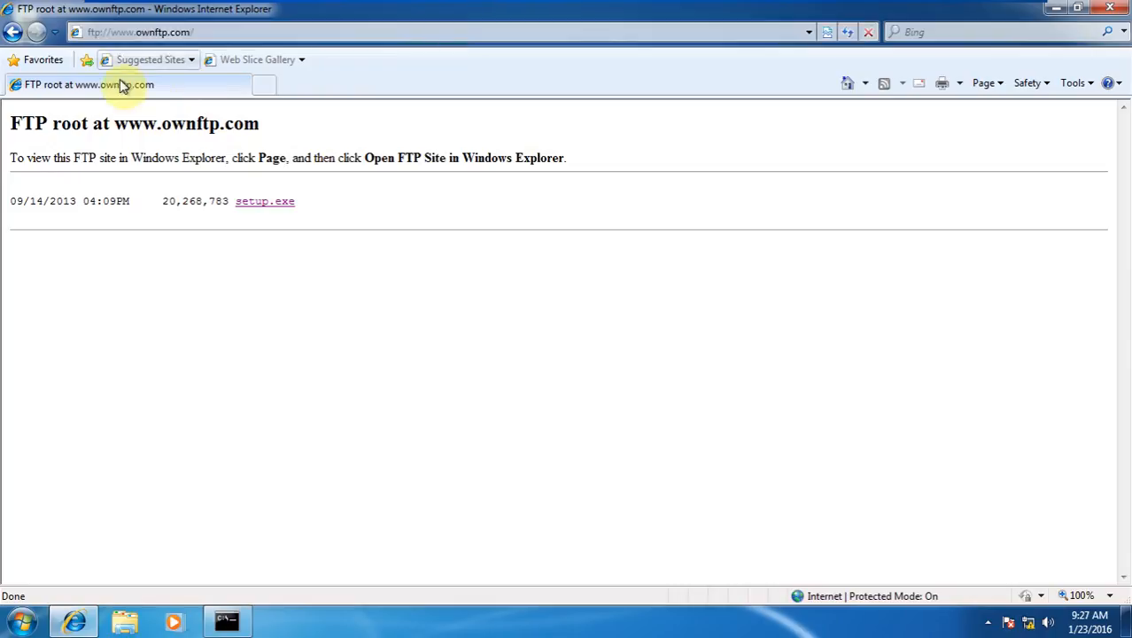
pyautogui.moveTo(193, 214)
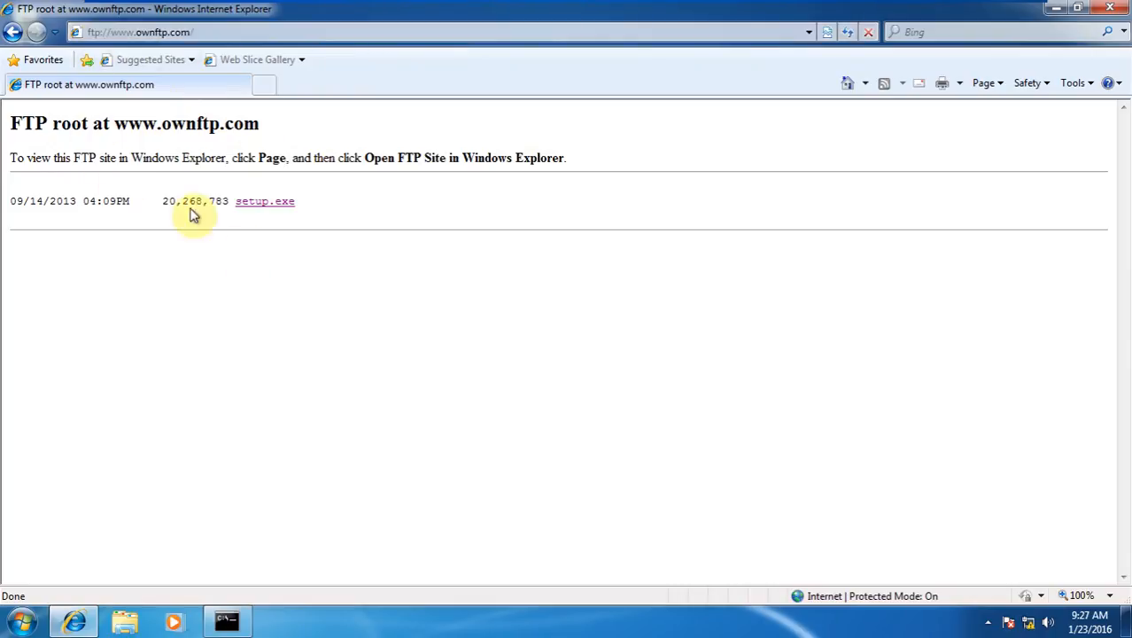
pyautogui.moveTo(316, 202)
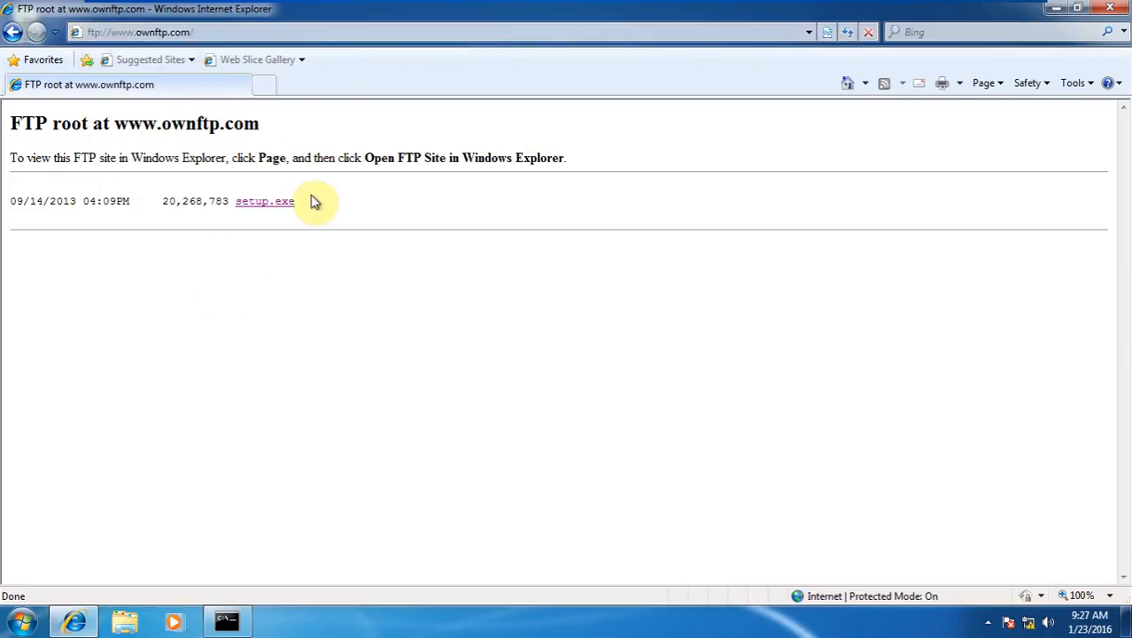
pyautogui.moveTo(287, 219)
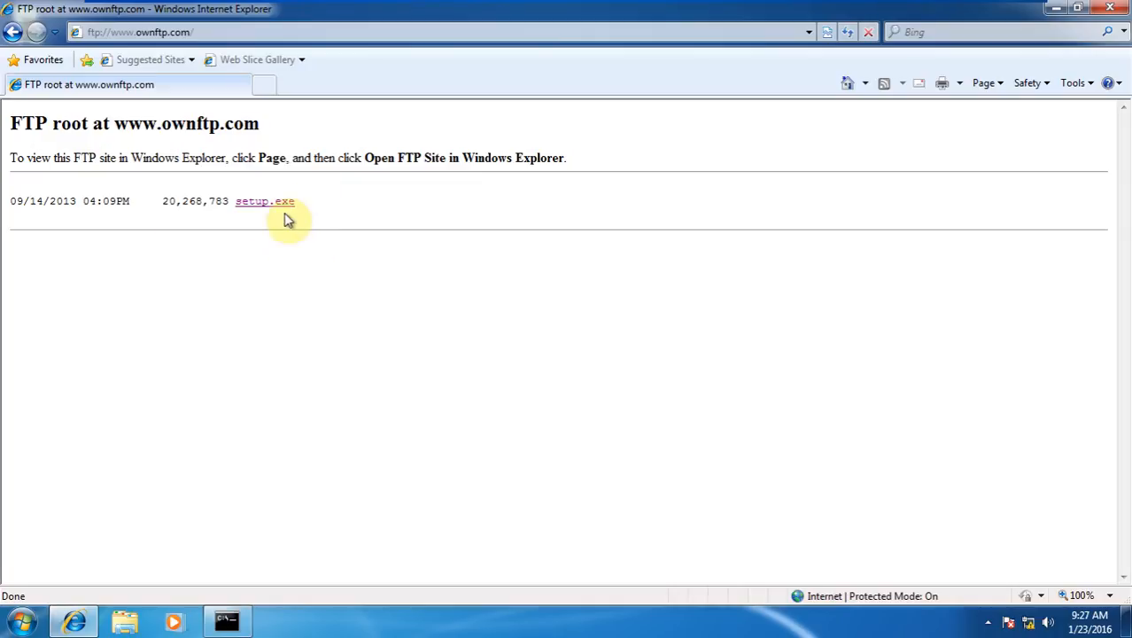
pyautogui.moveTo(178, 200)
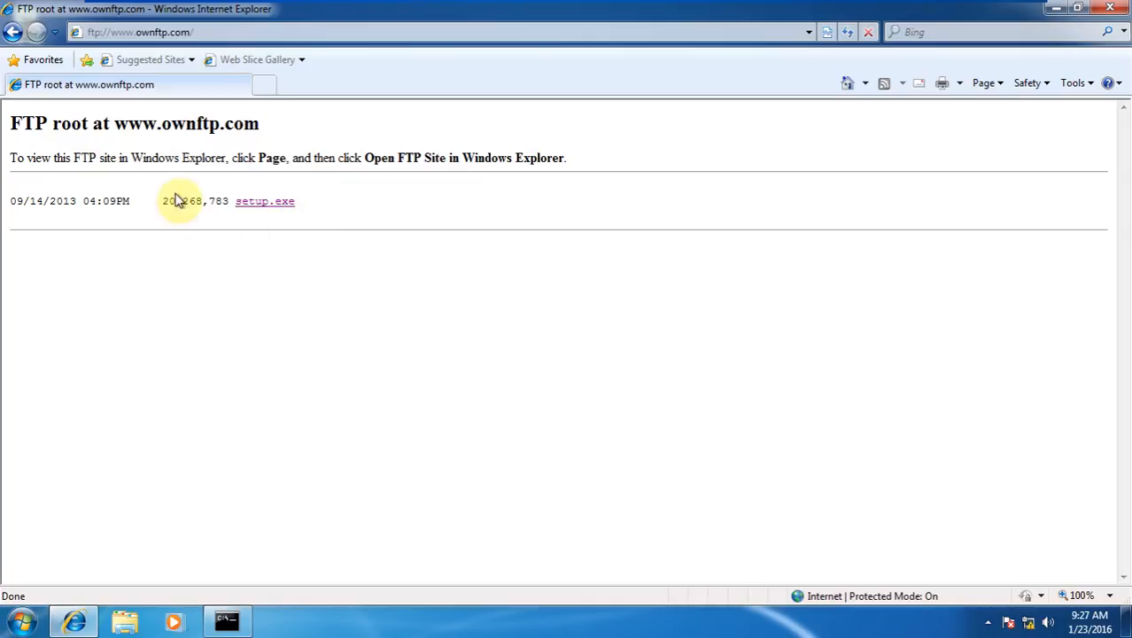
pyautogui.moveTo(358, 202)
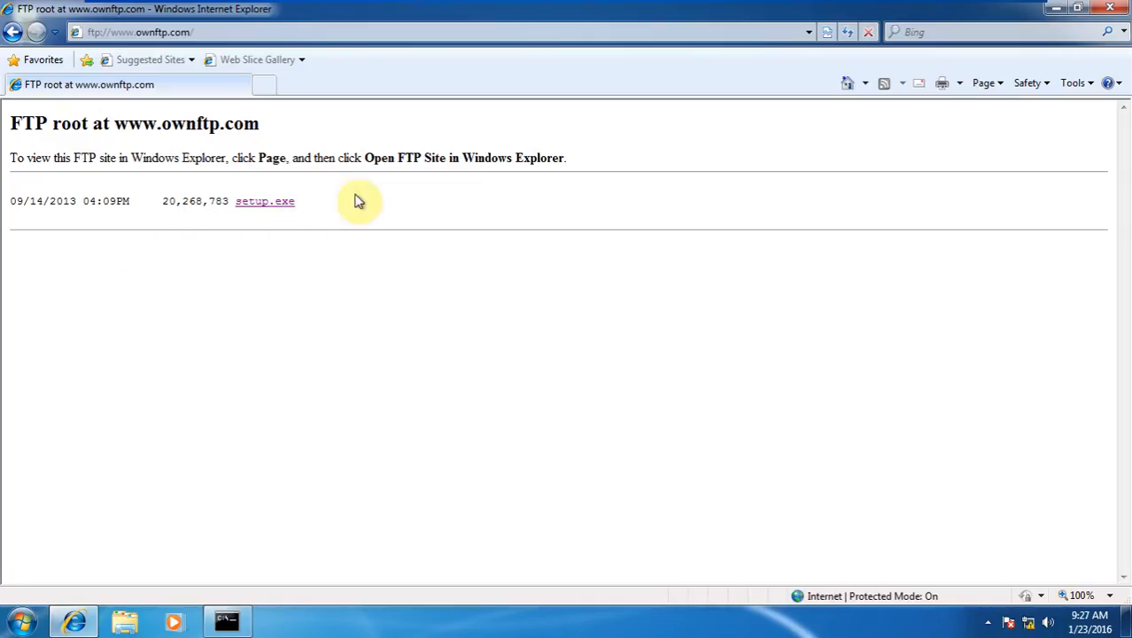
pyautogui.moveTo(191, 269)
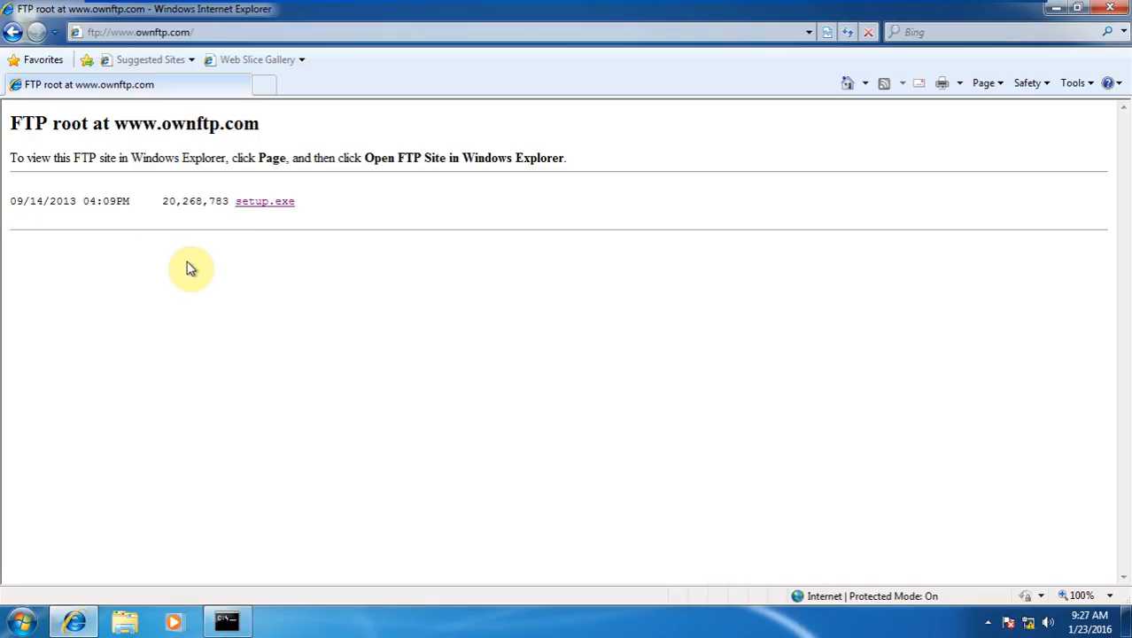
pyautogui.moveTo(252, 221)
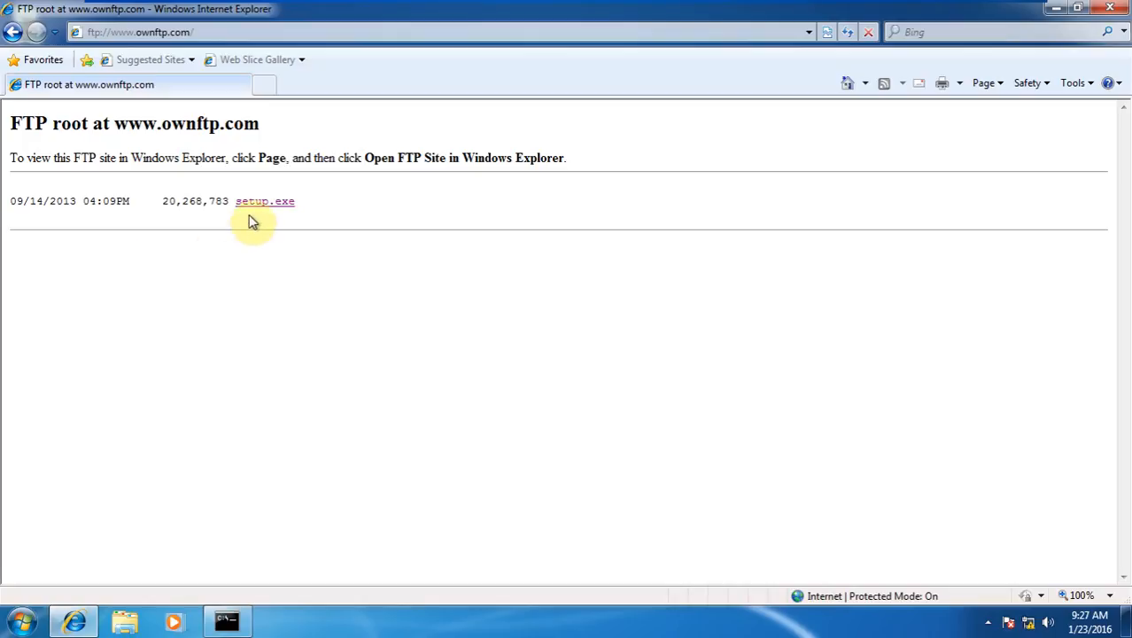
pyautogui.click(266, 202)
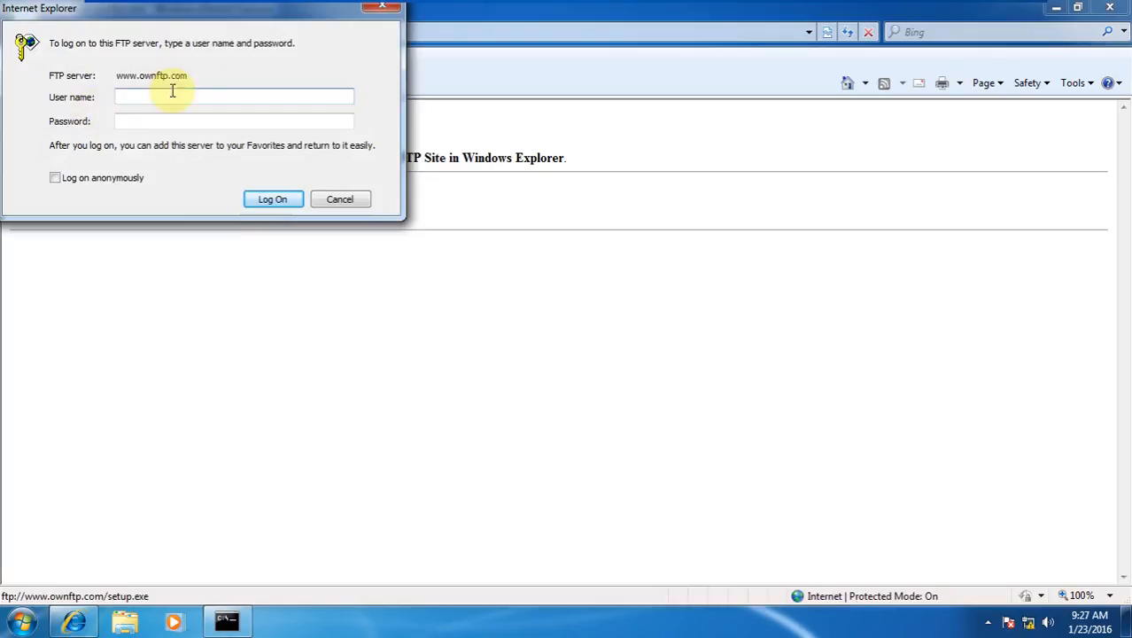
pyautogui.moveTo(133, 139)
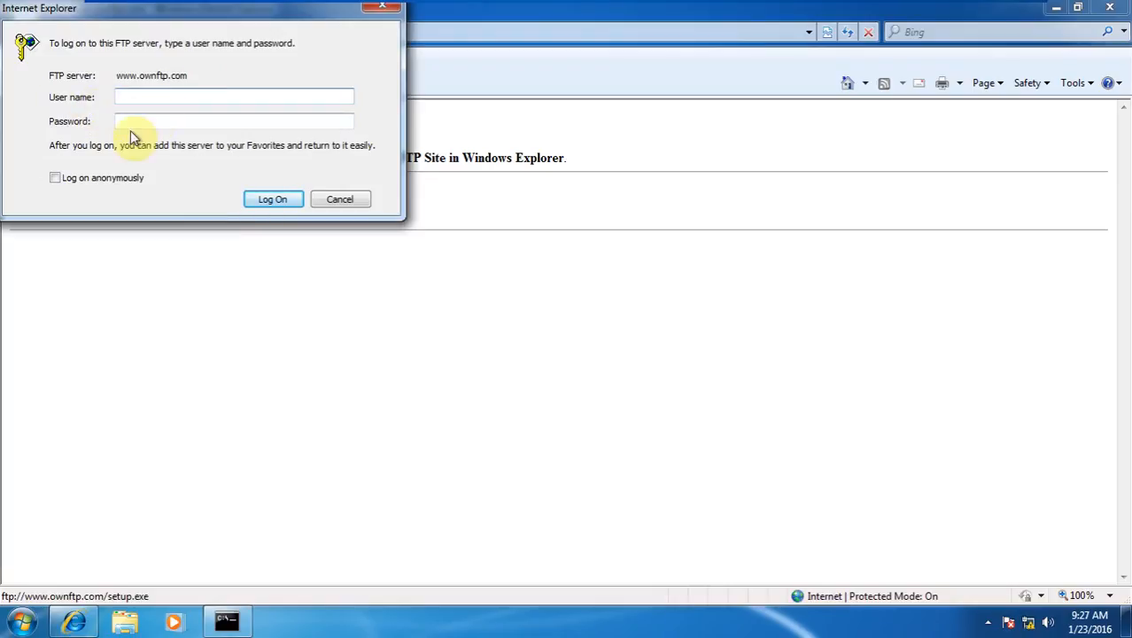
pyautogui.click(234, 96)
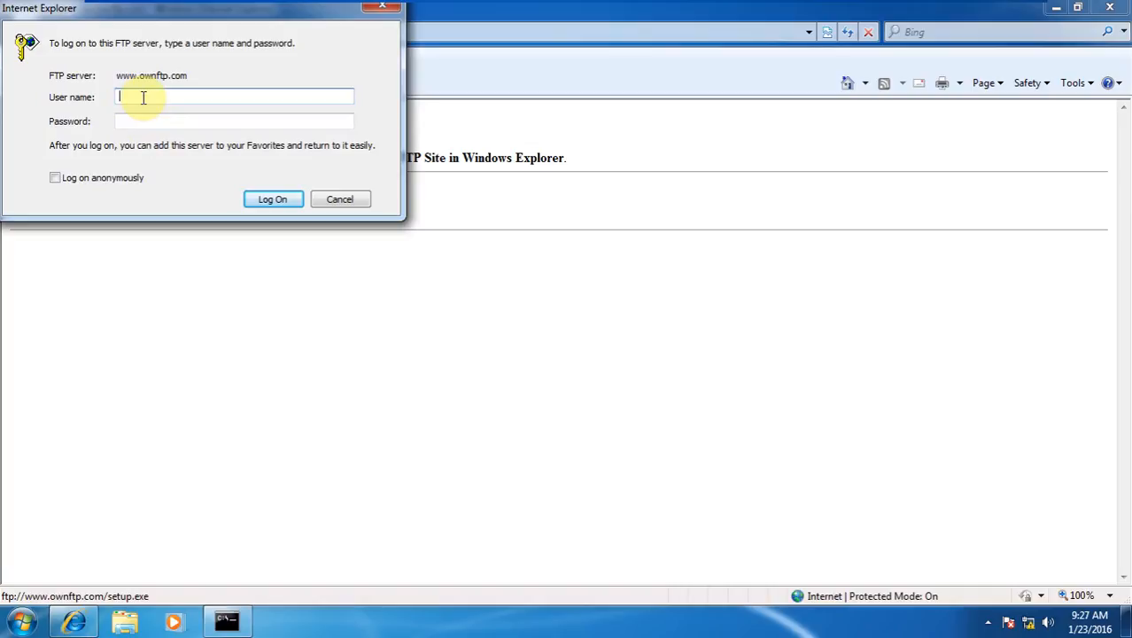
pyautogui.write('test')
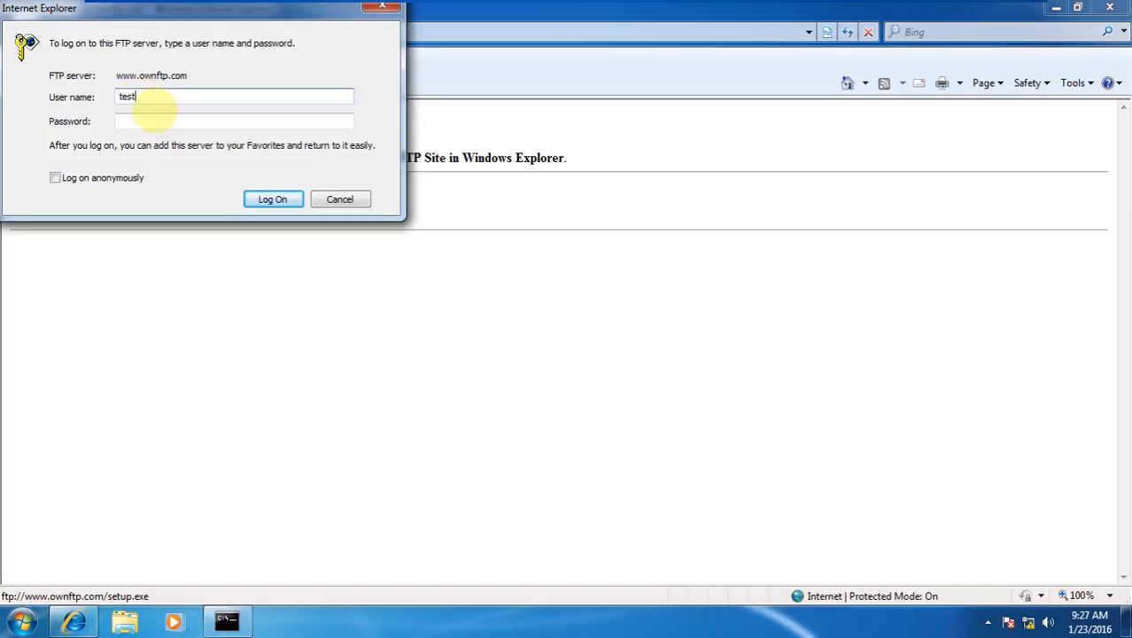
pyautogui.write('ftp')
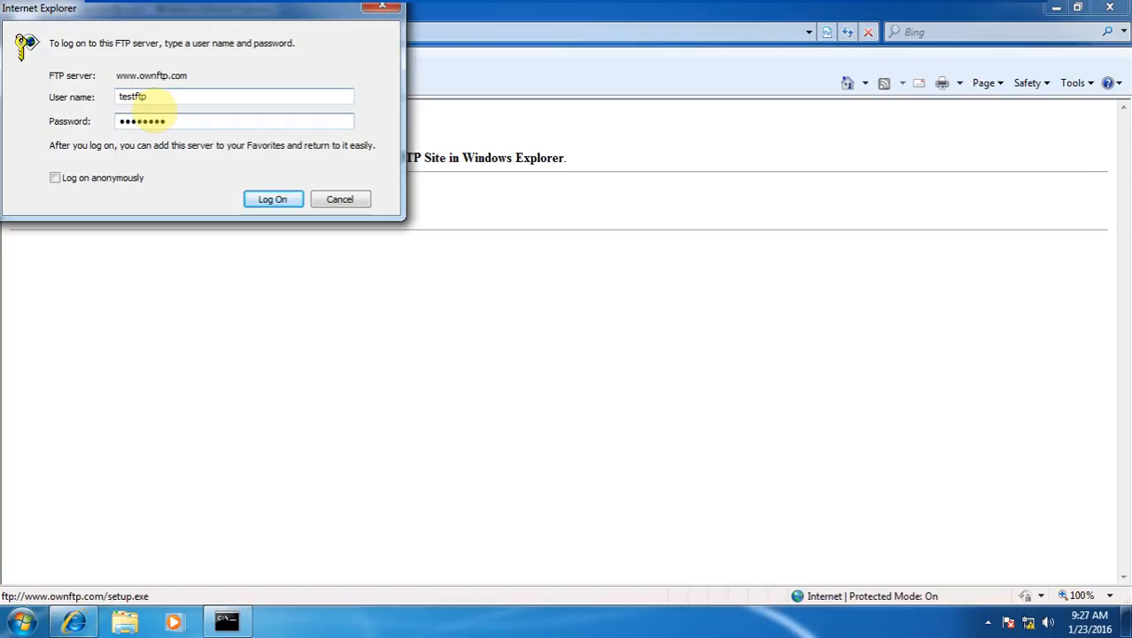
pyautogui.click(273, 199)
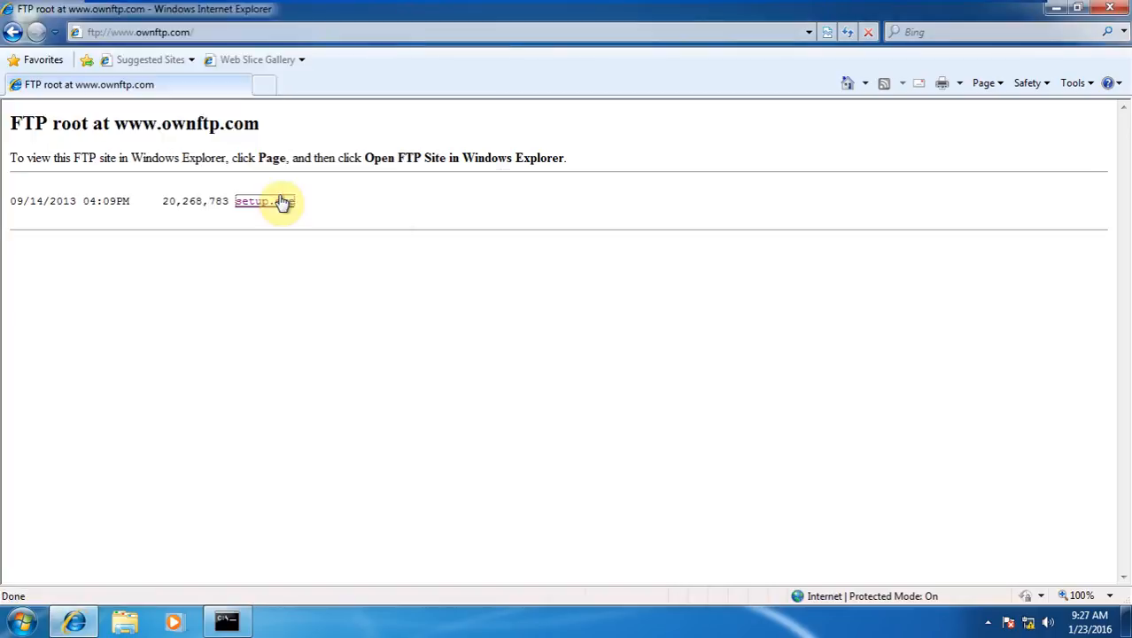
# Request setup.exe and cancel the File Download warning
pyautogui.click(259, 201)
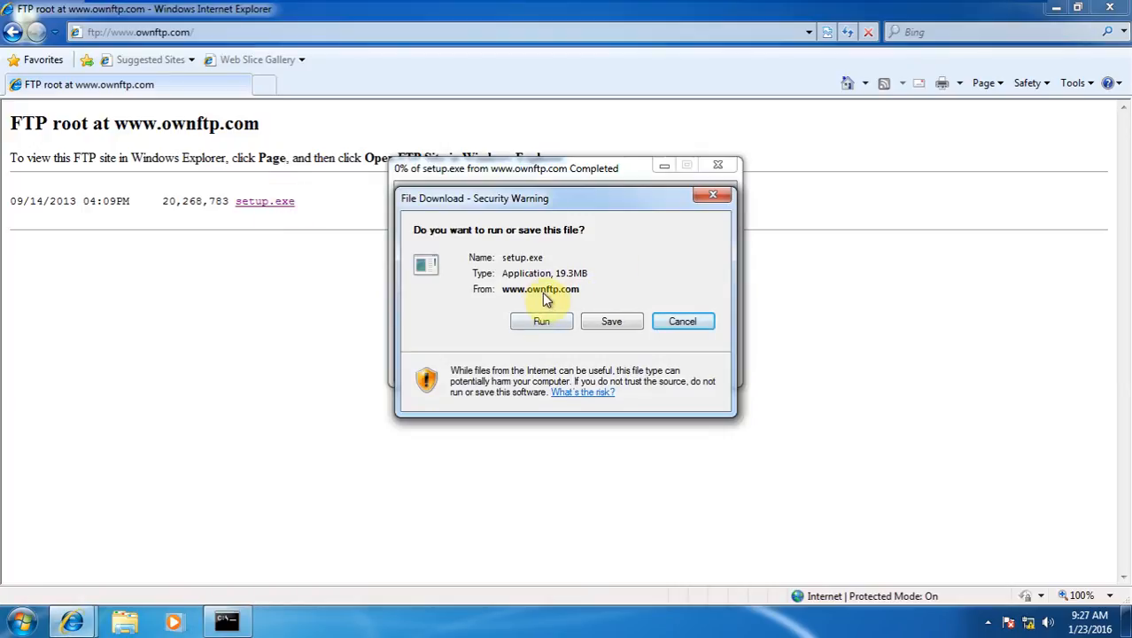
pyautogui.moveTo(606, 365)
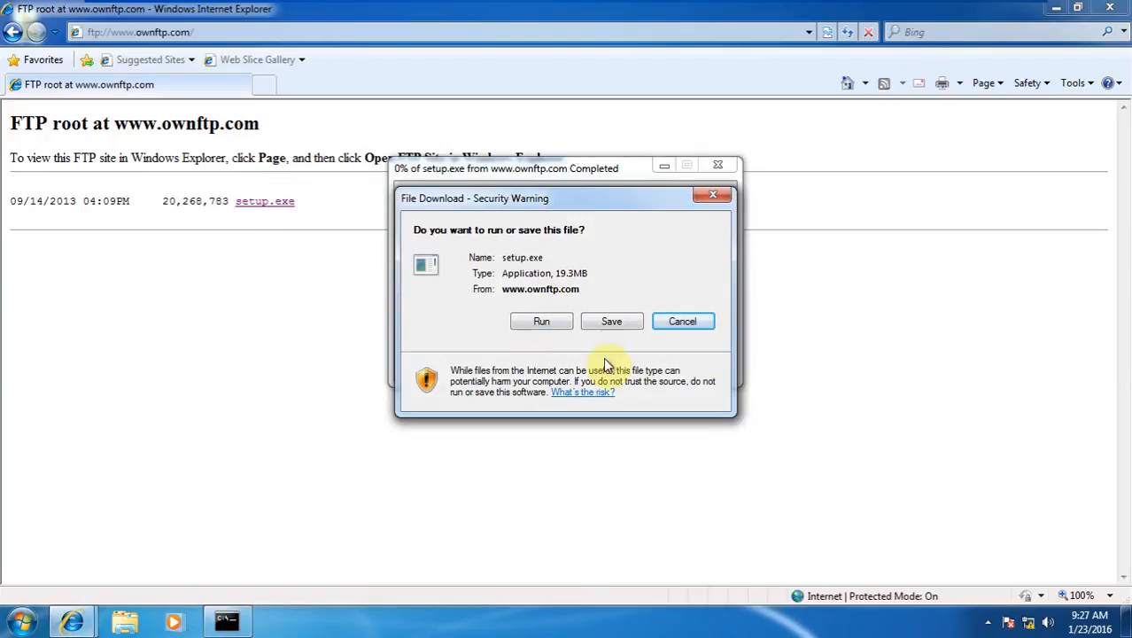
pyautogui.moveTo(682, 321)
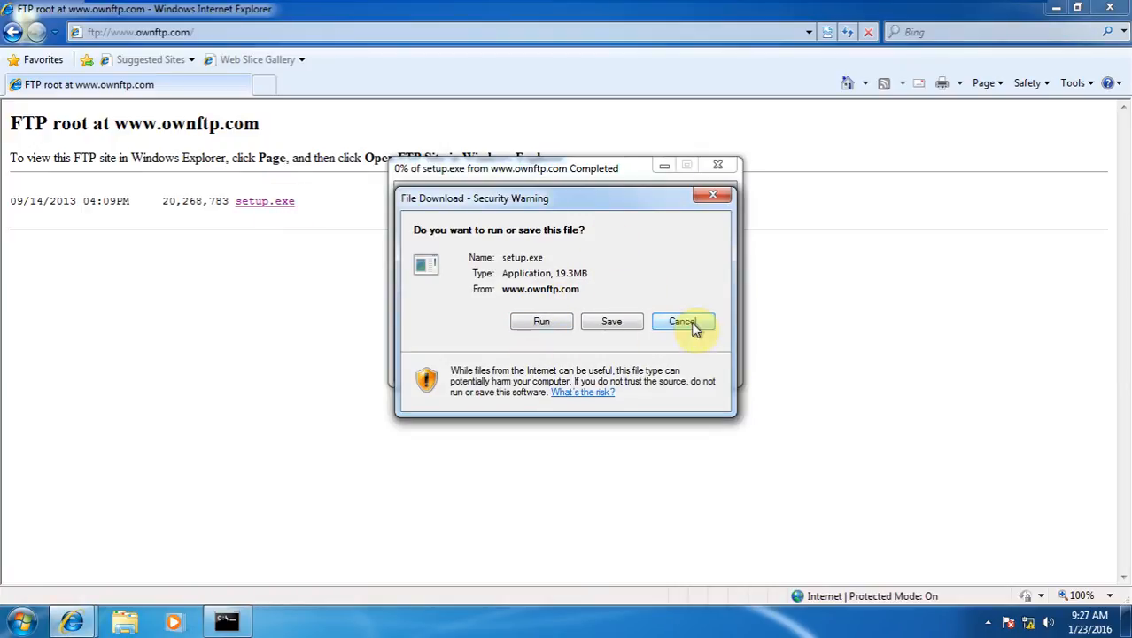
pyautogui.click(682, 321)
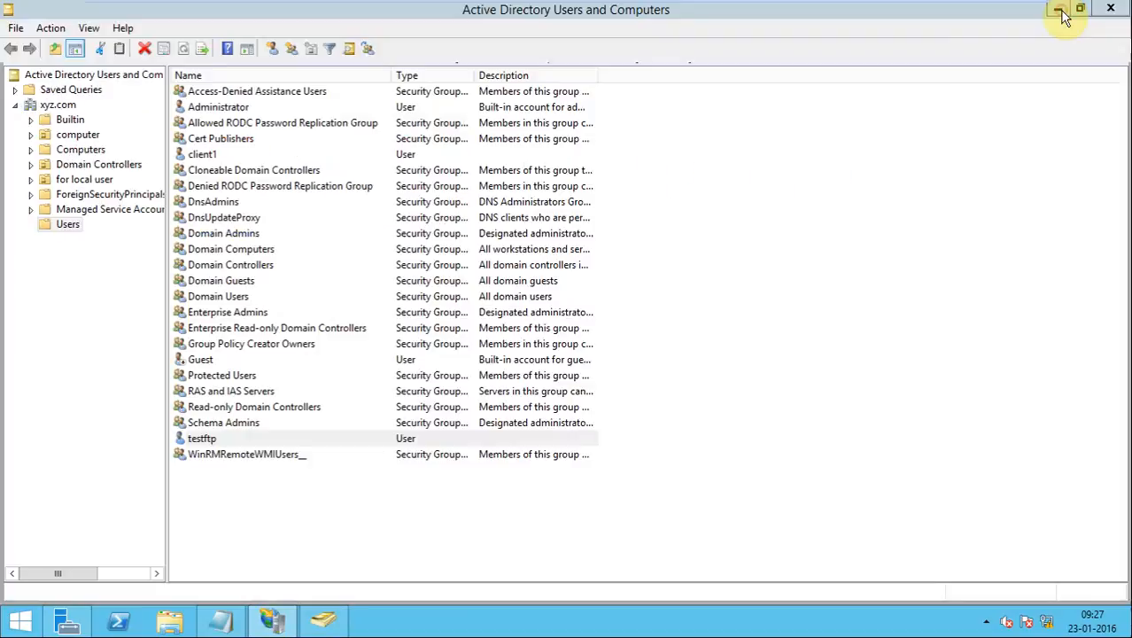
# Minimize Active Directory Users and Computers and place the cursor after 'Password' in the Notepad title
pyautogui.click(1059, 14)
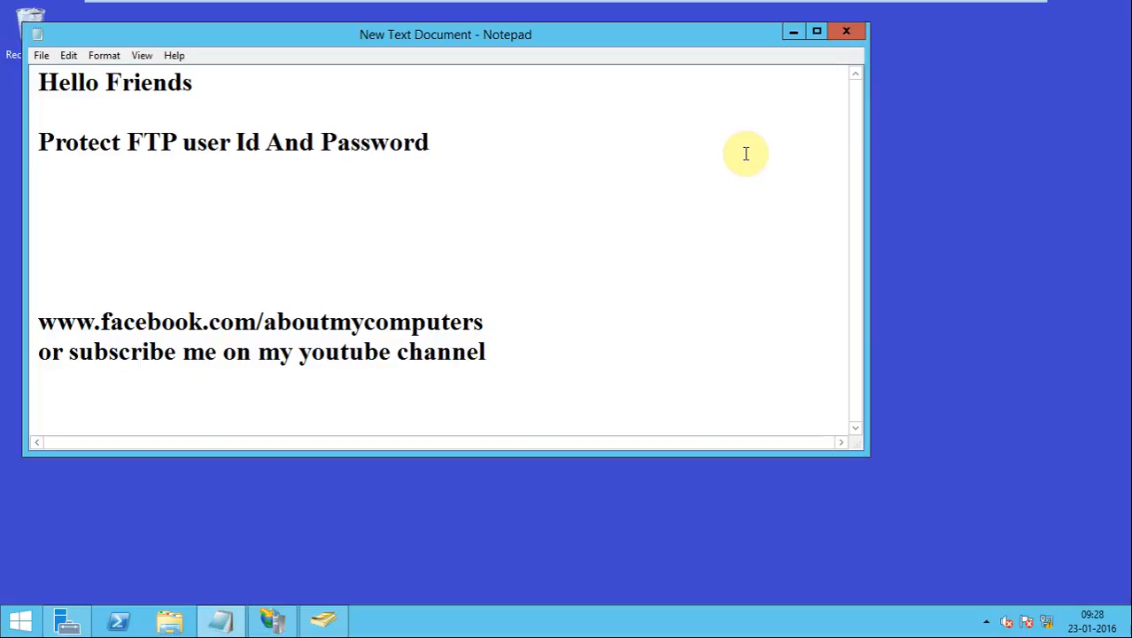
pyautogui.click(428, 142)
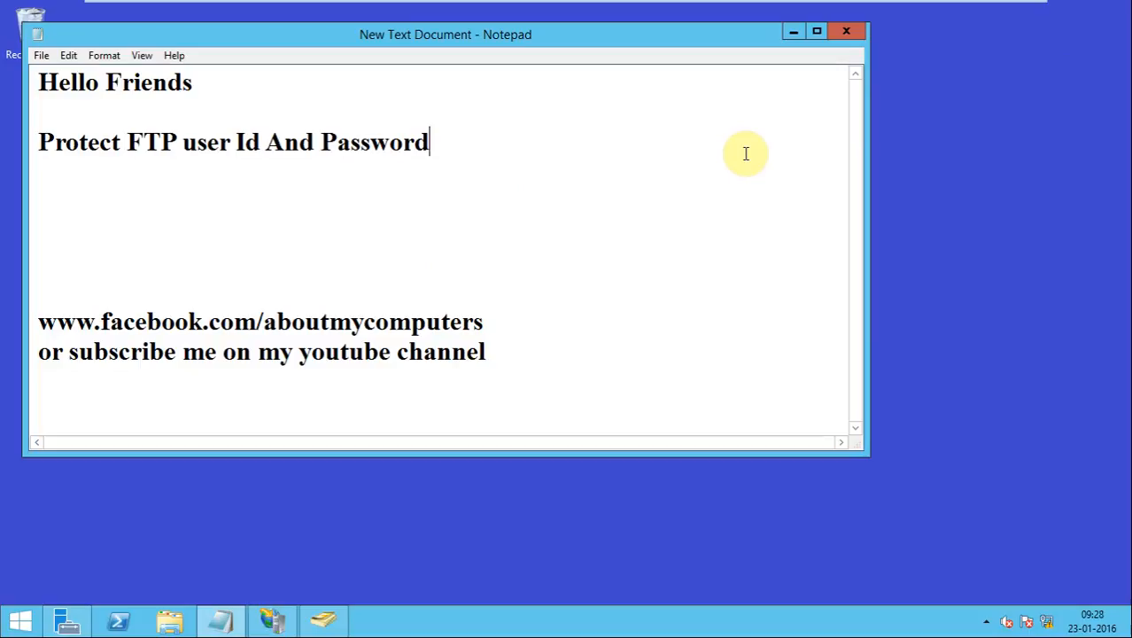
pyautogui.moveTo(436, 328)
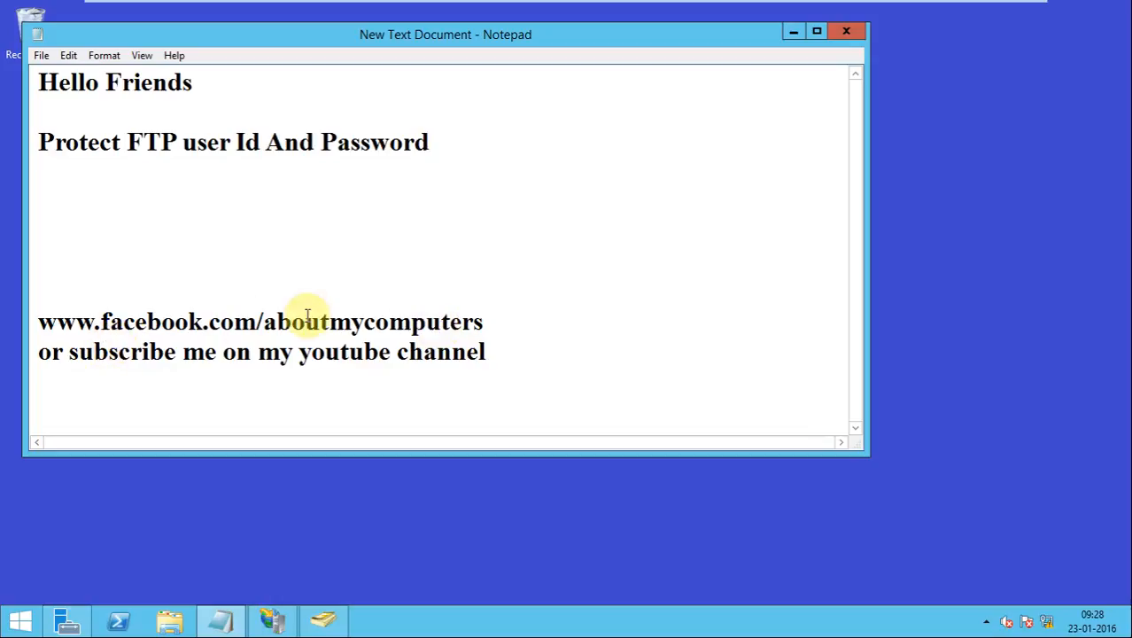
pyautogui.moveTo(52, 387)
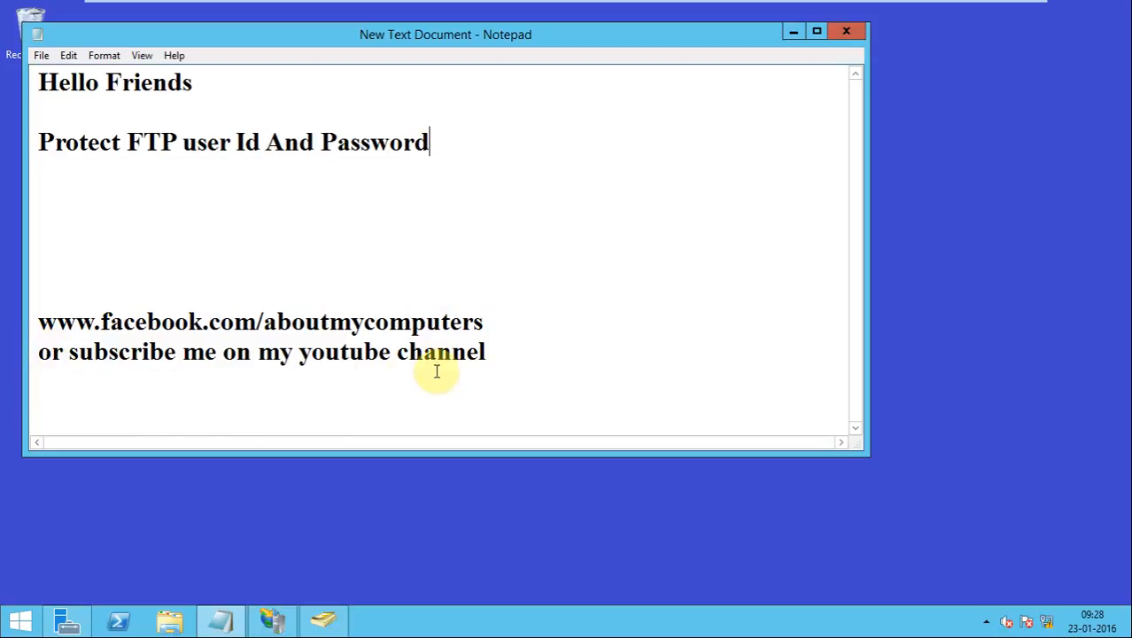
pyautogui.moveTo(502, 358)
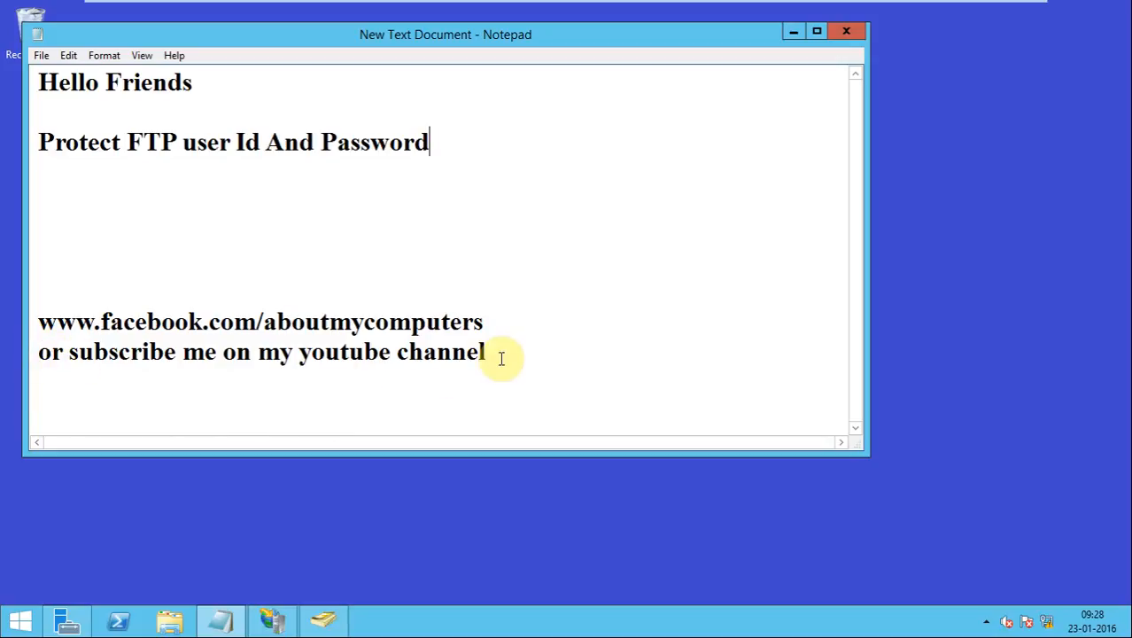